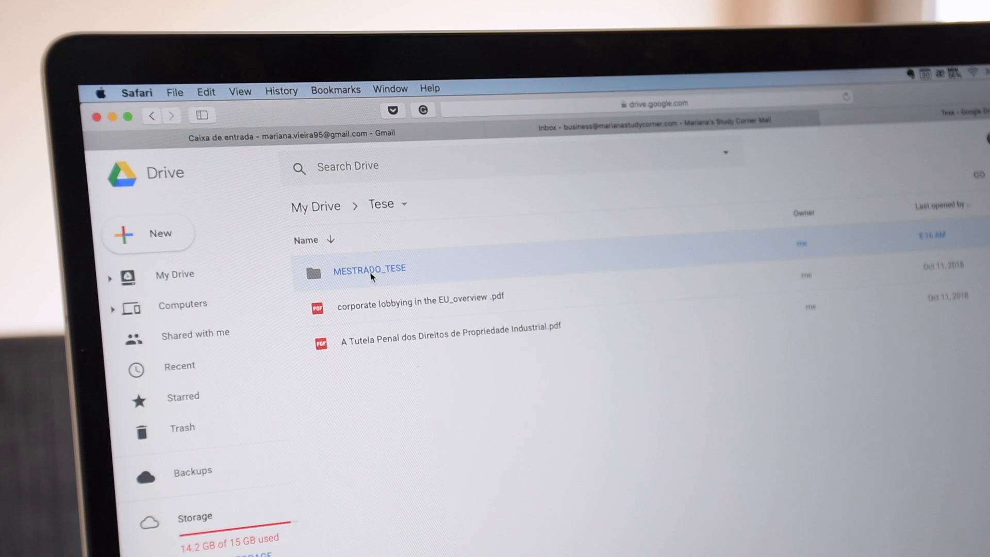
Step: Open the MESTRADO_TESE folder inside My Drive > Tese
double_click(369, 270)
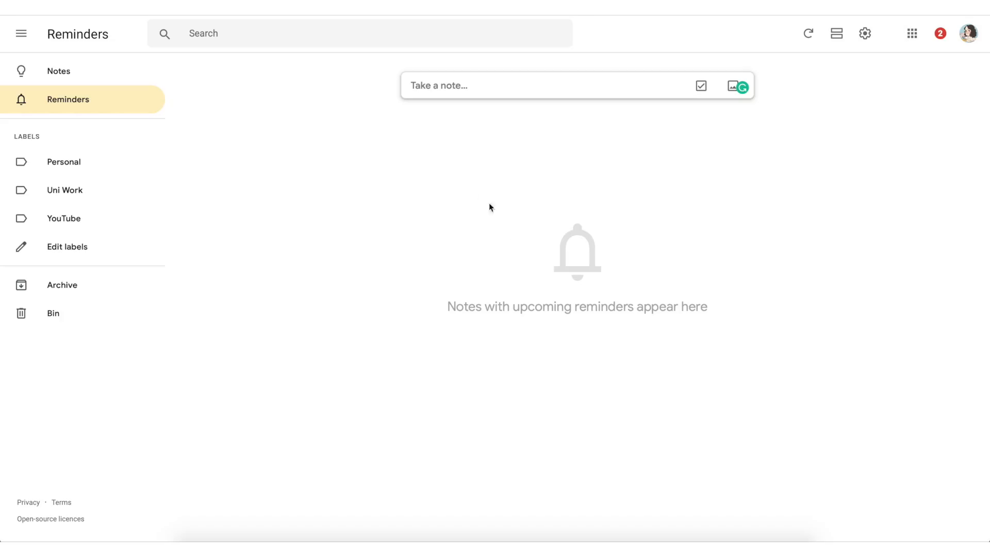
mouse_move(215, 330)
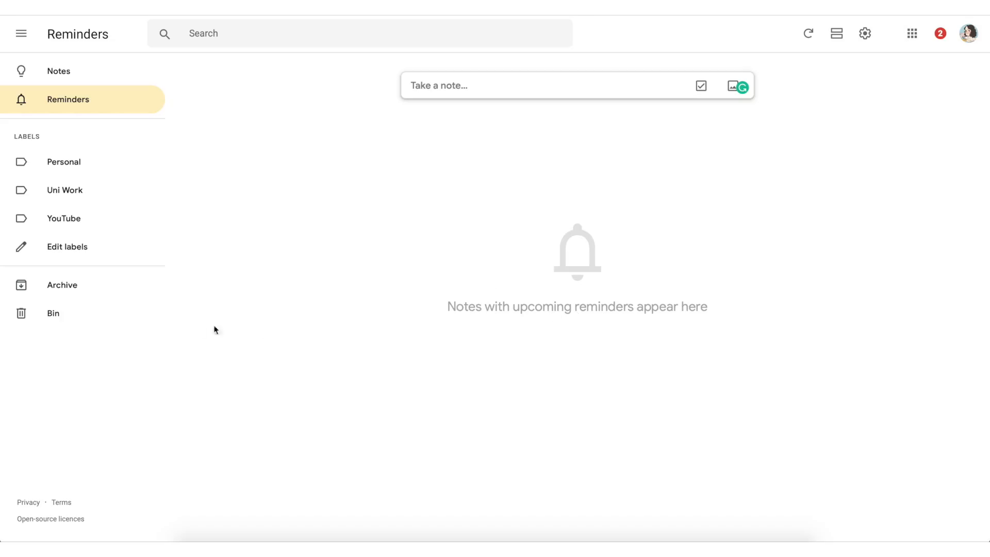
Step: Filter notes by the YouTube label and set a reminder for today on the YouTube Publishing Checklist note
left_click(64, 219)
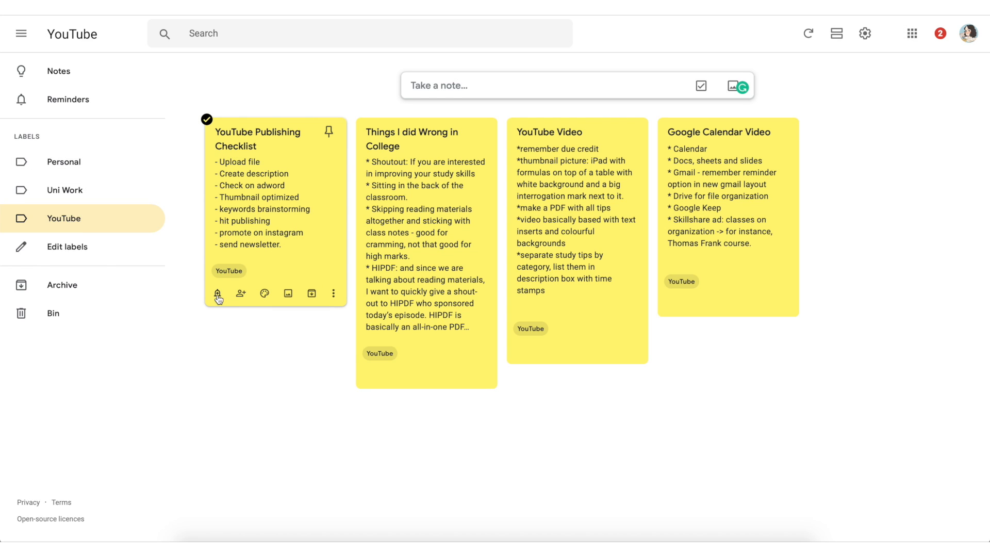
left_click(218, 293)
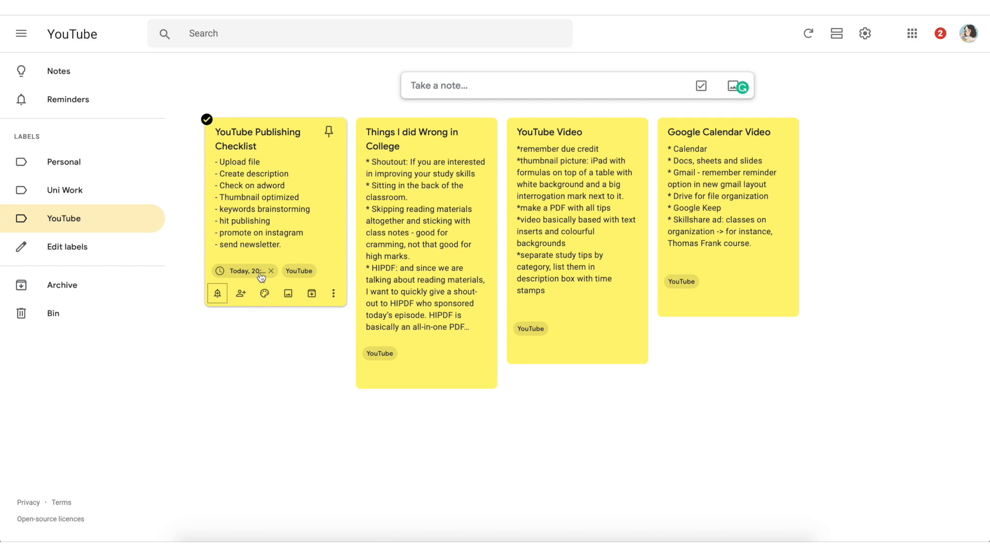
mouse_move(88, 225)
type("Youu")
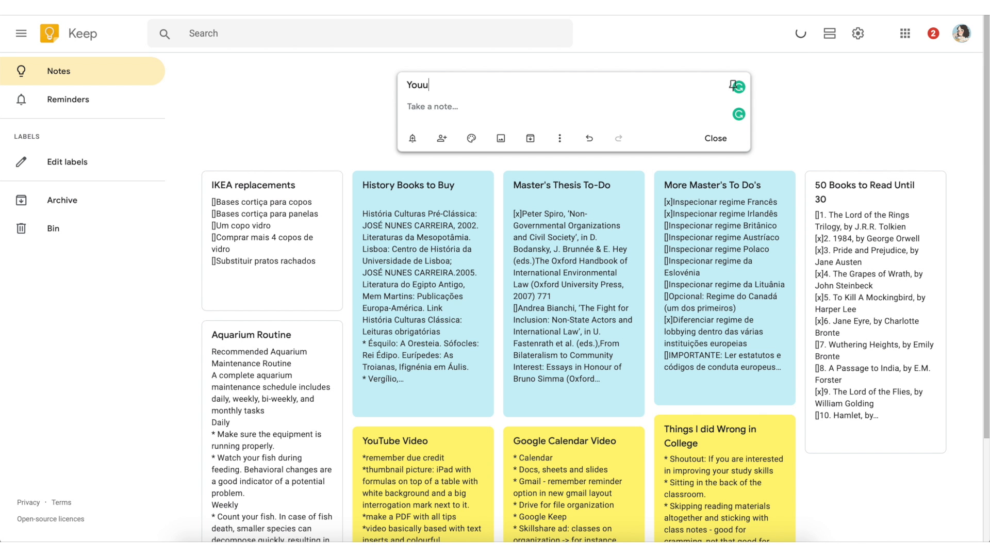
Step: Title the note YouTube Publishing Checklist and list the steps: create description, check adwords, thumbnail options, keywords
type("YouTube Publishing Checklist")
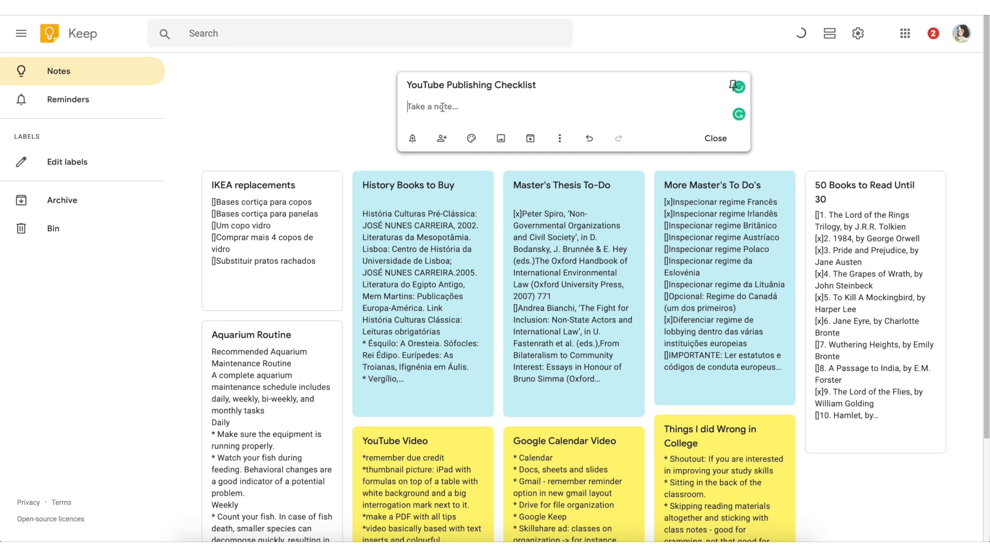
left_click(559, 138)
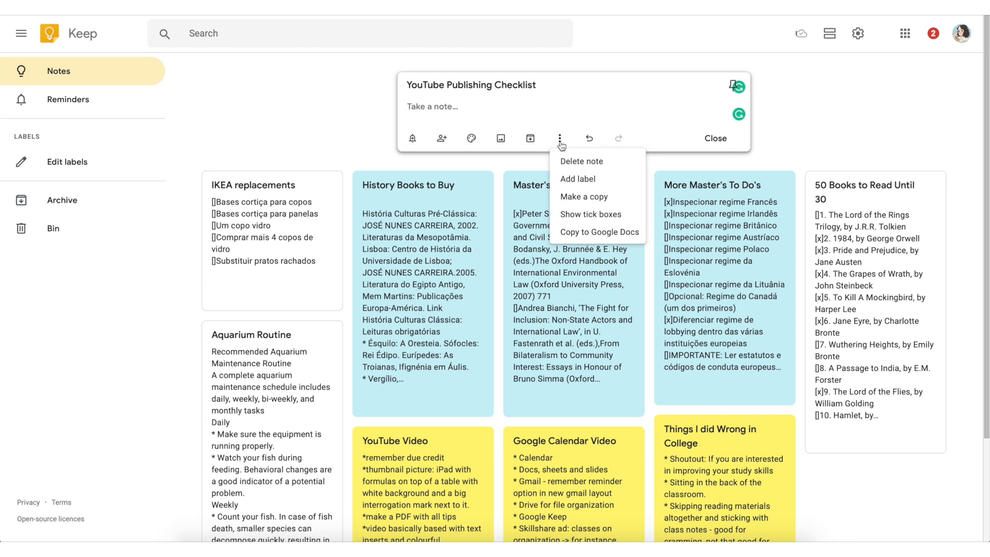
left_click(474, 118)
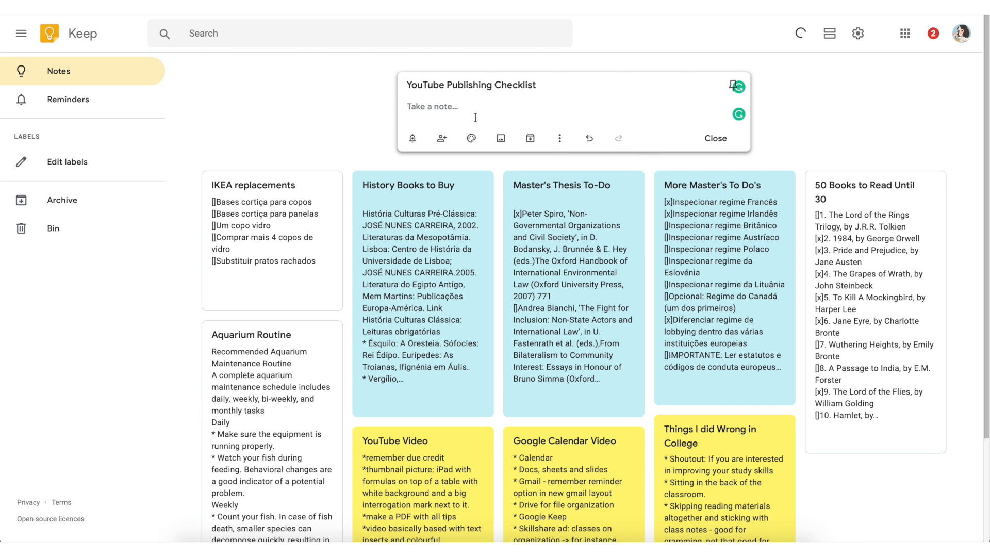
type("-")
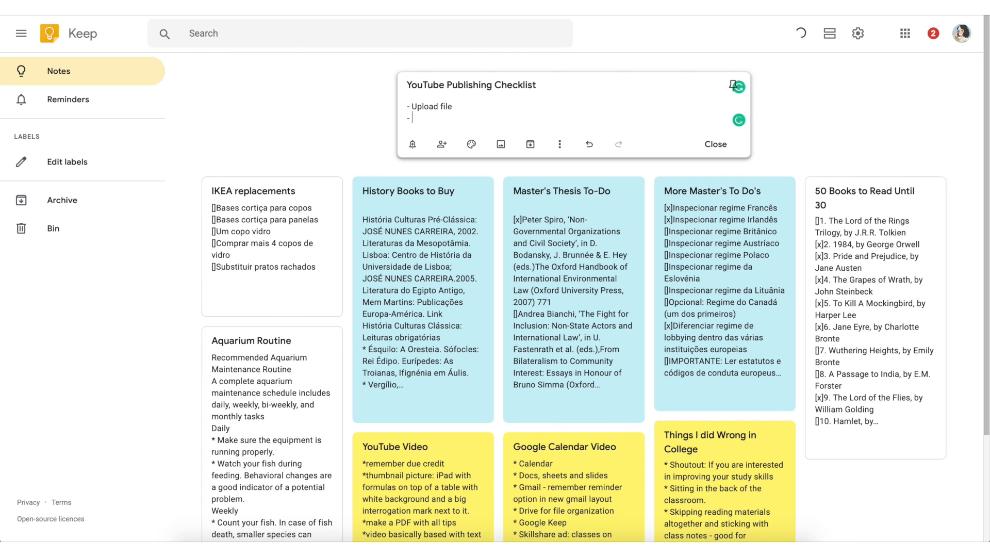
type("Crate des")
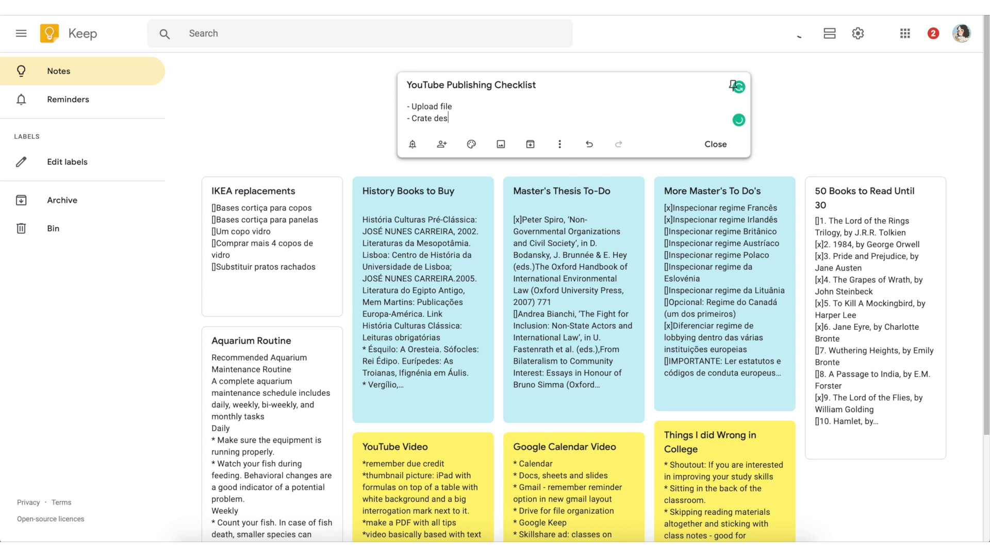
key("BackSpace")
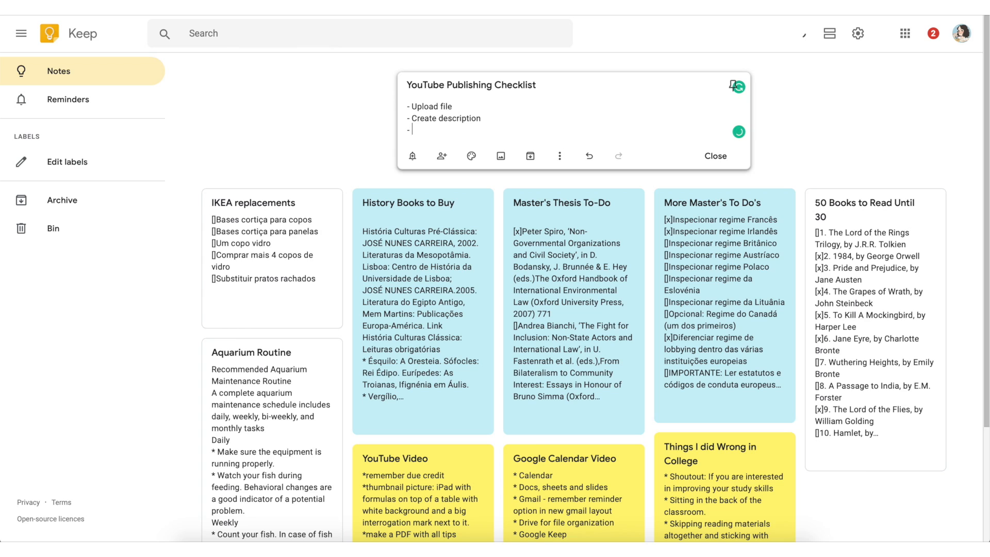
type("Check on adword")
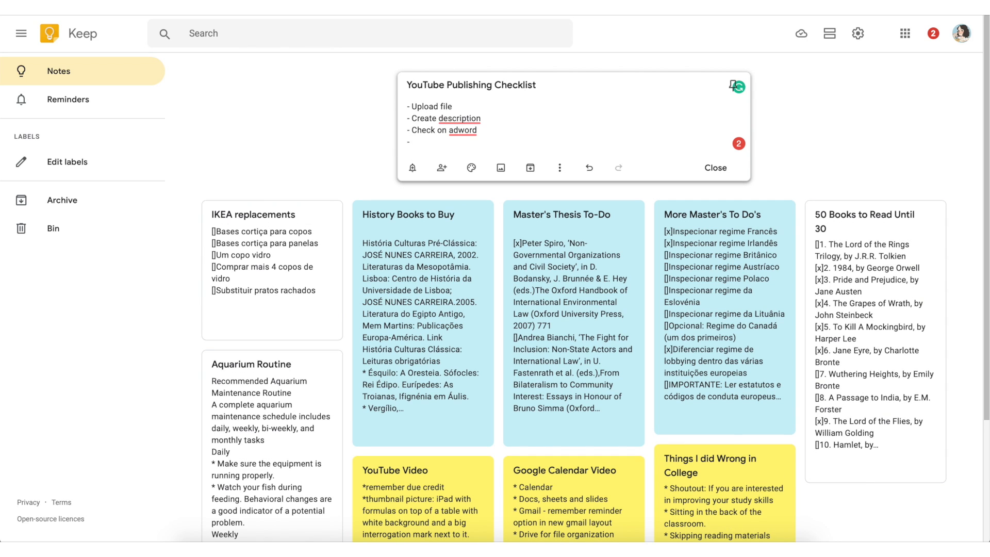
type("Thumbnail optimized")
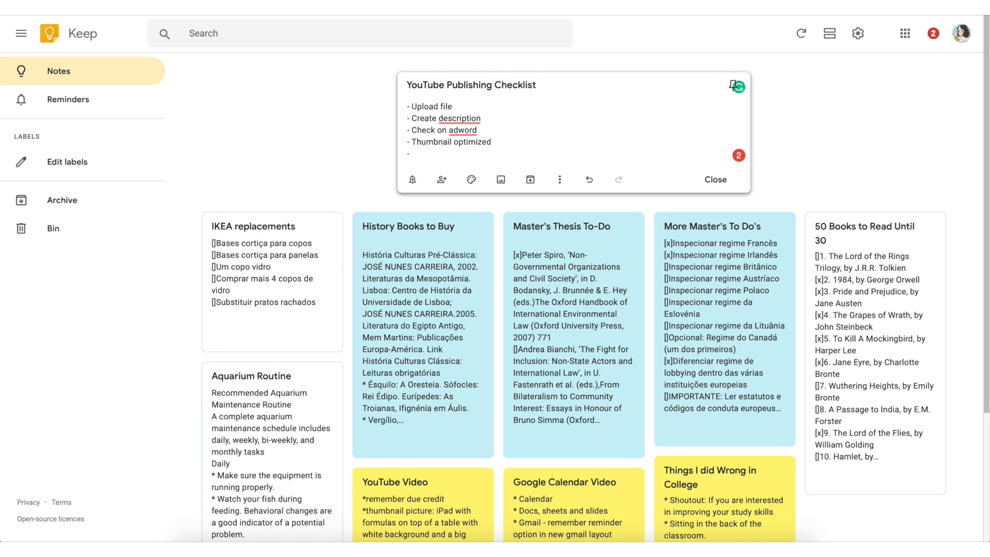
type("keywords brainstorming")
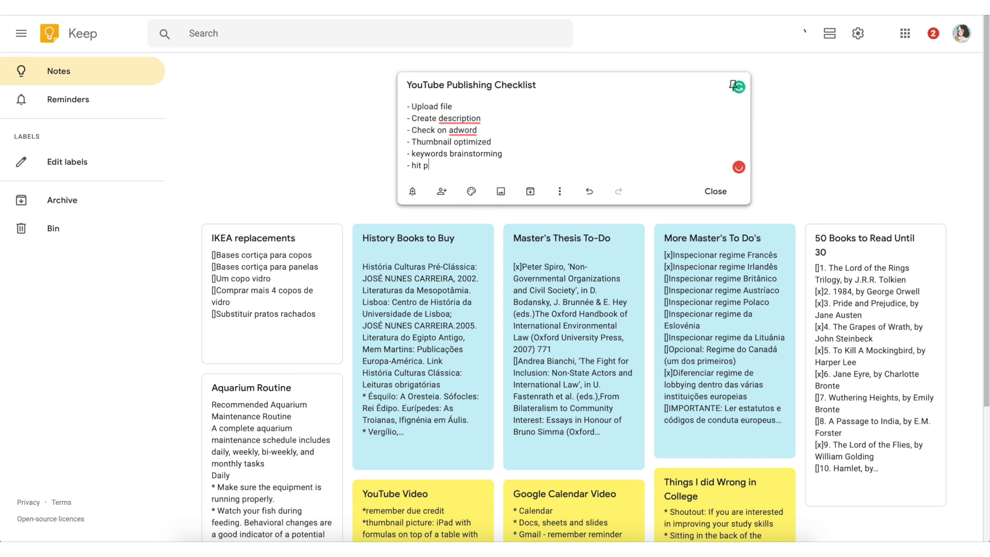
Step: Colour the checklist note yellow and close it to save
left_click(471, 192)
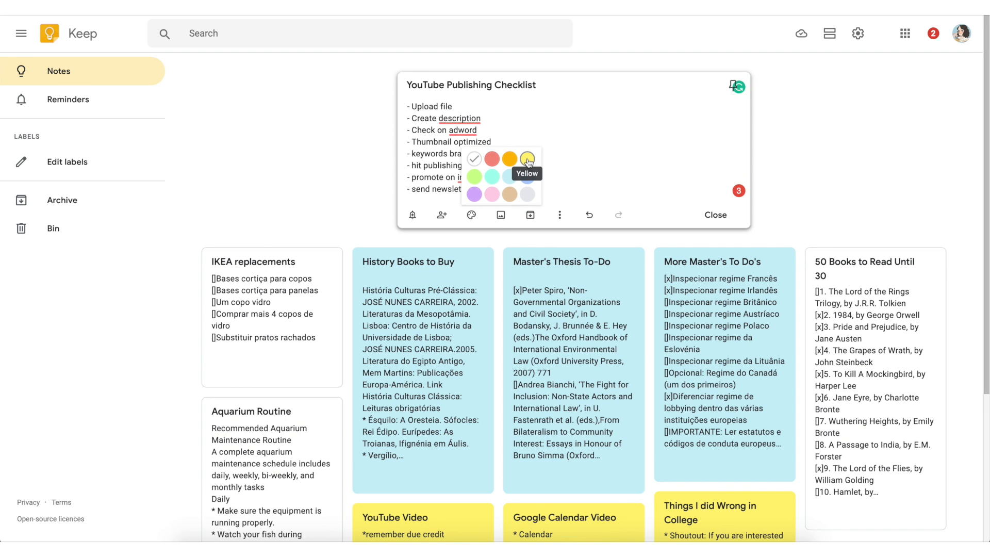
left_click(527, 158)
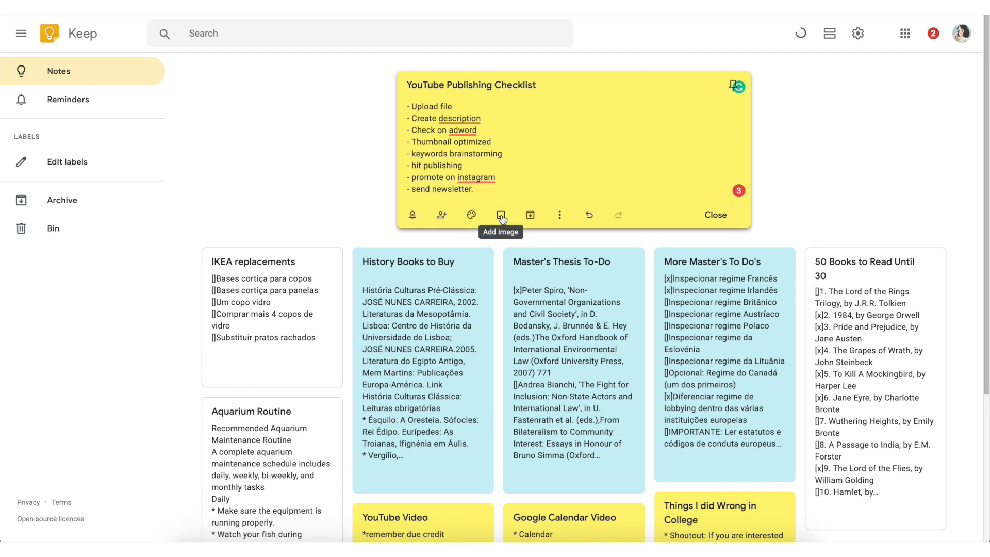
left_click(502, 216)
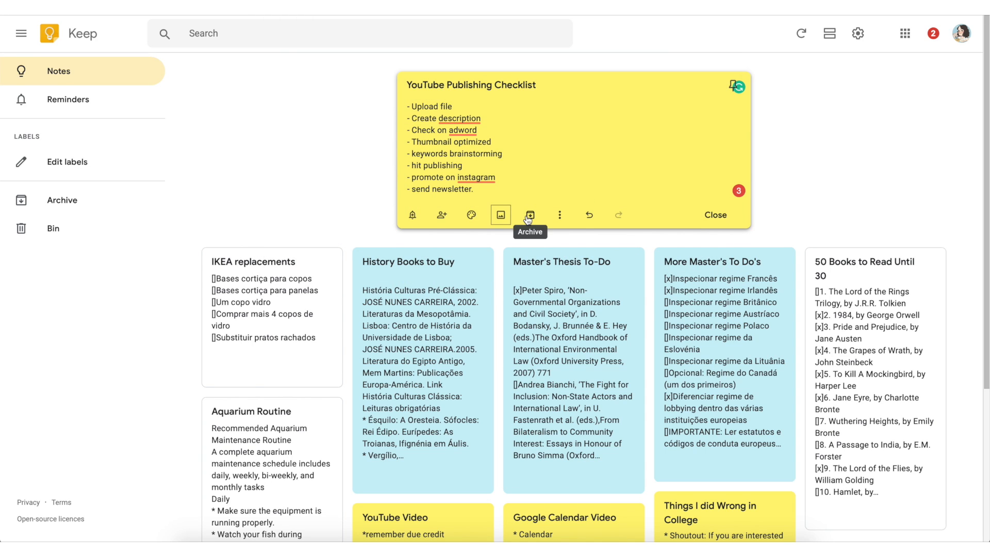
mouse_move(501, 230)
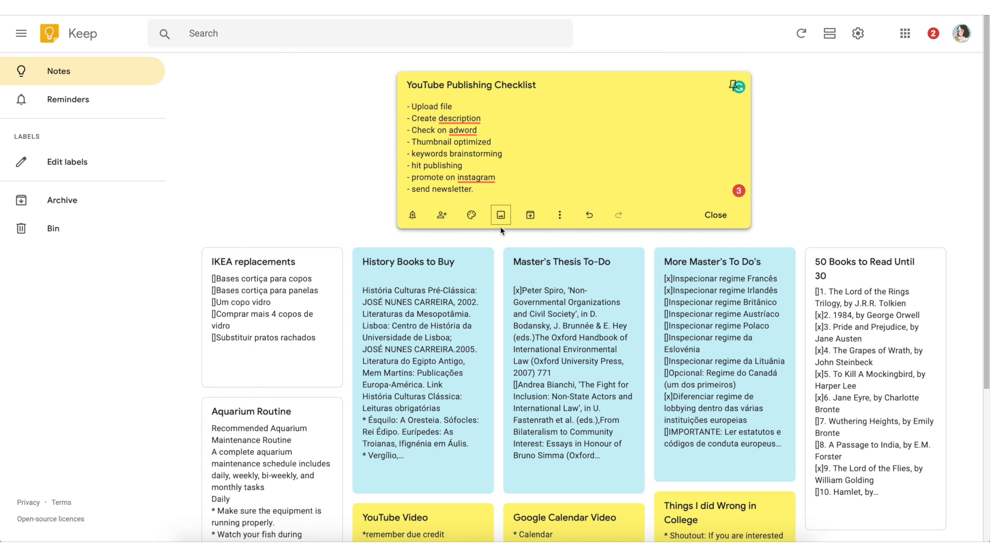
left_click(443, 215)
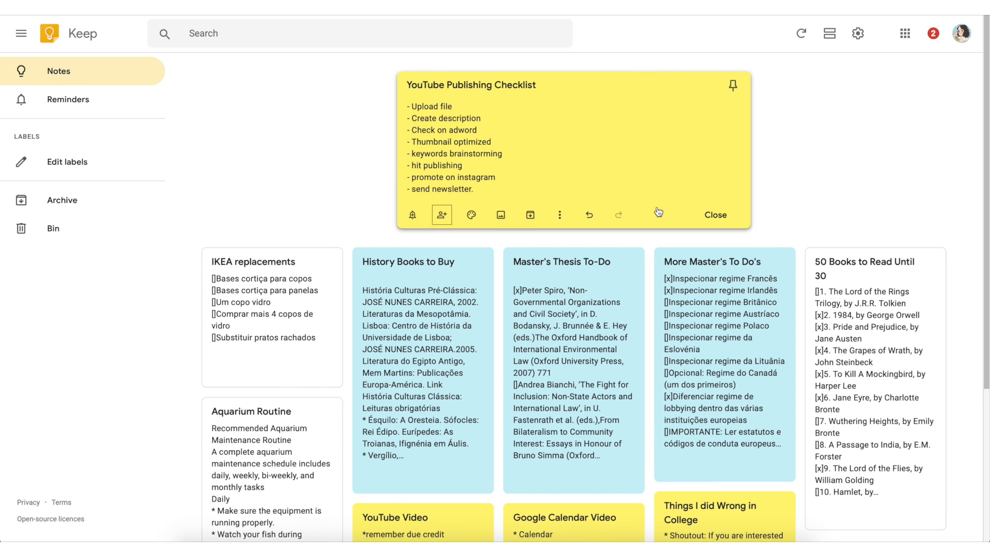
left_click(715, 215)
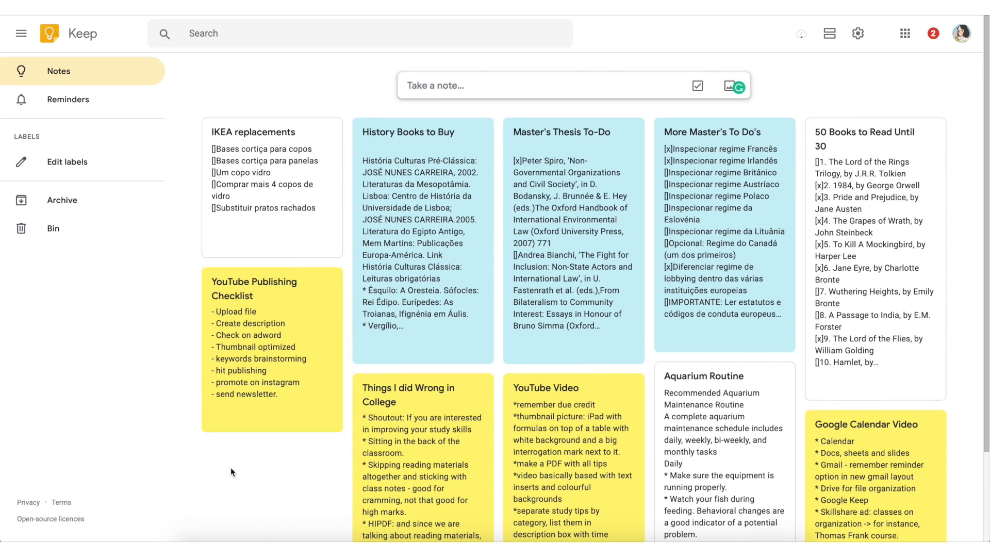
Step: Create a new label named YouTube in Edit labels and return to the notes list
left_click(67, 162)
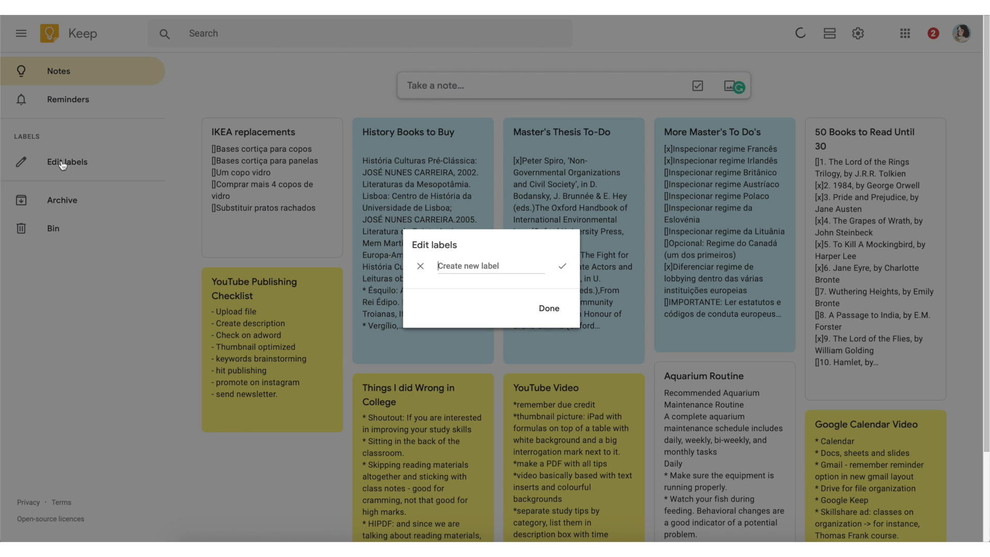
type("Y")
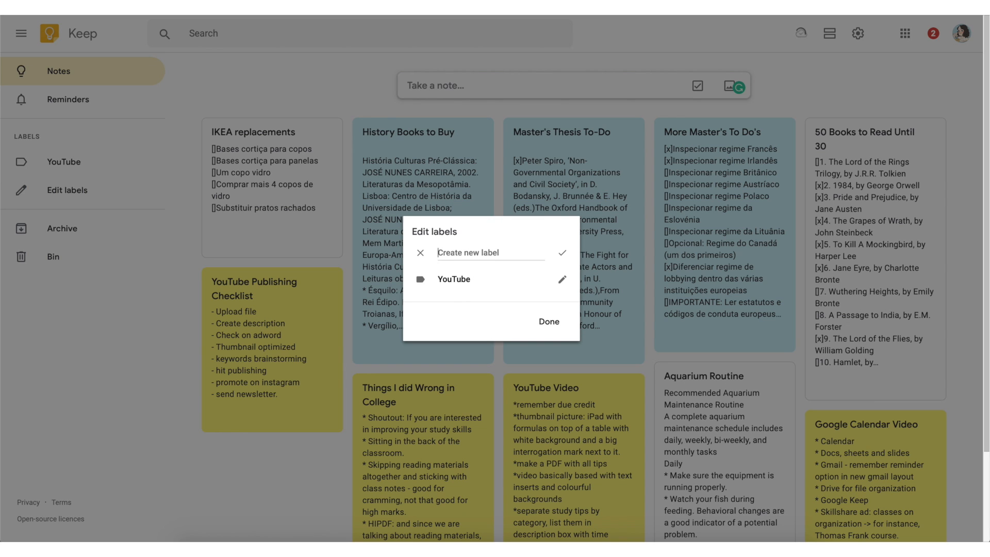
type("U")
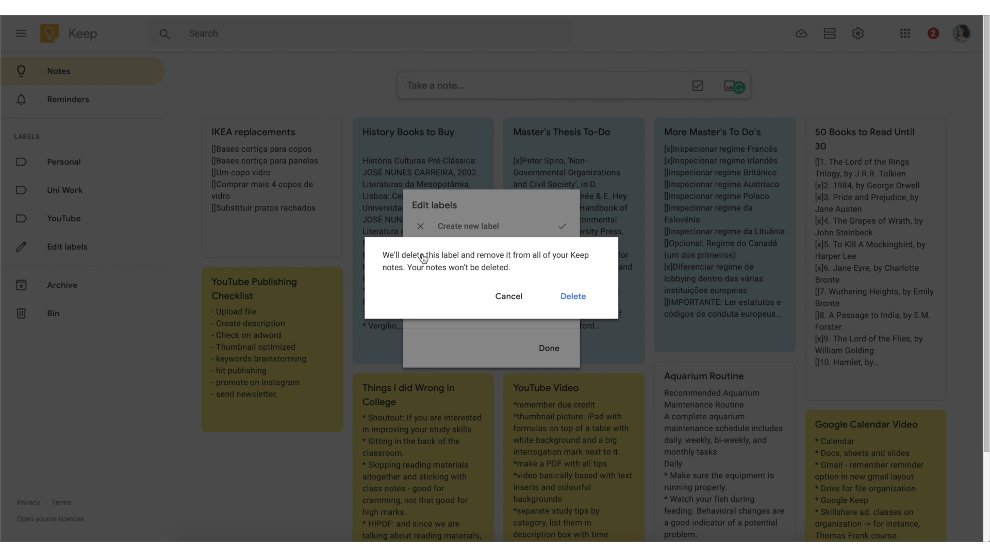
left_click(509, 296)
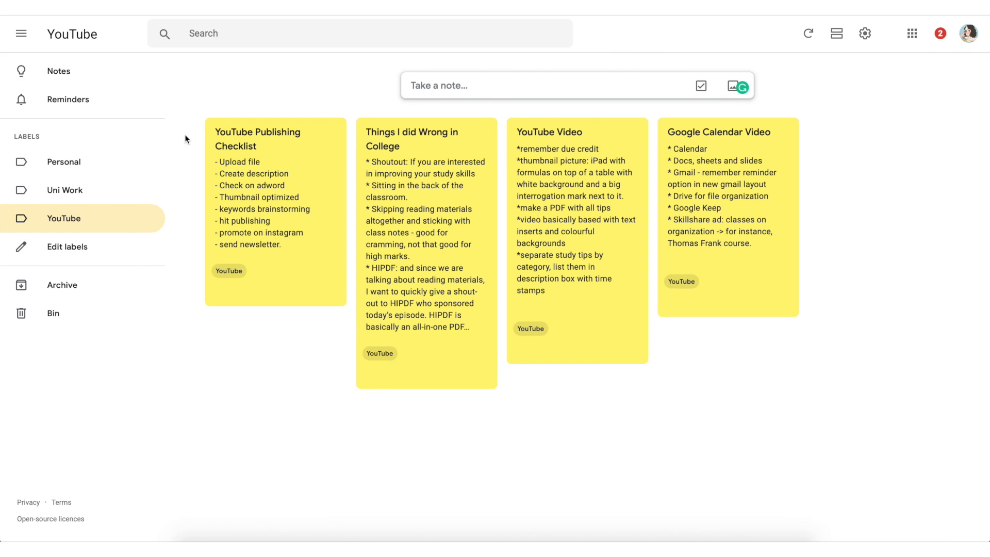
left_click(68, 99)
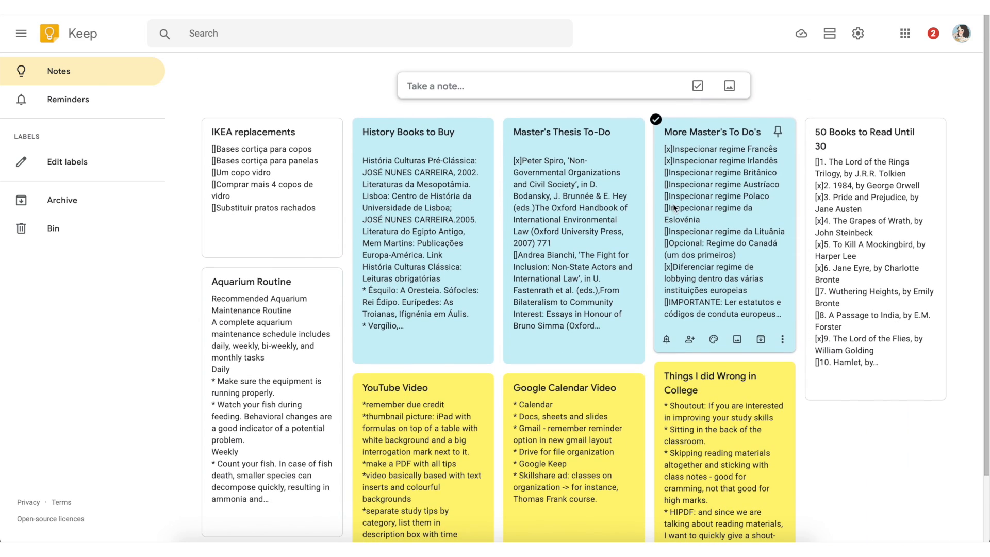
Step: Start a new note and reopen Edit labels to apply the YouTube label
left_click(536, 85)
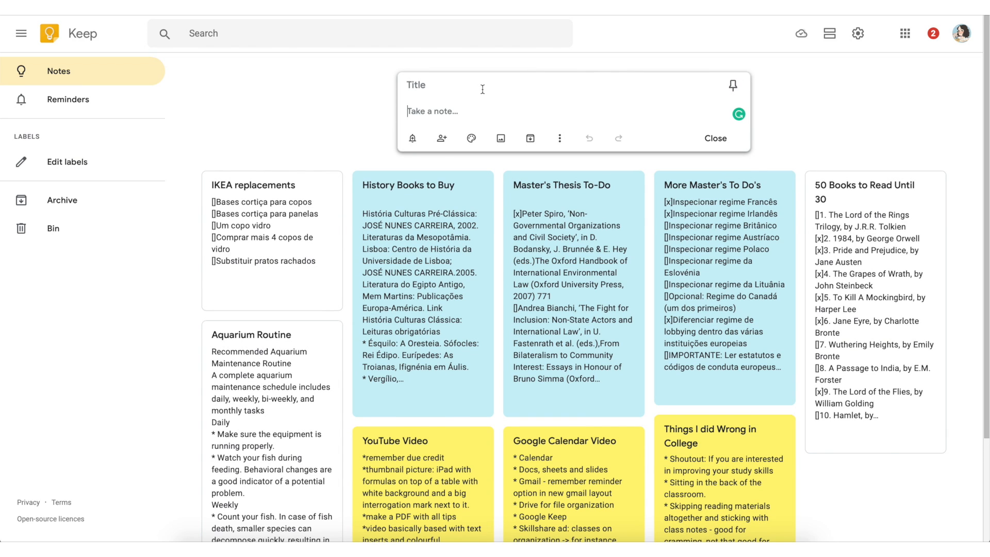
left_click(67, 161)
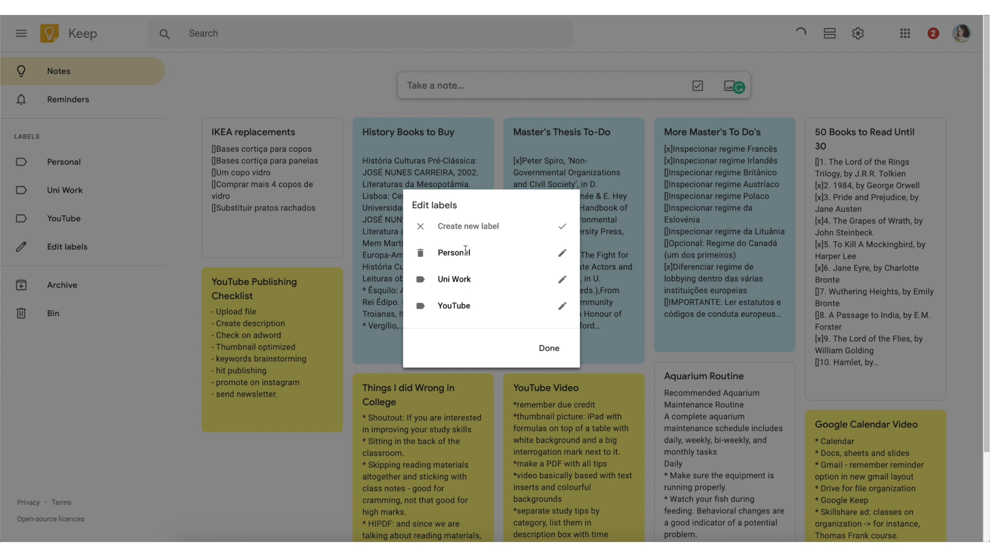
left_click(548, 348)
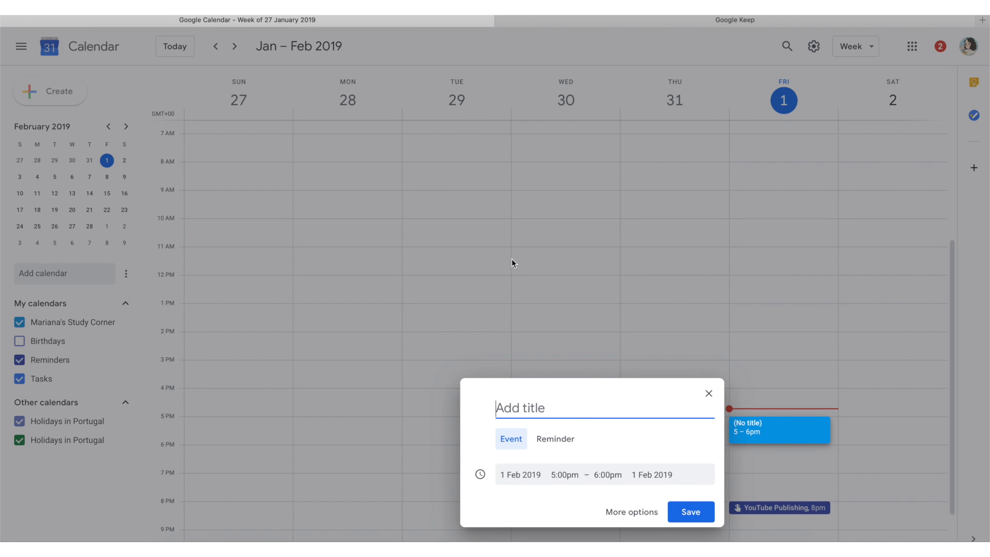
mouse_move(615, 411)
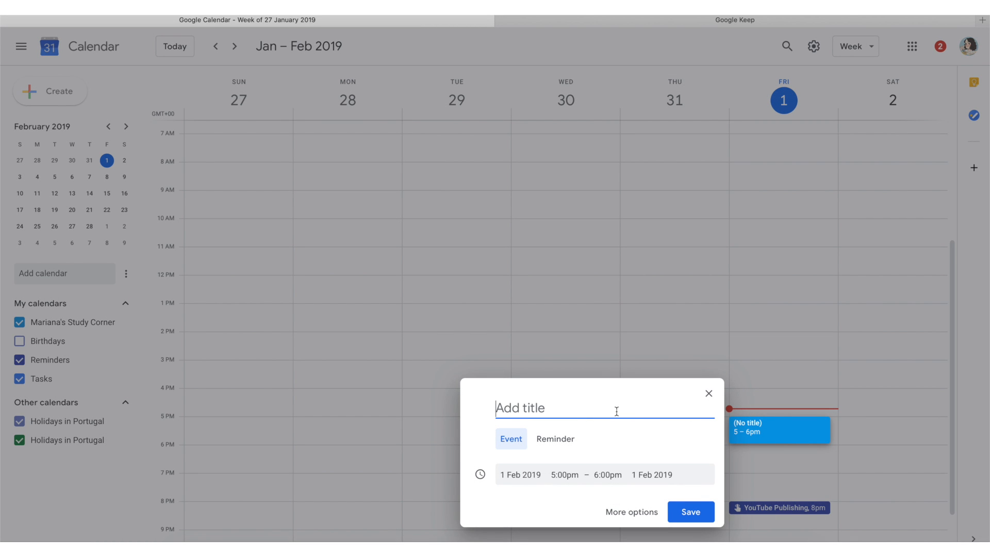
Step: Save a Brainstorm Video event and move to the week of 3 February
type("Brainstorm V")
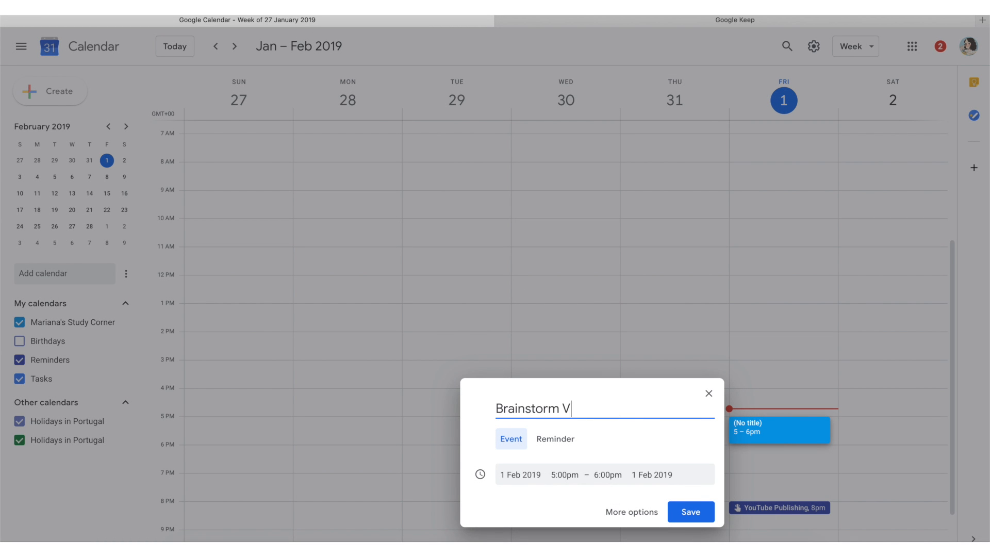
left_click(690, 512)
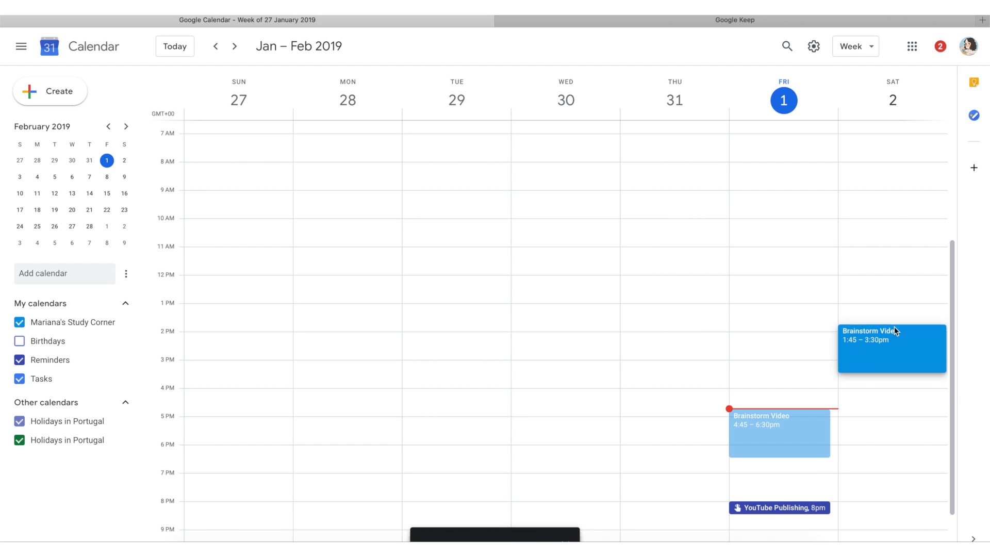
left_click(234, 46)
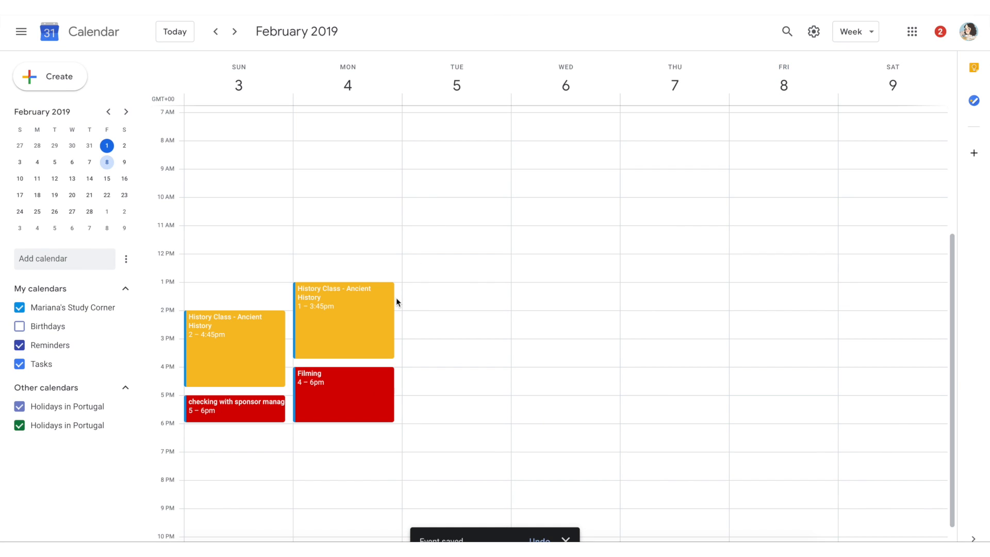
Step: Duplicate the Monday History Class - Ancient History event and place the copy on Thursday 7 Feb, 1–3:45pm
right_click(353, 336)
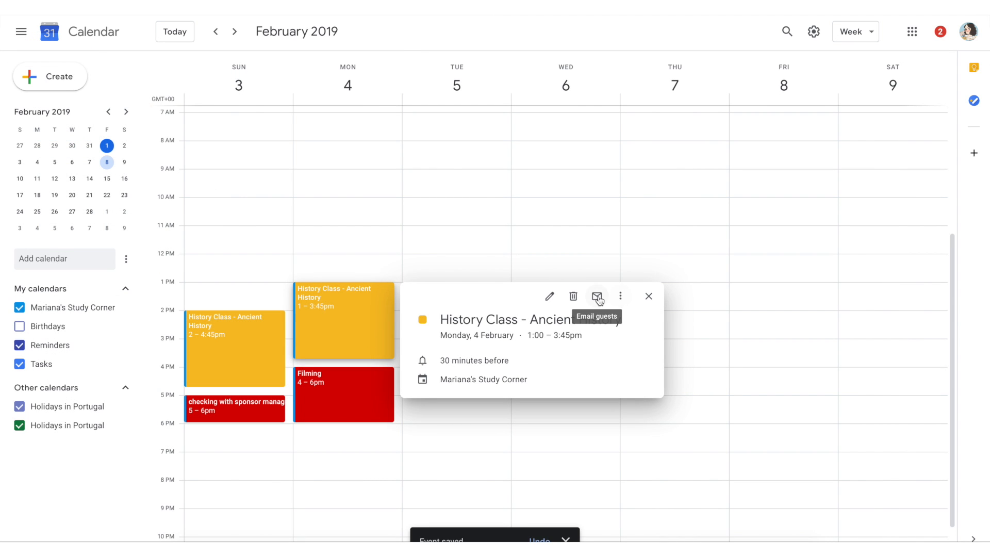
left_click(620, 296)
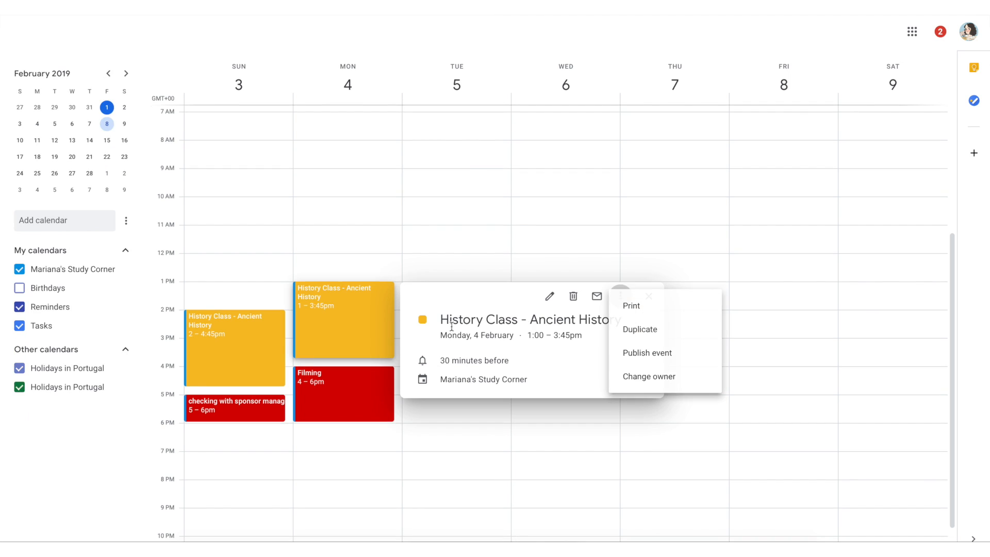
left_click(639, 329)
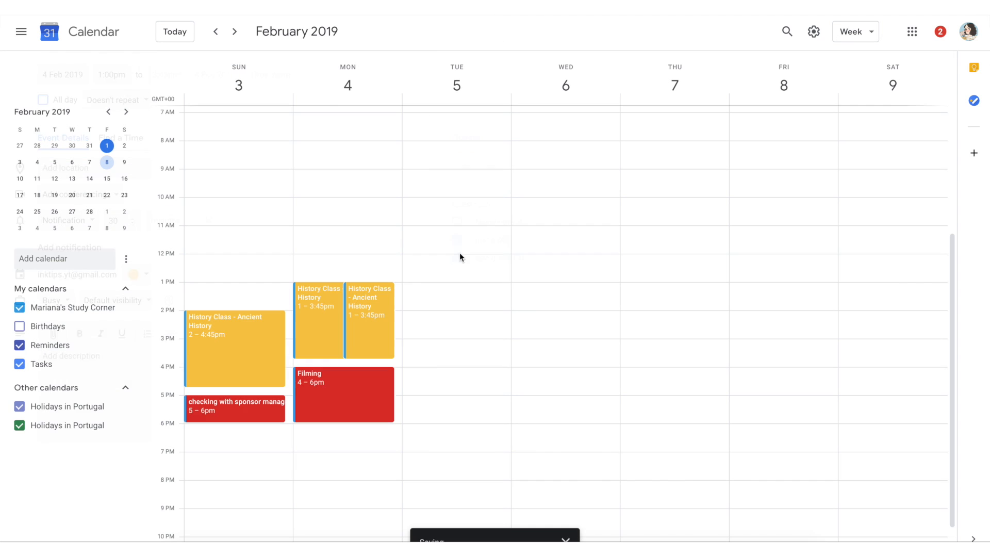
left_click_drag(369, 319, 454, 384)
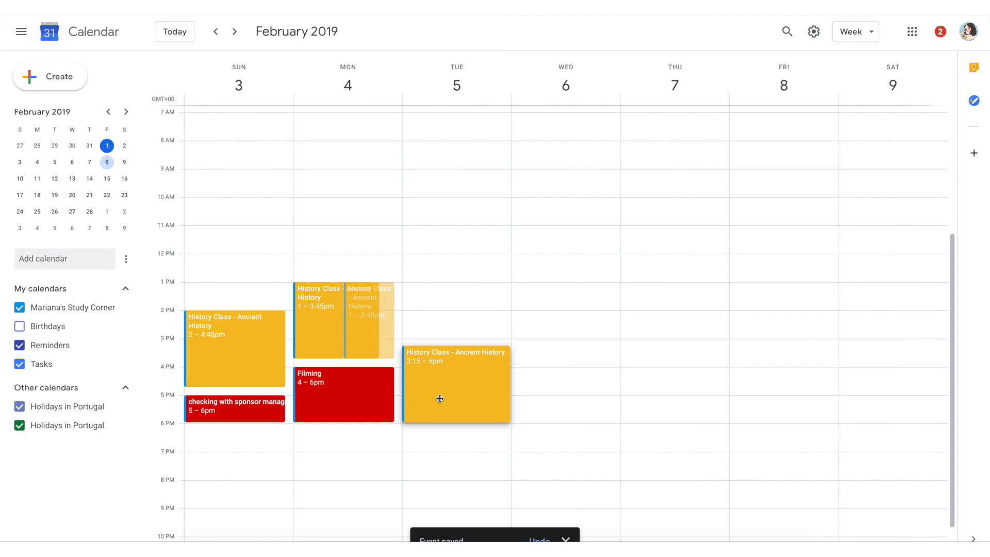
left_click_drag(440, 398, 639, 339)
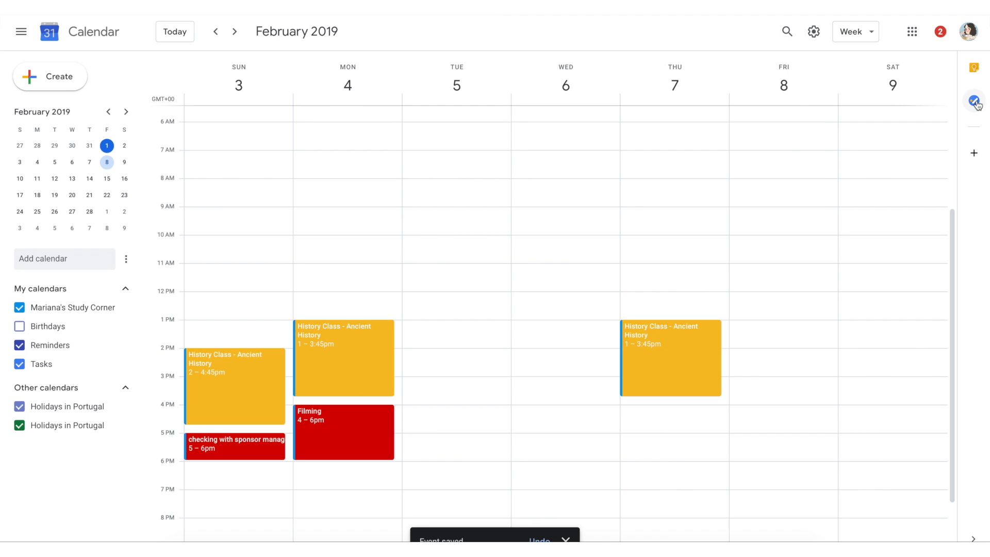
Step: Mark the Publish video task complete and add a Sage-green all-day Valentine's Day event on 14 Feb
left_click(975, 100)
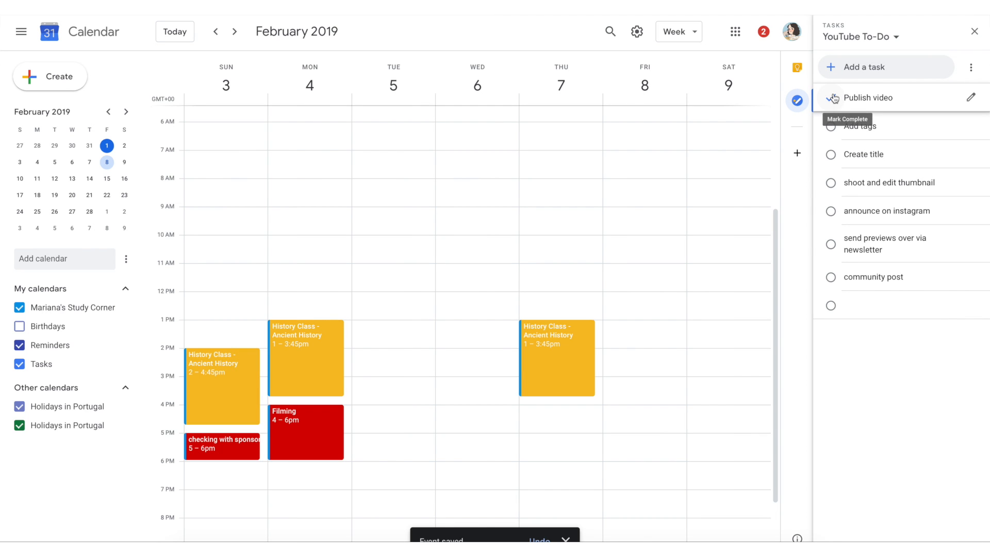
left_click(832, 97)
type("Valentine")
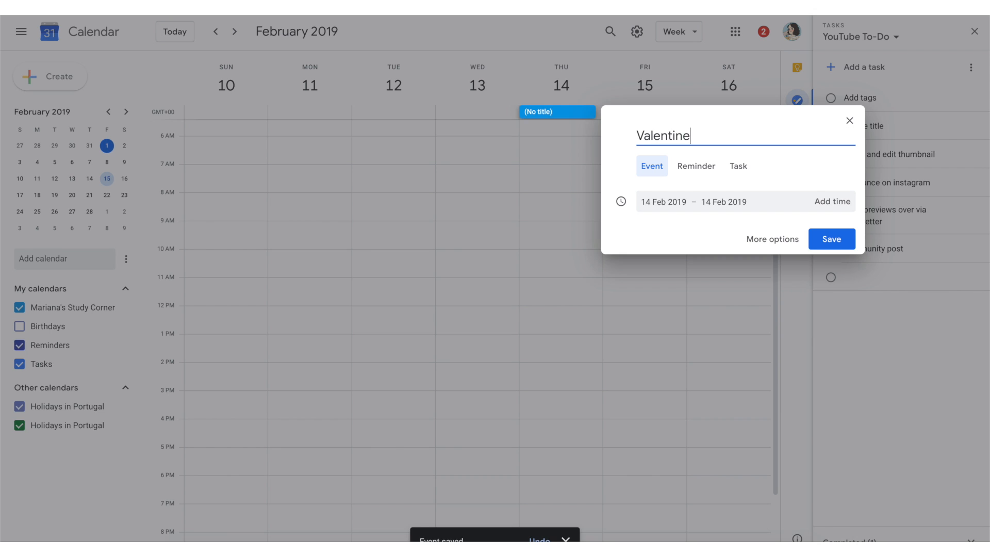
type("'s Day")
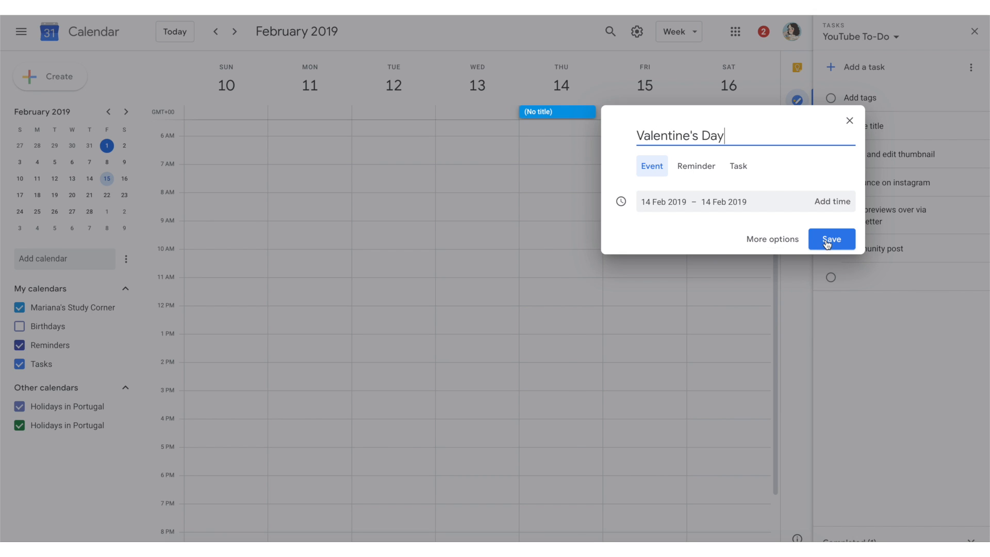
left_click(772, 239)
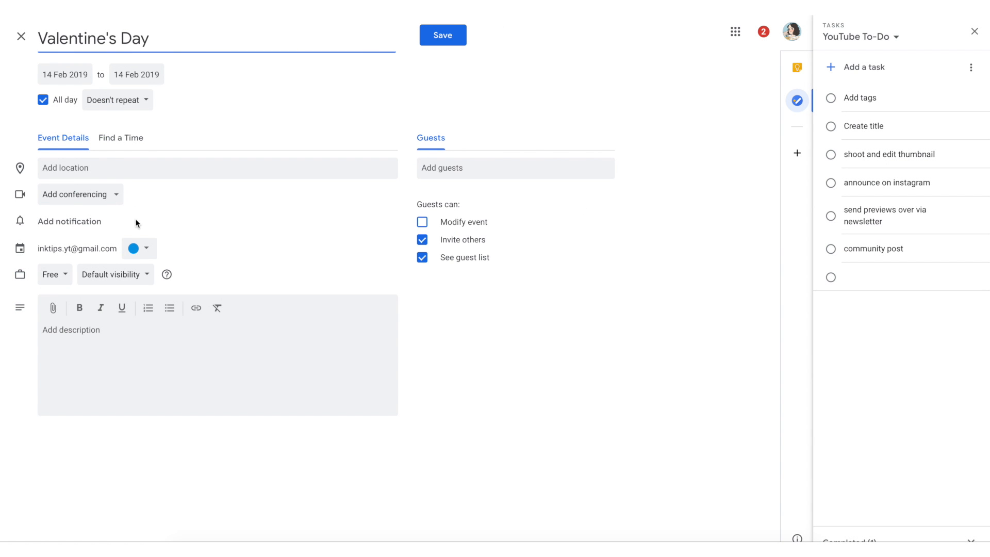
left_click(138, 249)
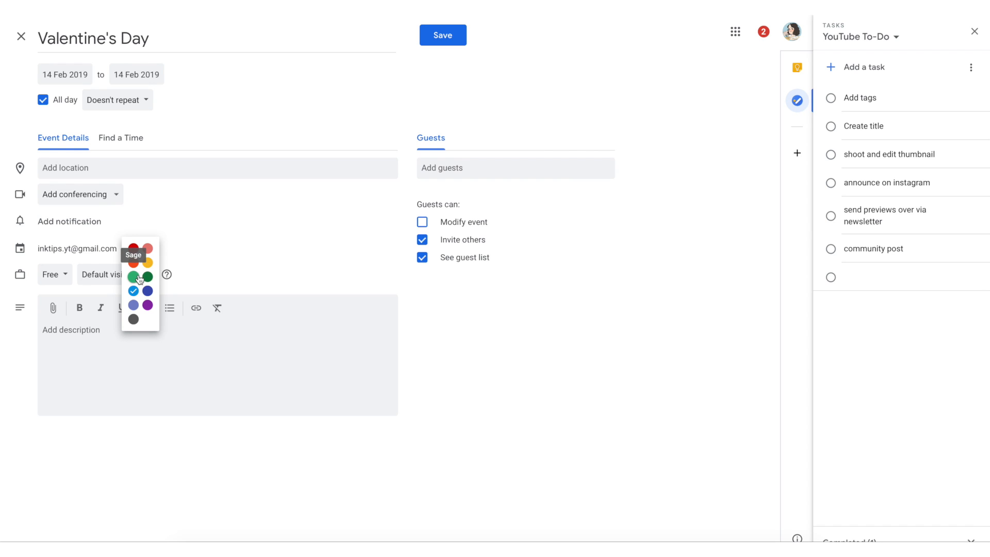
left_click(442, 35)
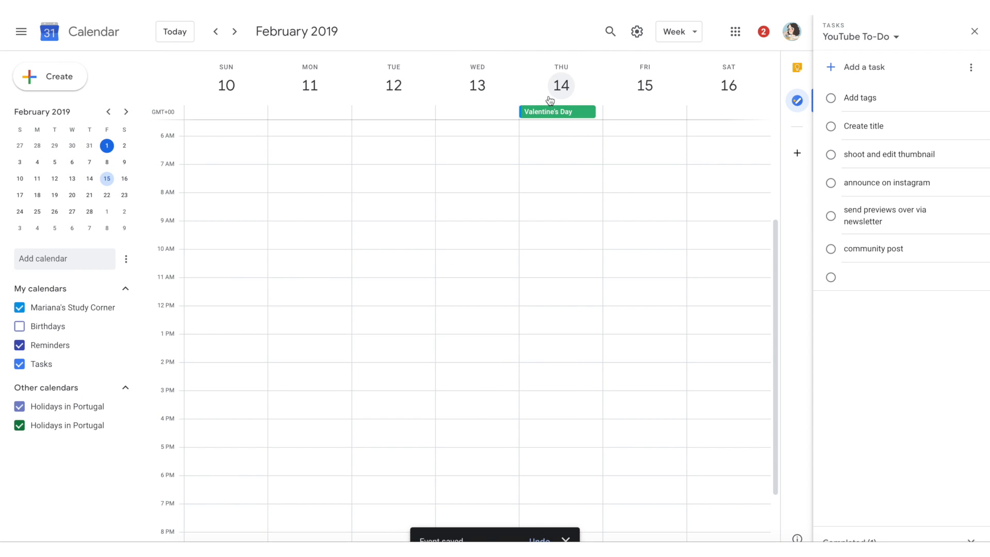
mouse_move(544, 115)
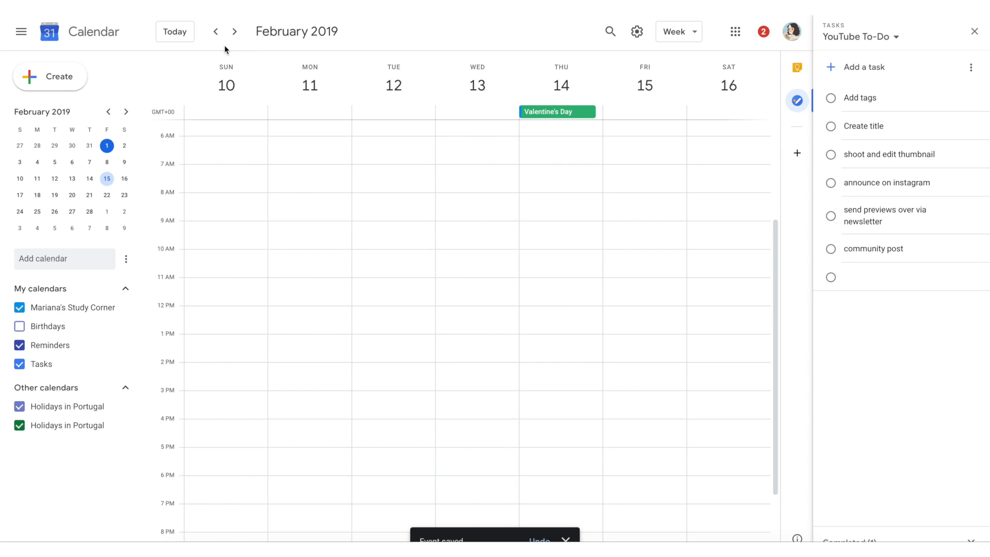
Step: Add a Sage-green all-day Going on road trip event on Saturday 16 Feb, then return to the week of 3 February
left_click(724, 111)
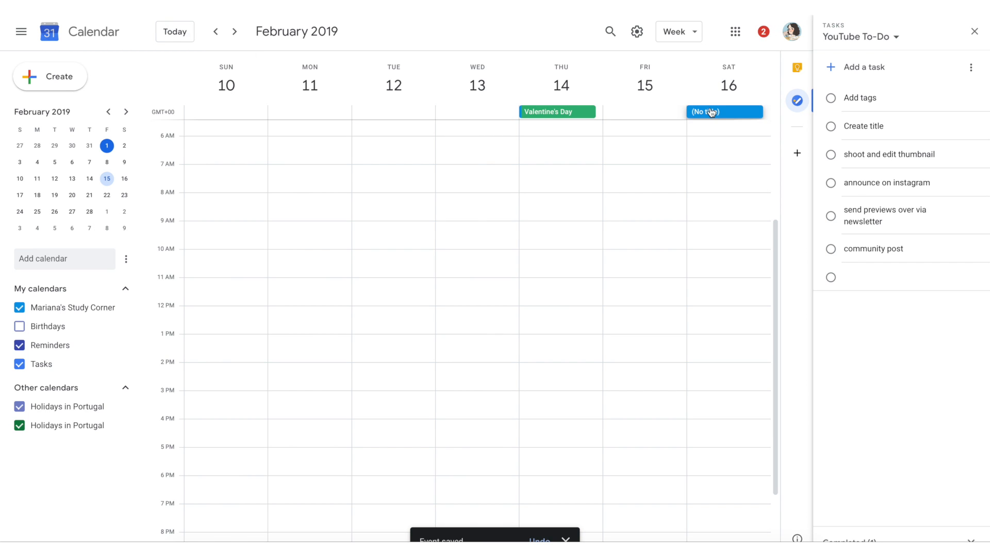
type("Going on")
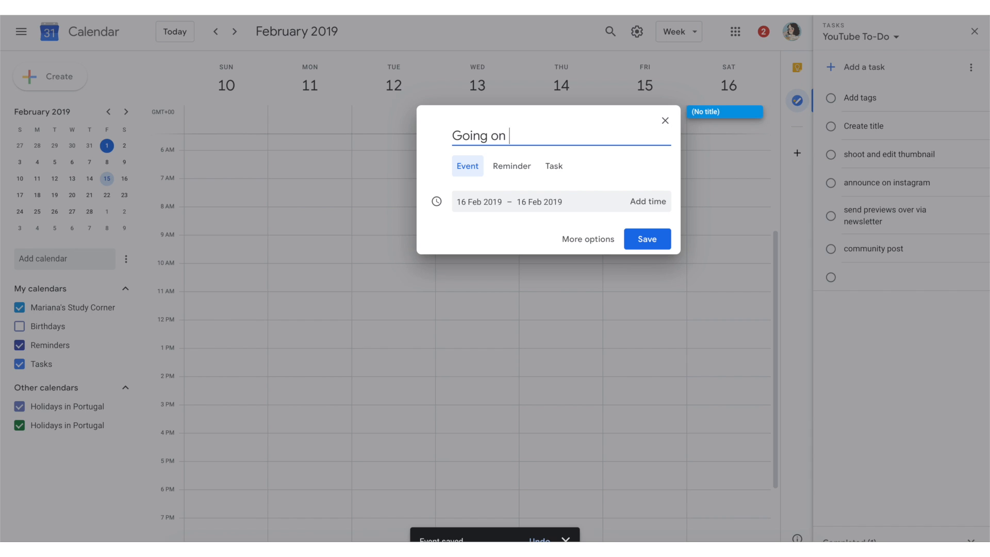
type("road")
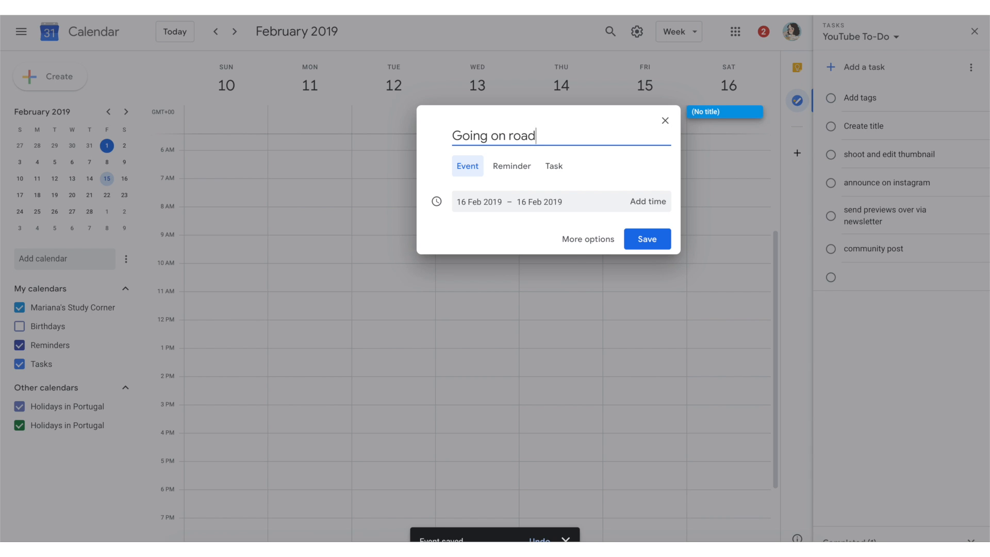
type("trip")
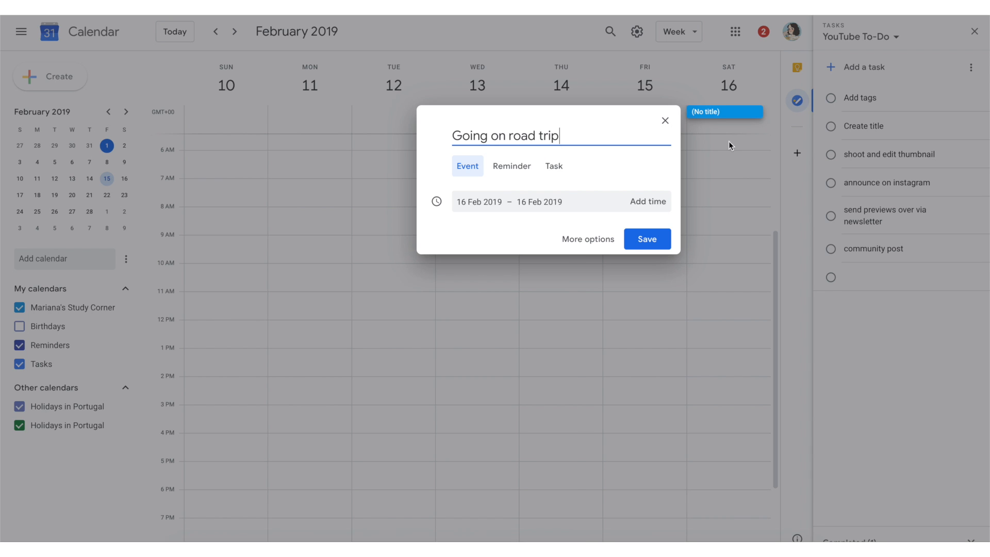
left_click(587, 239)
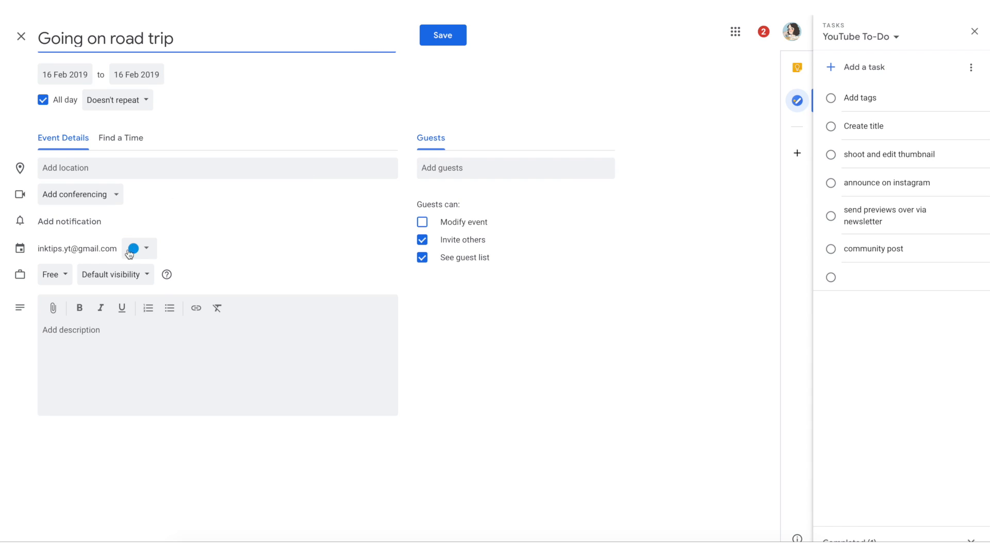
left_click(442, 36)
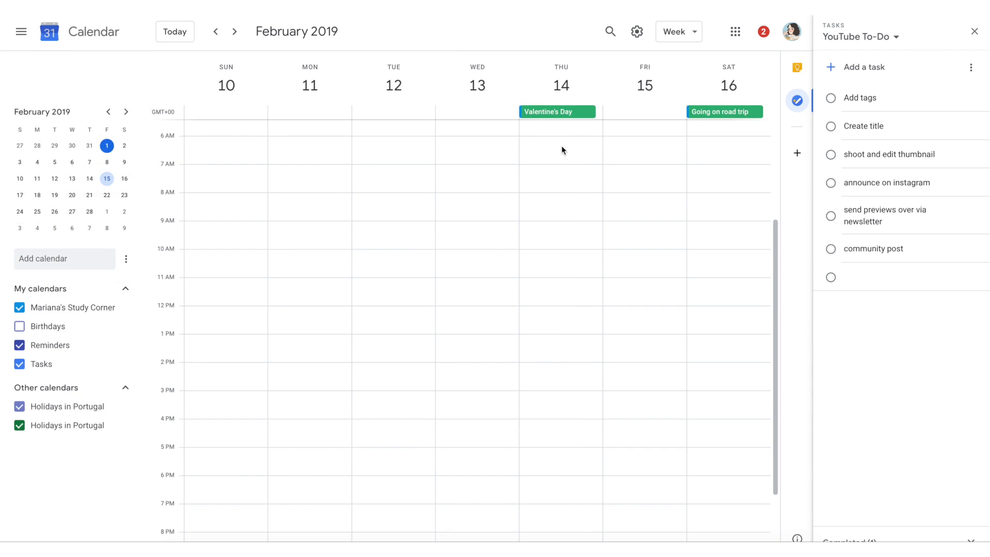
left_click(234, 32)
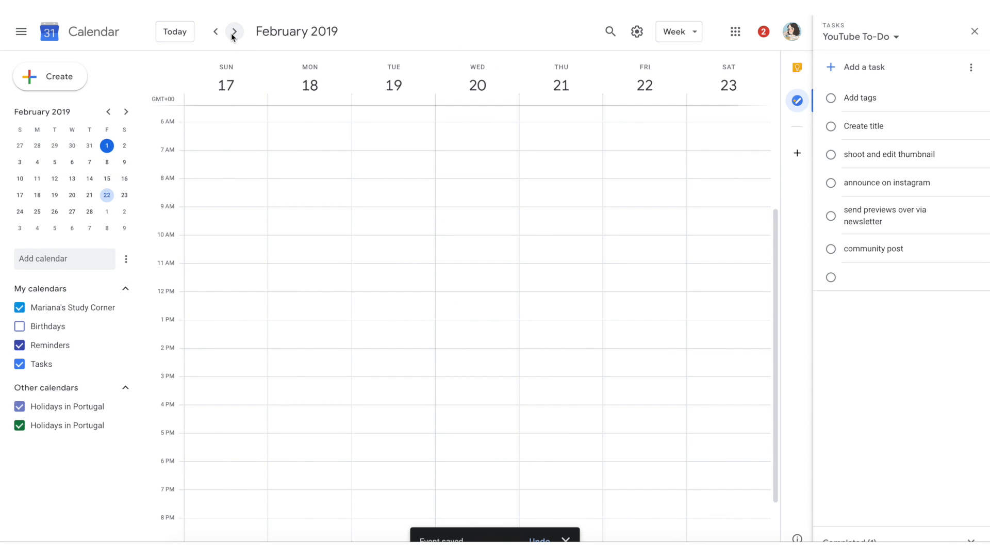
left_click(216, 32)
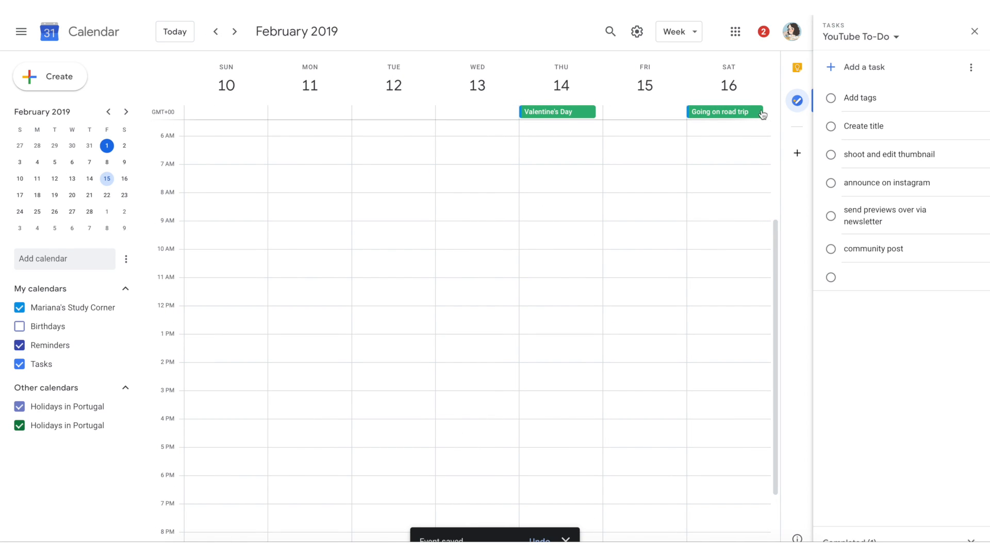
left_click(724, 111)
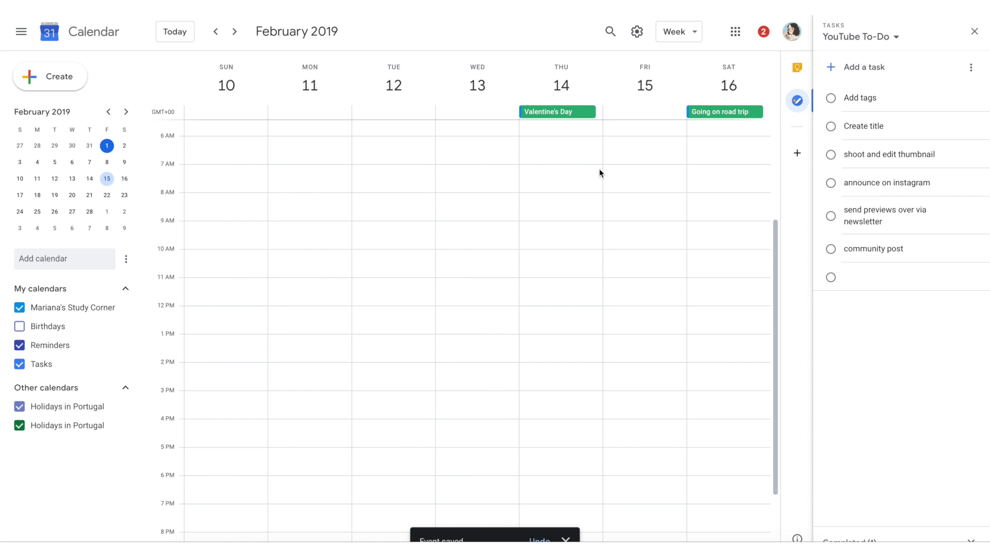
left_click(215, 32)
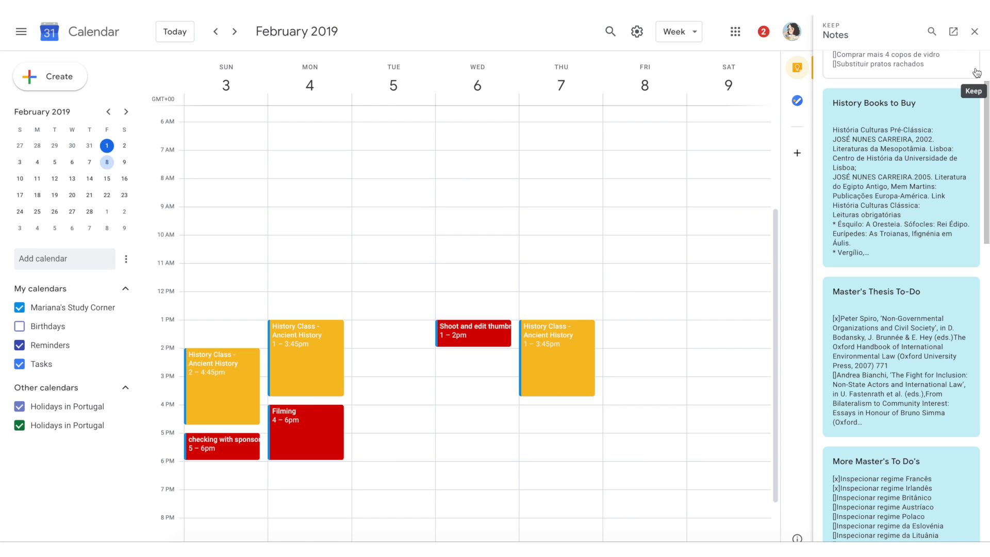
Step: Abandon the 'shoot and edit thumbnail' event draft and switch the side panel to Tasks before closing it
scroll("down", 3)
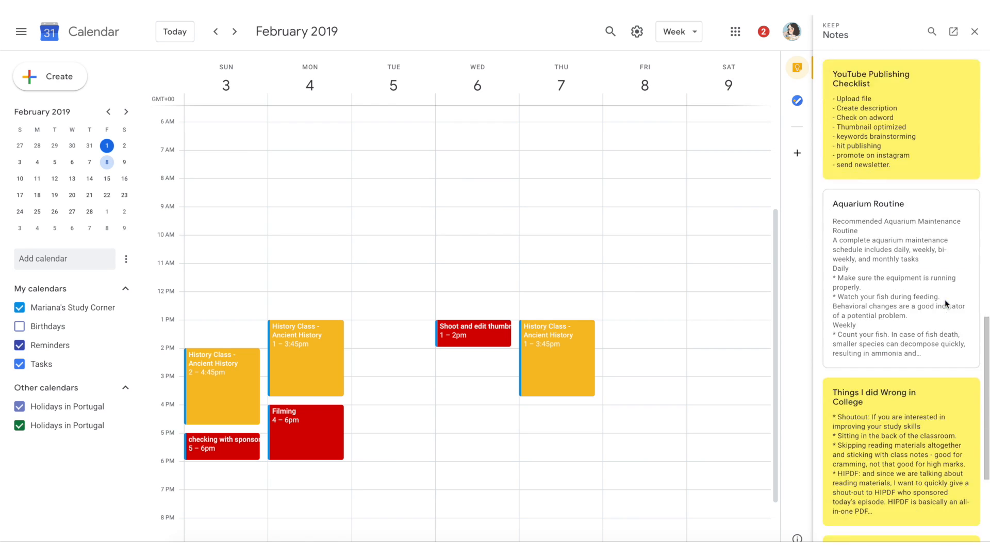
left_click(797, 100)
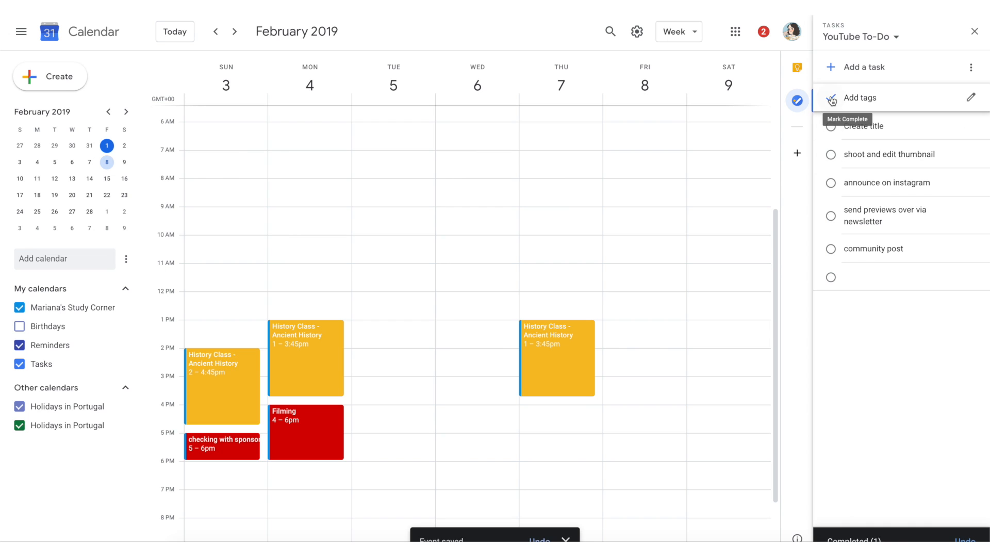
mouse_move(343, 431)
type("S")
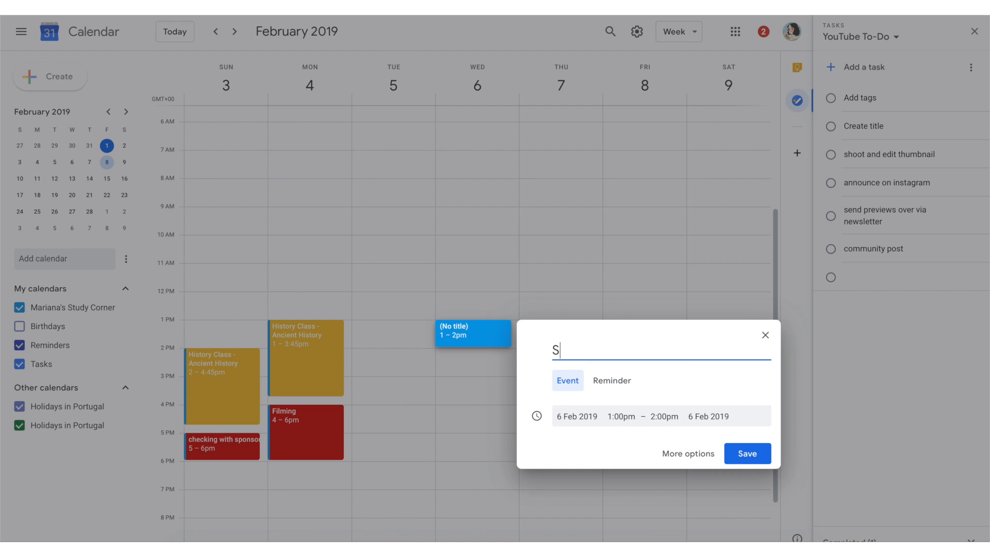
type("hoot and edit humb")
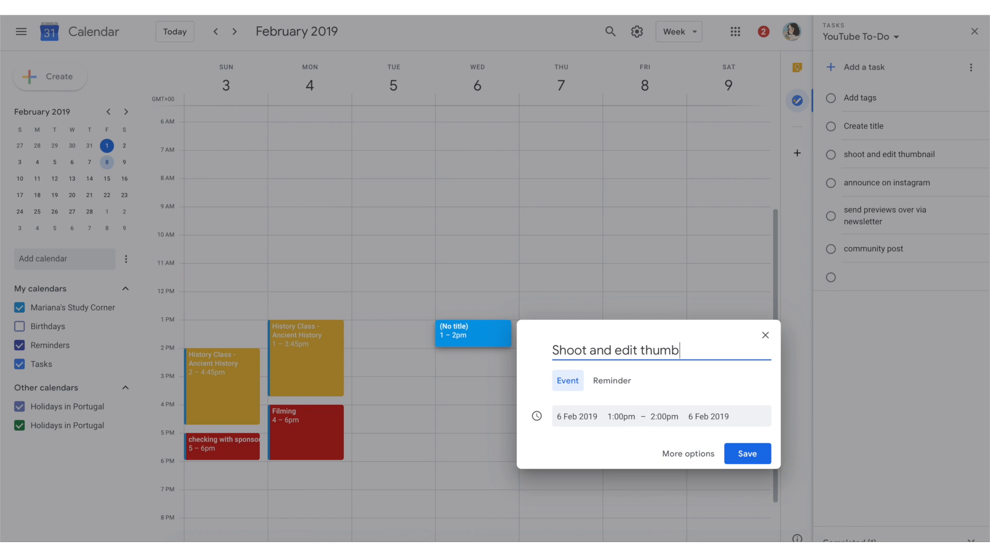
left_click(688, 453)
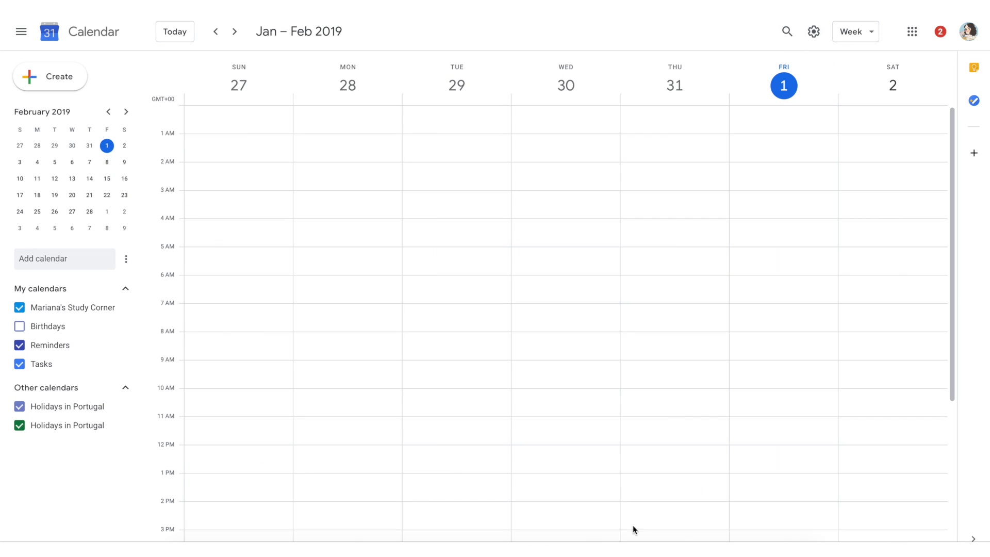
mouse_move(584, 429)
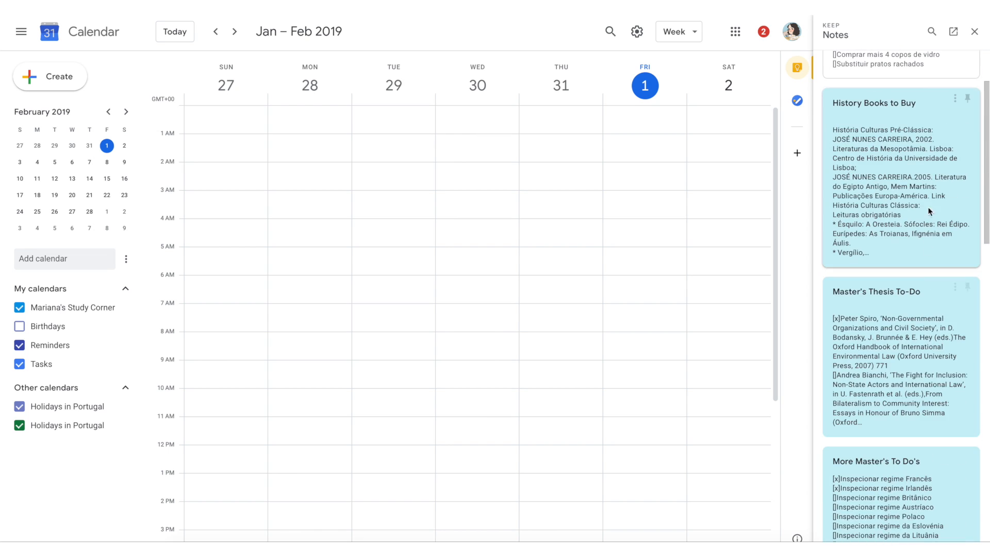
left_click(797, 100)
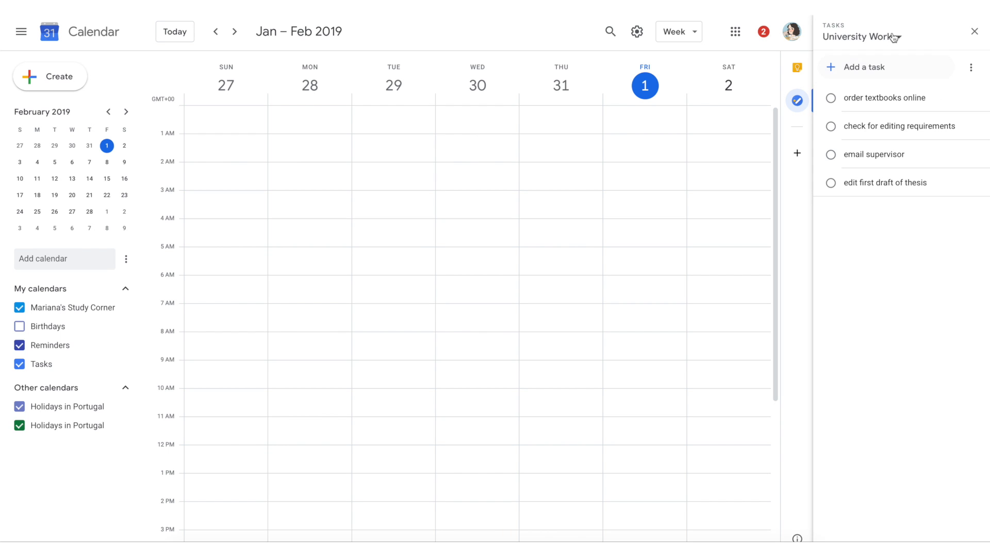
left_click(890, 36)
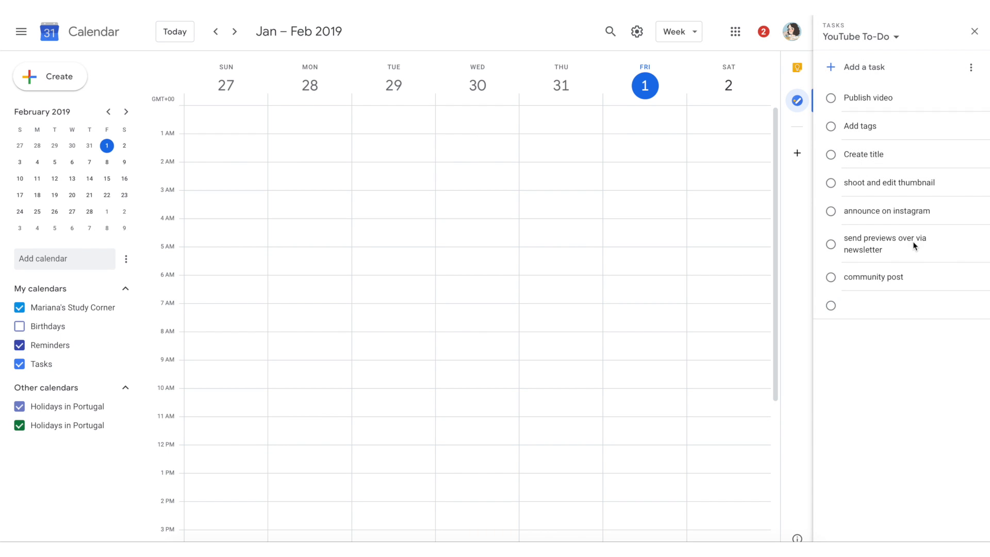
mouse_move(605, 227)
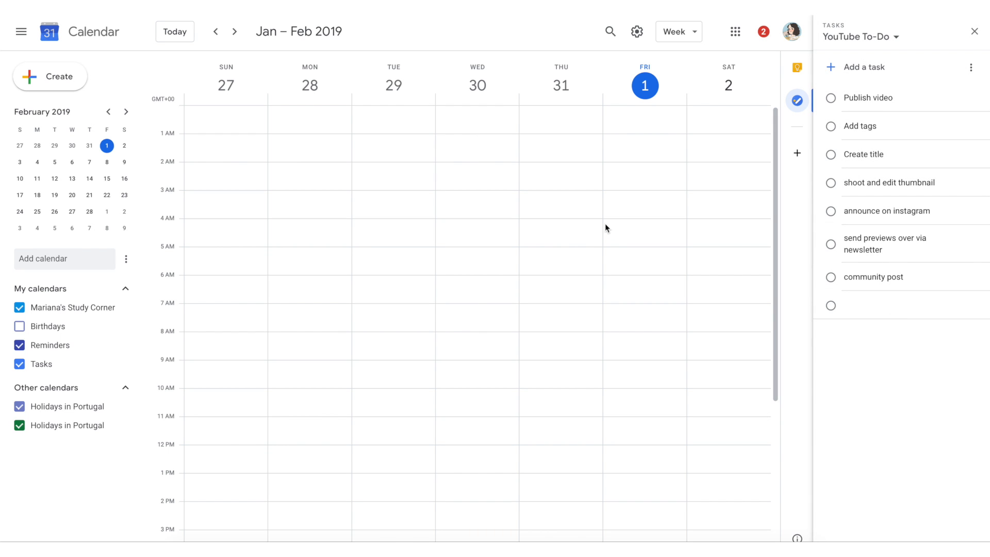
left_click(975, 31)
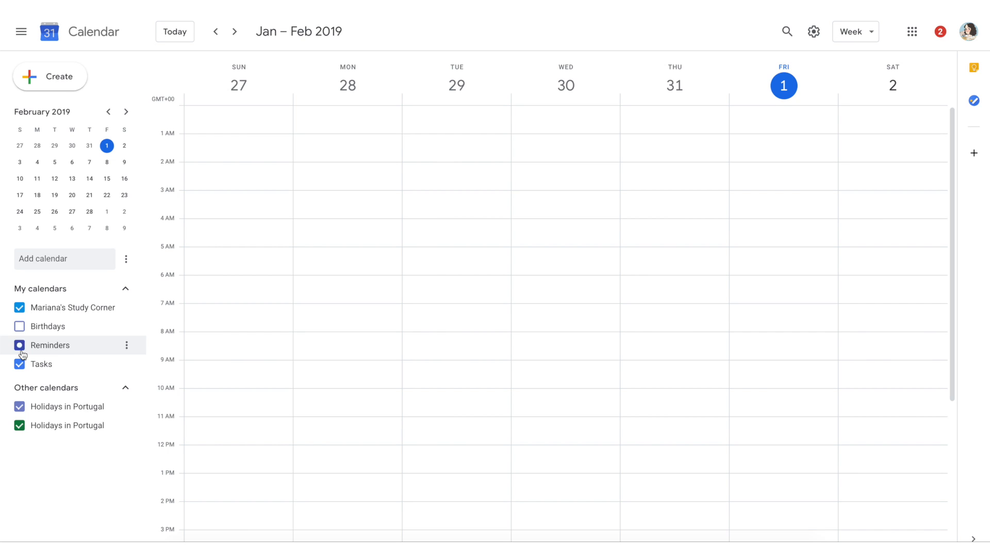
Step: Show the Reminders calendar and open the 8pm YouTube Publishing reminder's related note in Keep
left_click(19, 345)
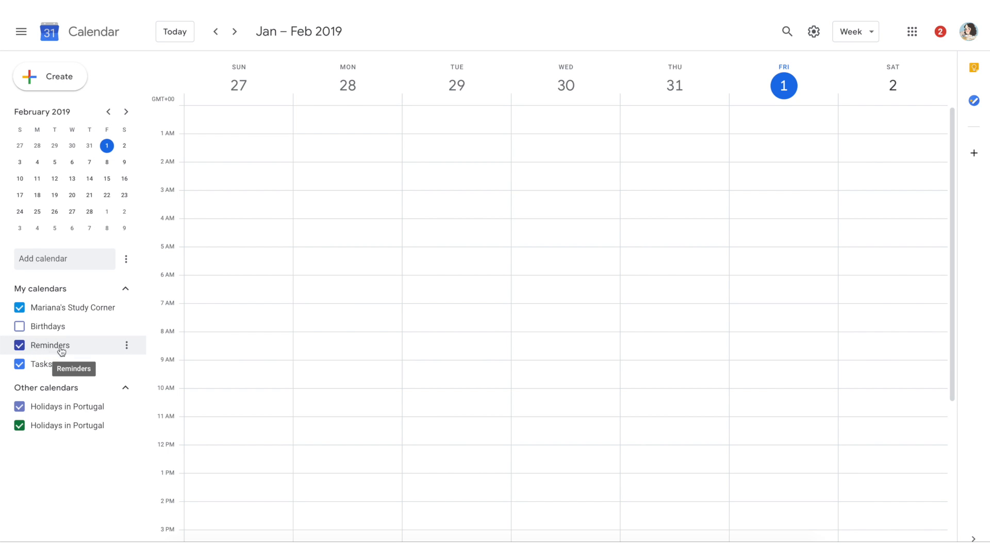
scroll("down", 3)
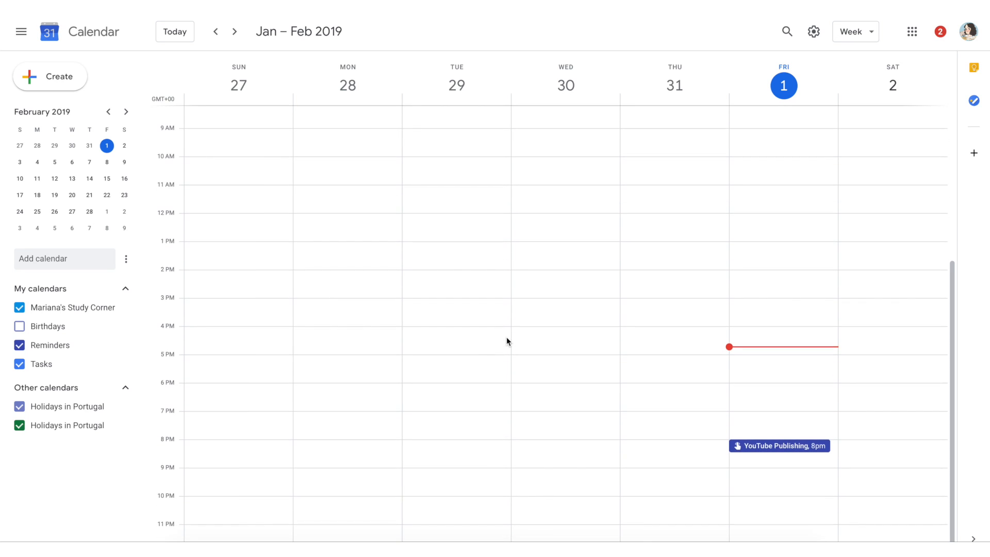
left_click(780, 445)
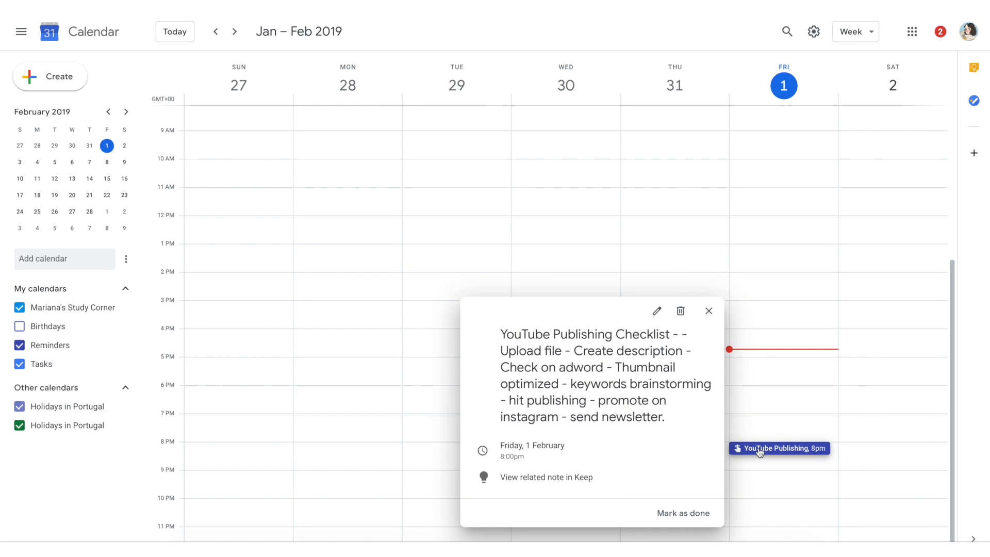
mouse_move(517, 476)
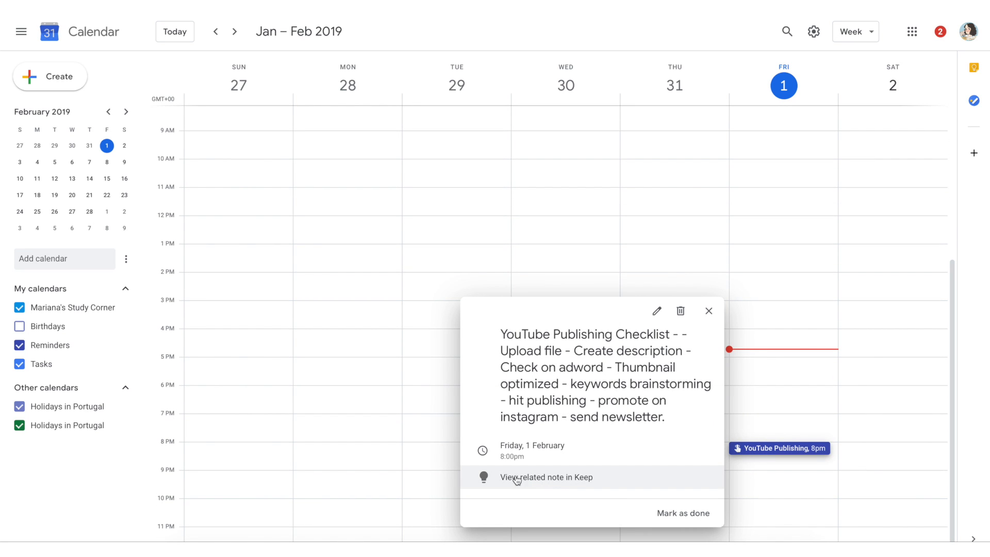
left_click(546, 477)
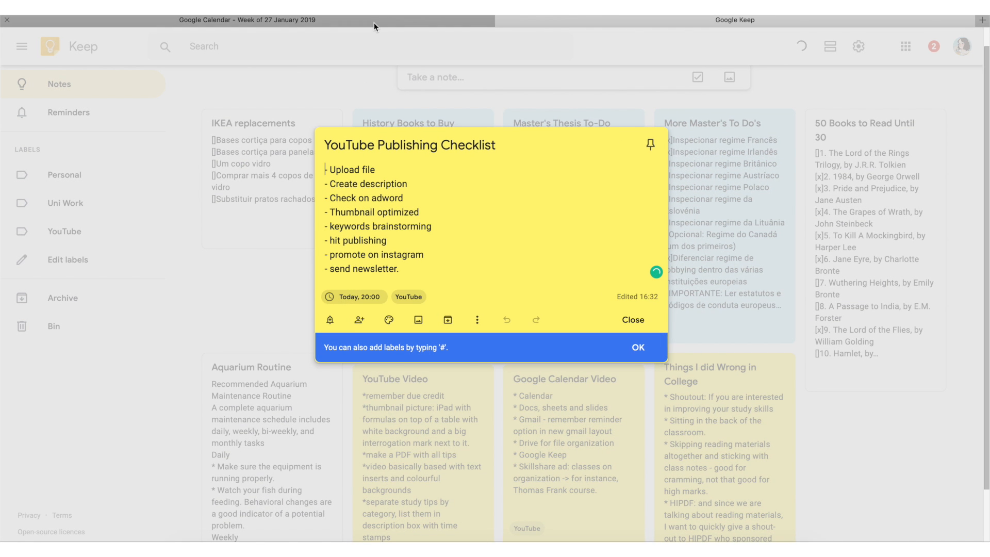
Step: Return to the calendar and close the YouTube Publishing reminder details
left_click(247, 20)
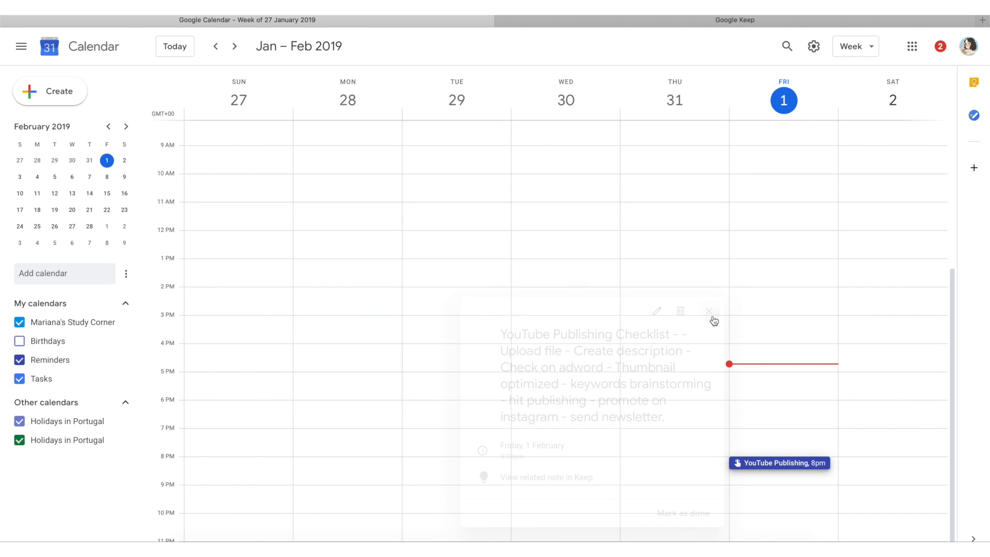
left_click(708, 310)
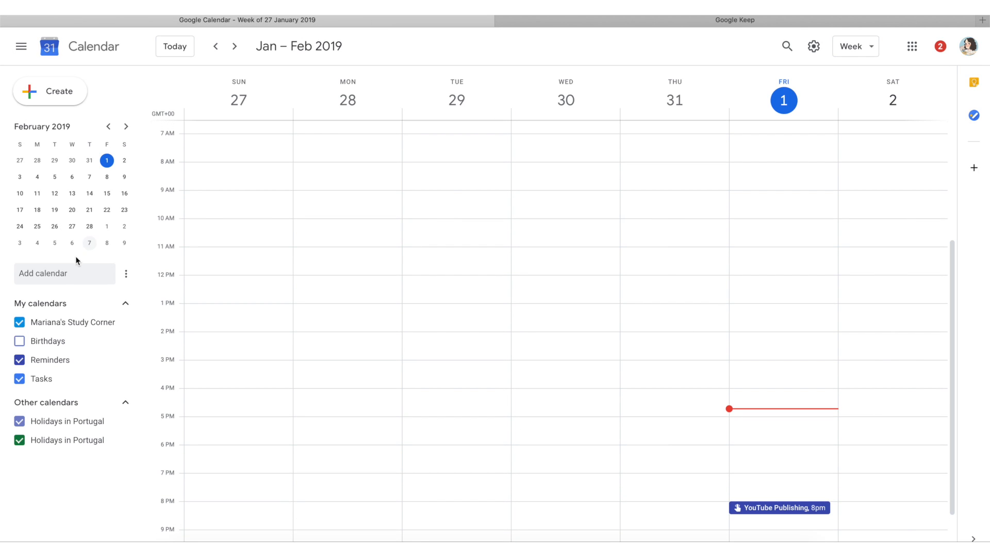
mouse_move(68, 312)
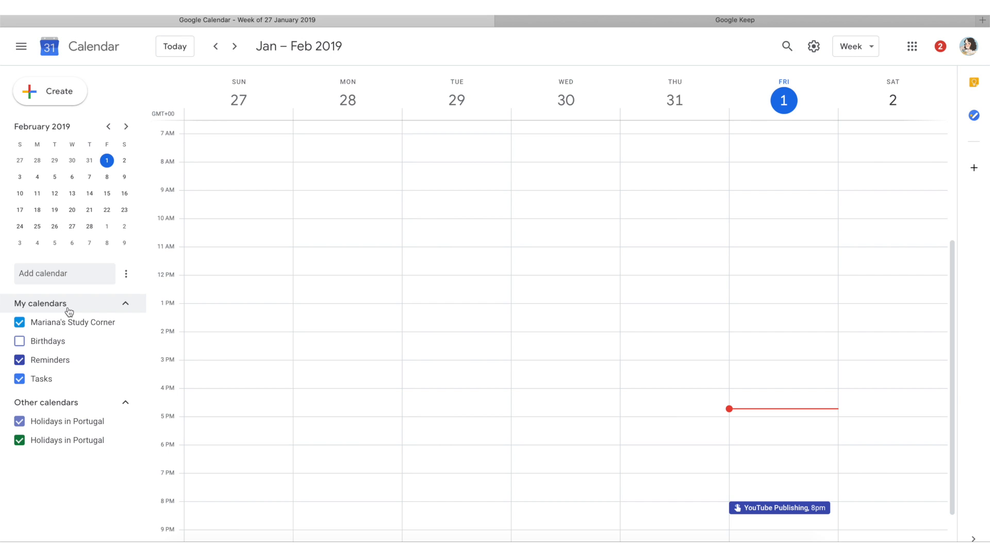
mouse_move(60, 91)
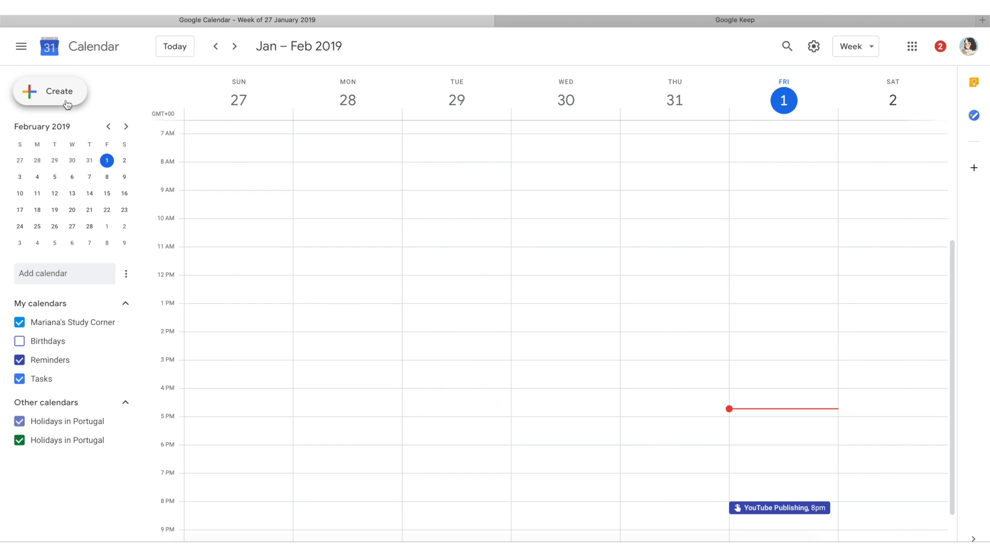
left_click(779, 409)
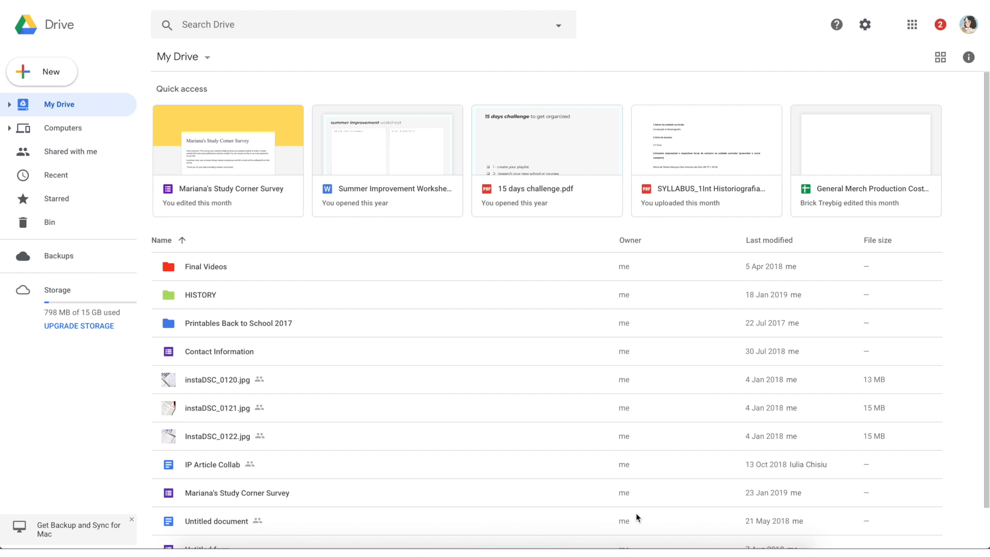
mouse_move(112, 304)
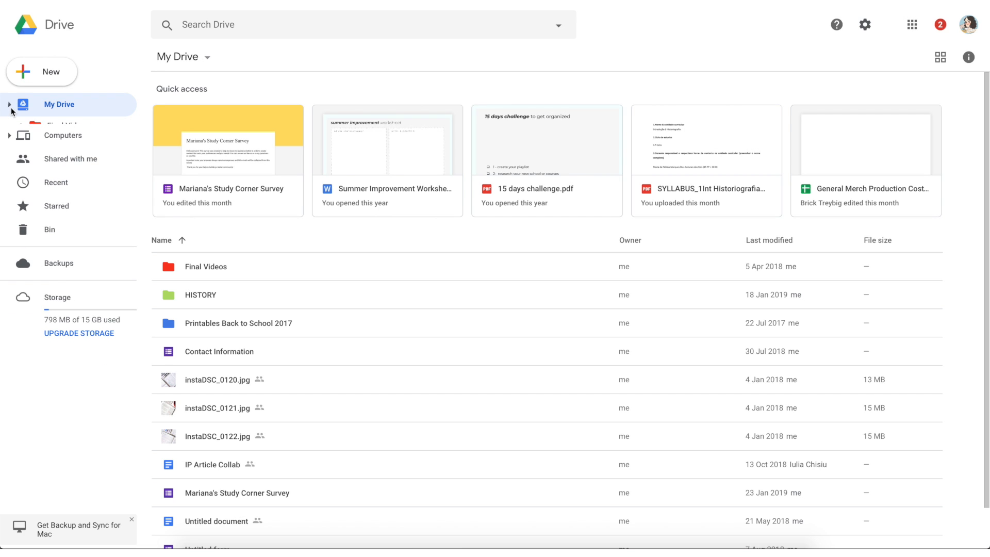
Step: Expand My Drive and the Printables Back to School 2017 folder in the sidebar tree
left_click(9, 104)
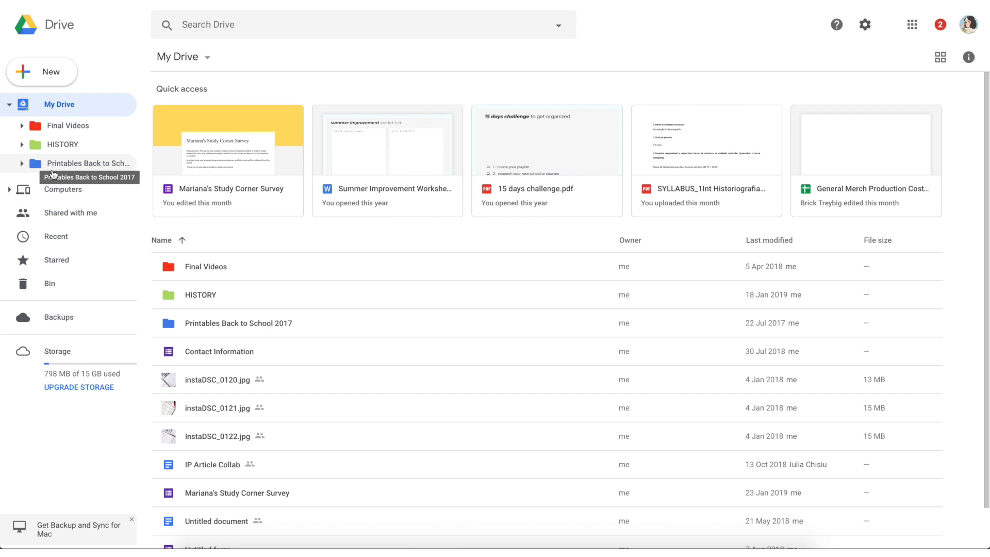
mouse_move(21, 166)
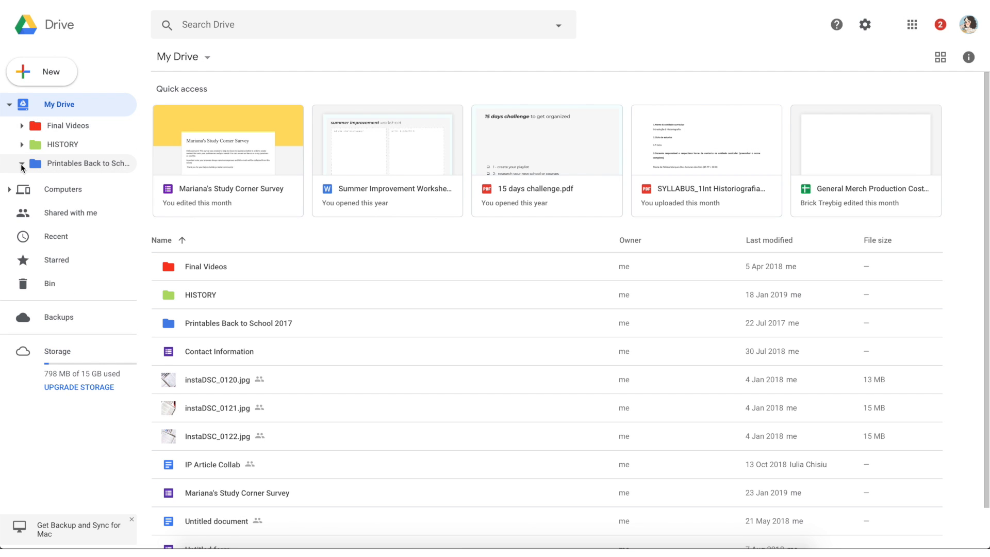
left_click(78, 387)
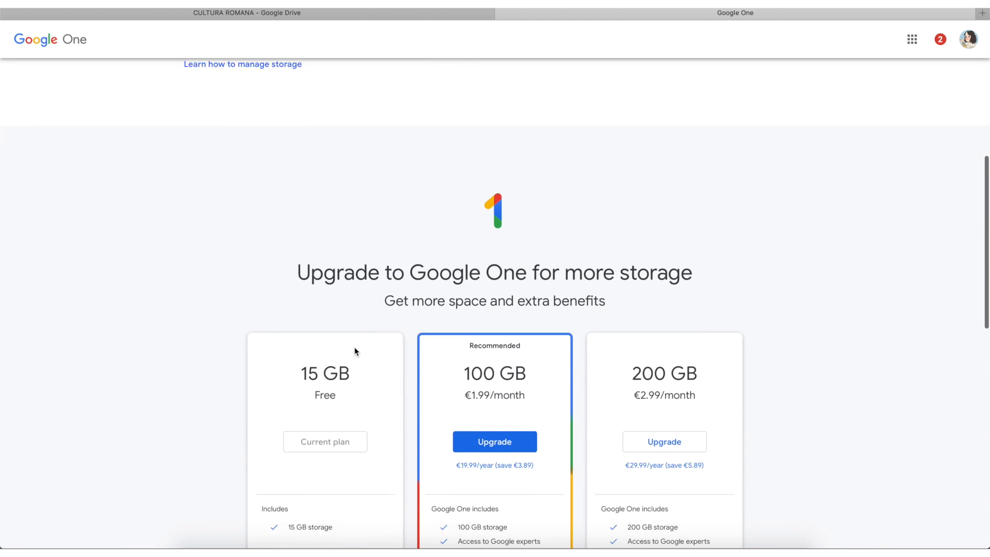
Step: Scroll through the 15 GB, 100 GB and 200 GB Google One plans, then return to the Google Drive tab
scroll("down", 3)
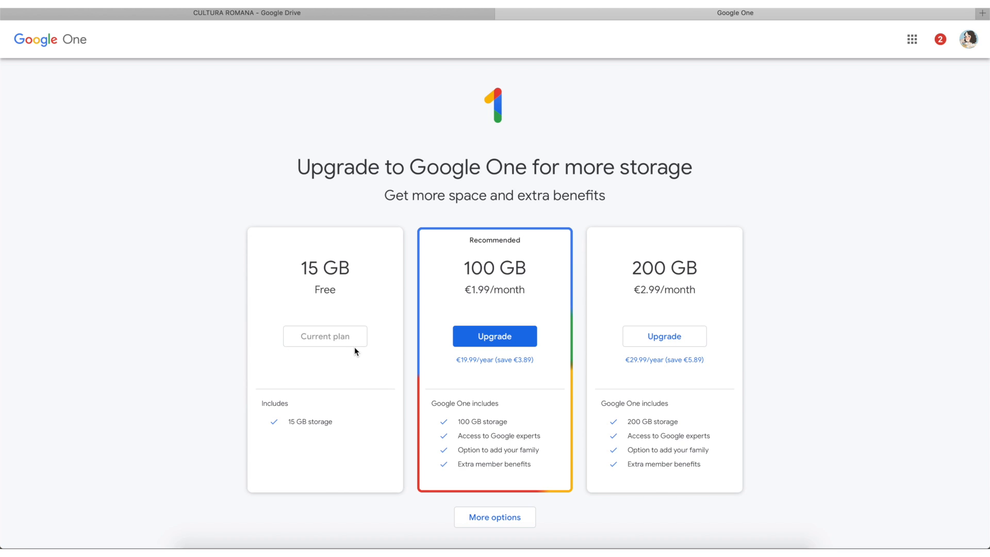
mouse_move(487, 257)
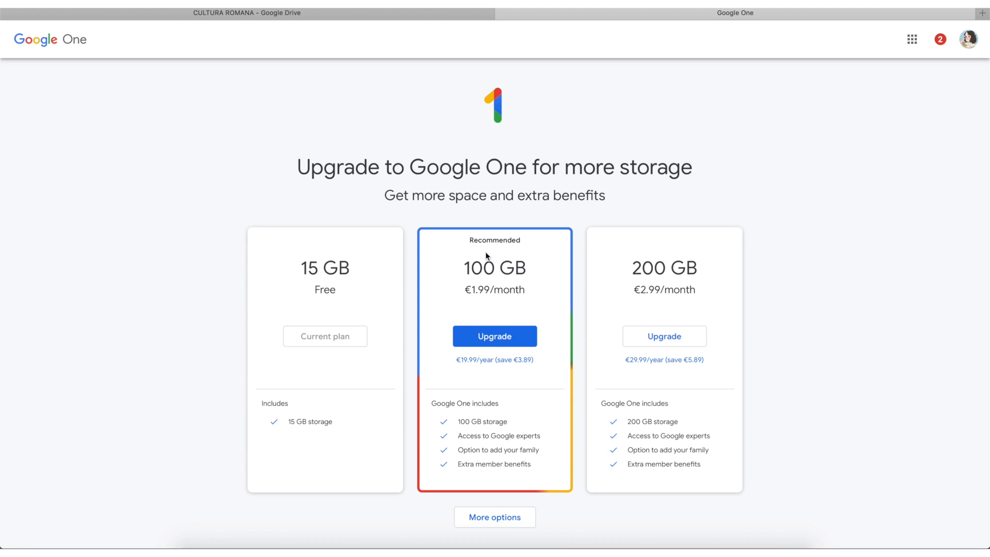
mouse_move(550, 246)
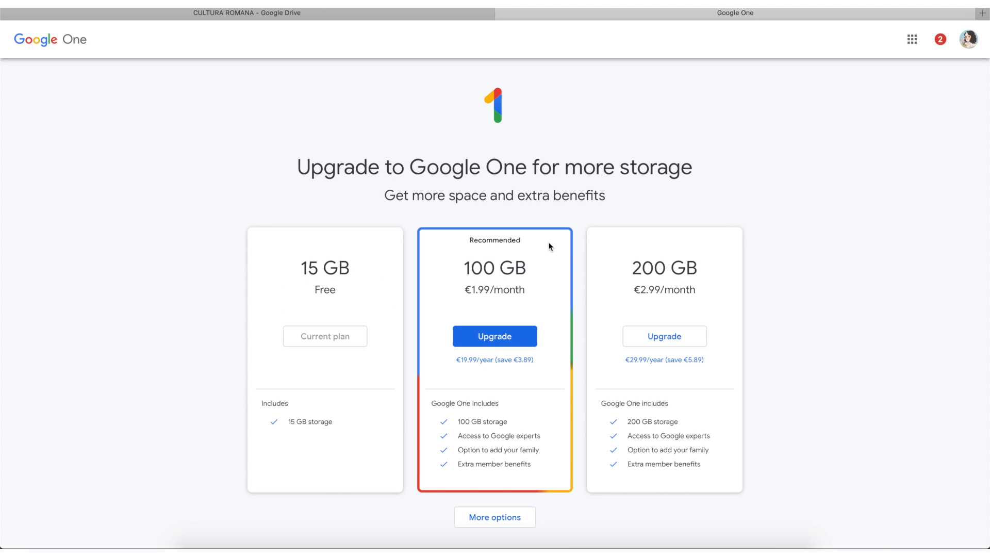
mouse_move(659, 257)
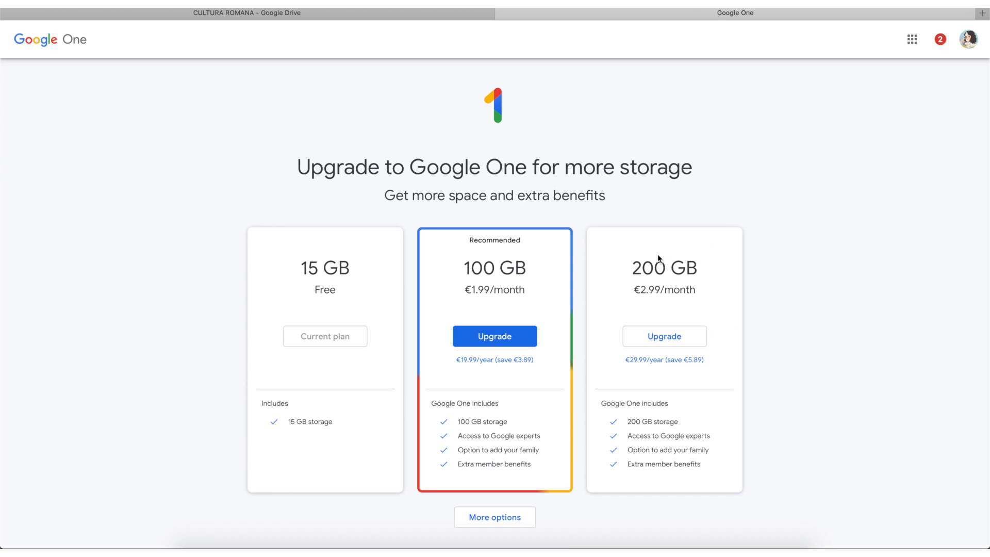
mouse_move(717, 299)
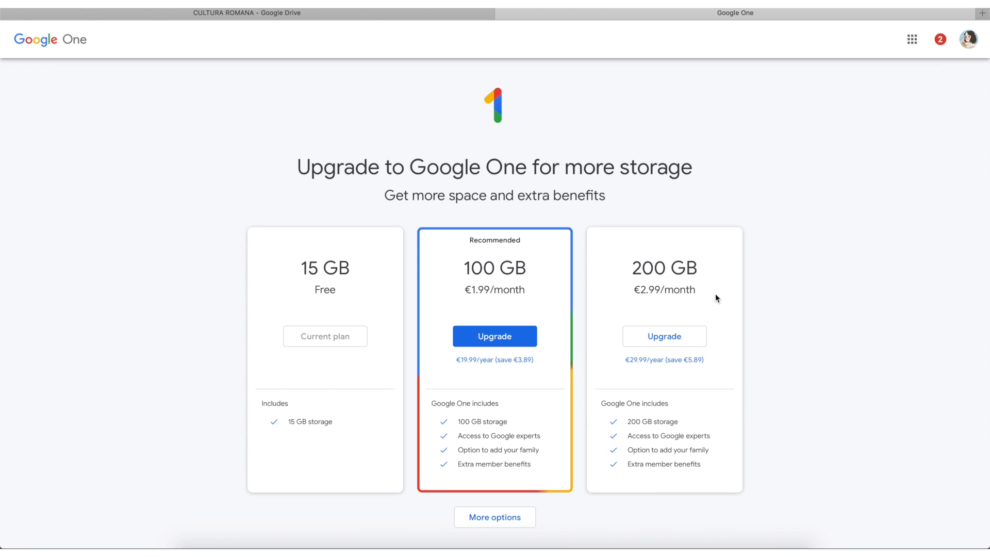
left_click(247, 12)
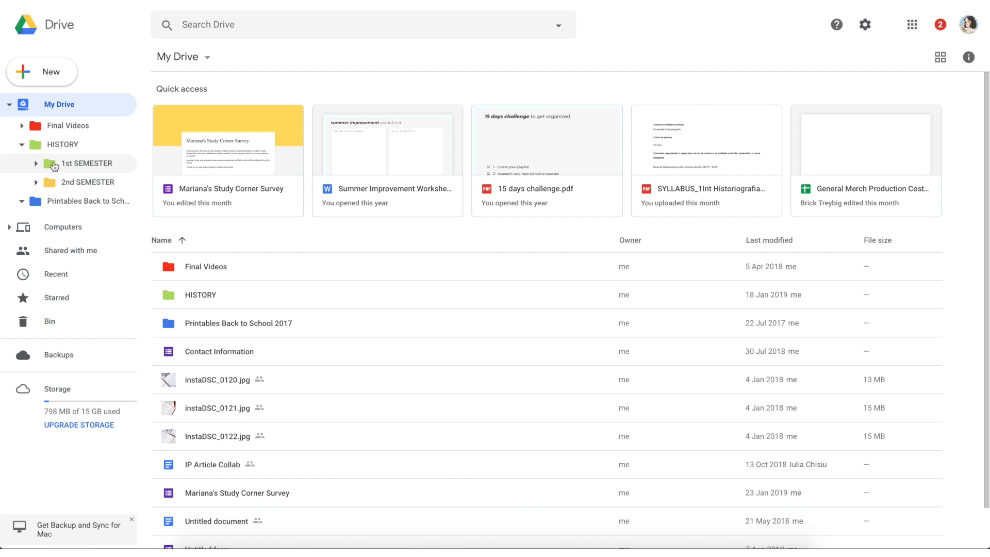
Step: Navigate through HISTORY into 2nd SEMESTER and the CULTURA ROMANA folder
left_click(62, 145)
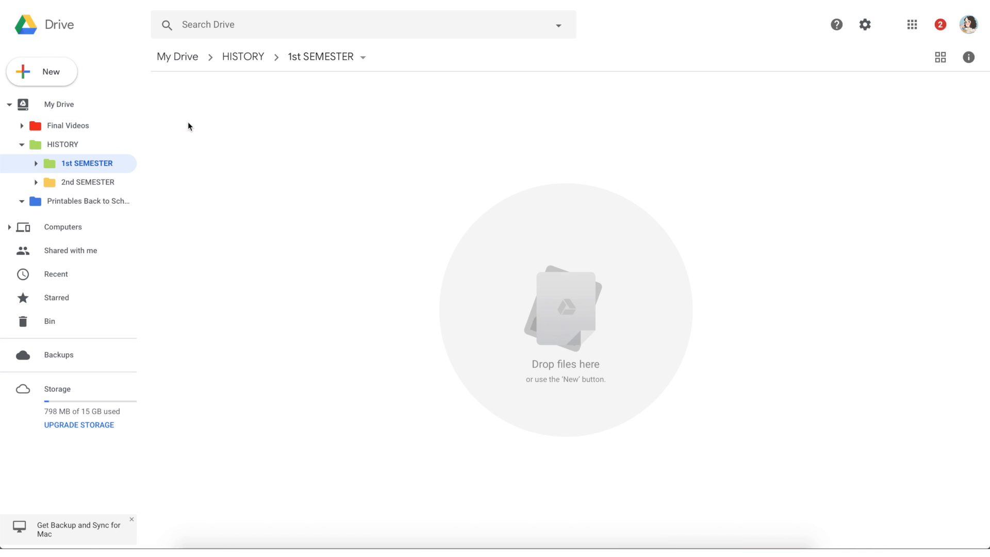
left_click(244, 56)
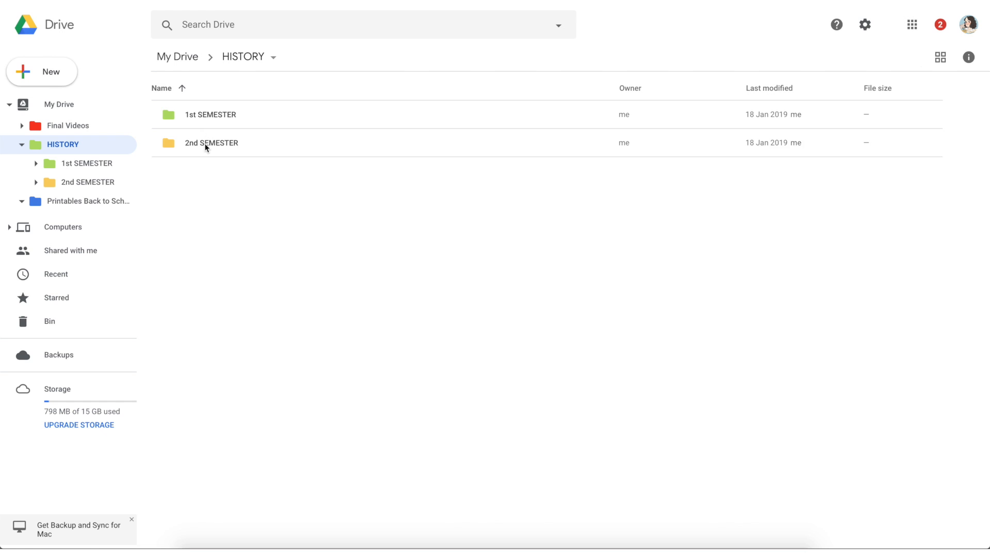
double_click(211, 143)
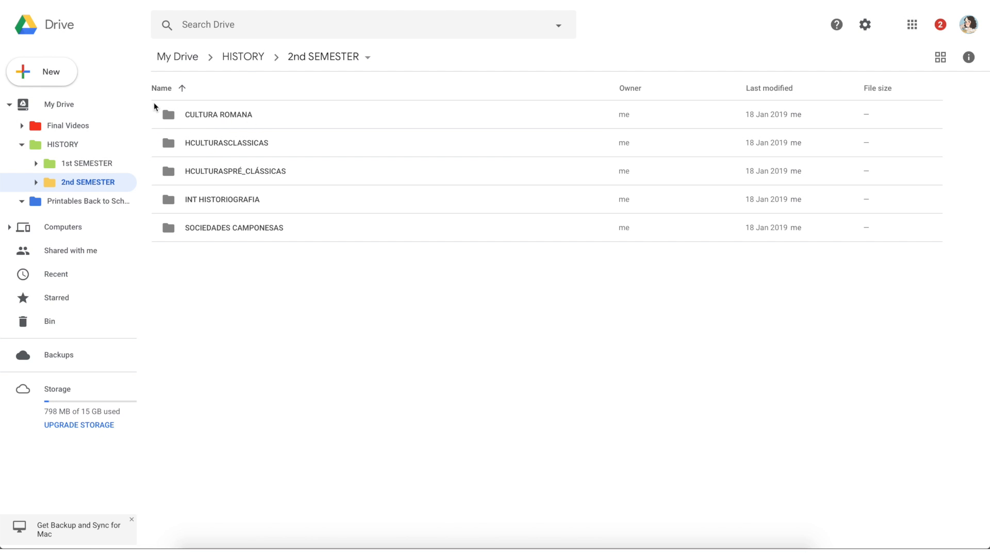
right_click(218, 114)
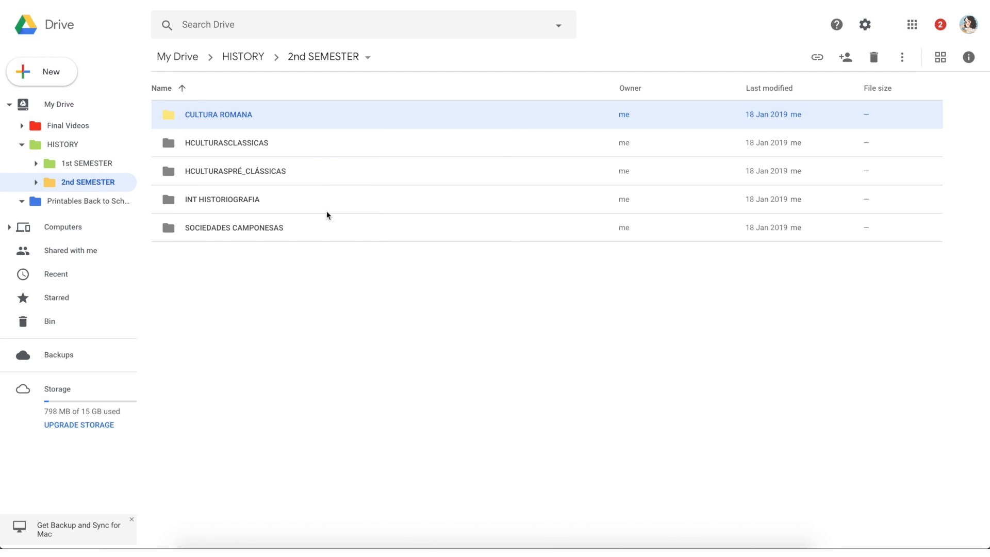
right_click(225, 142)
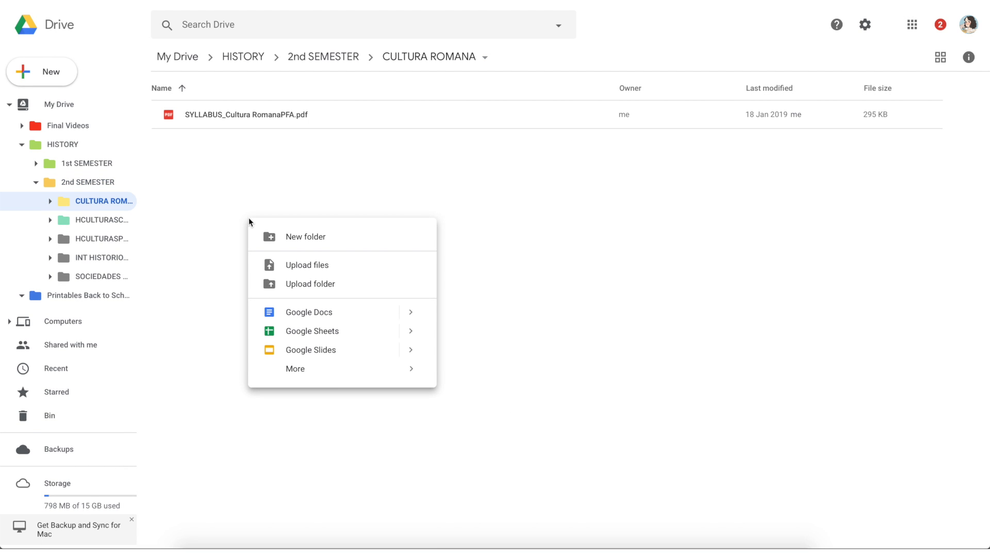
Step: Create a 'Tests & Practice Papers' folder inside CULTURA ROMANA and show it in the folder tree
left_click(305, 236)
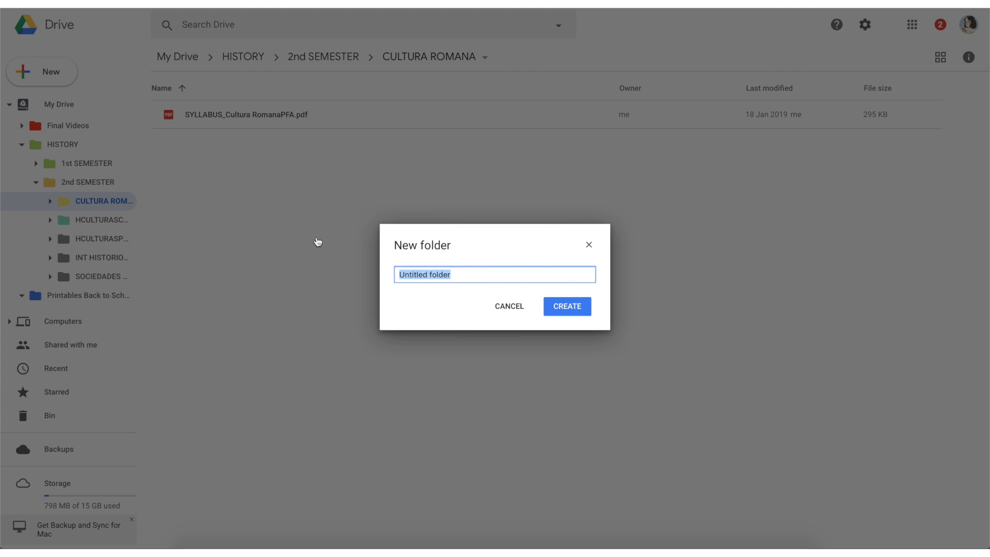
type("Tests & Practice Papers")
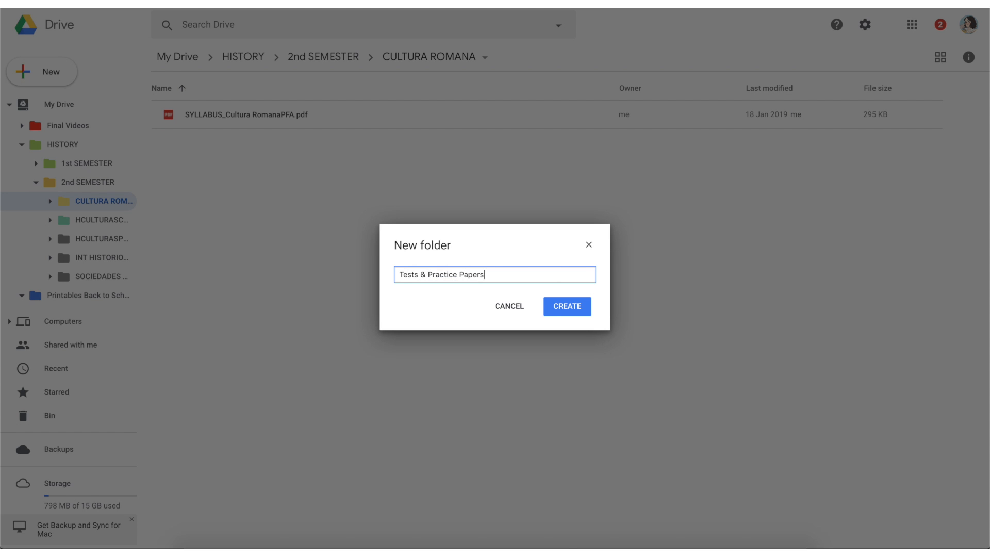
left_click(566, 306)
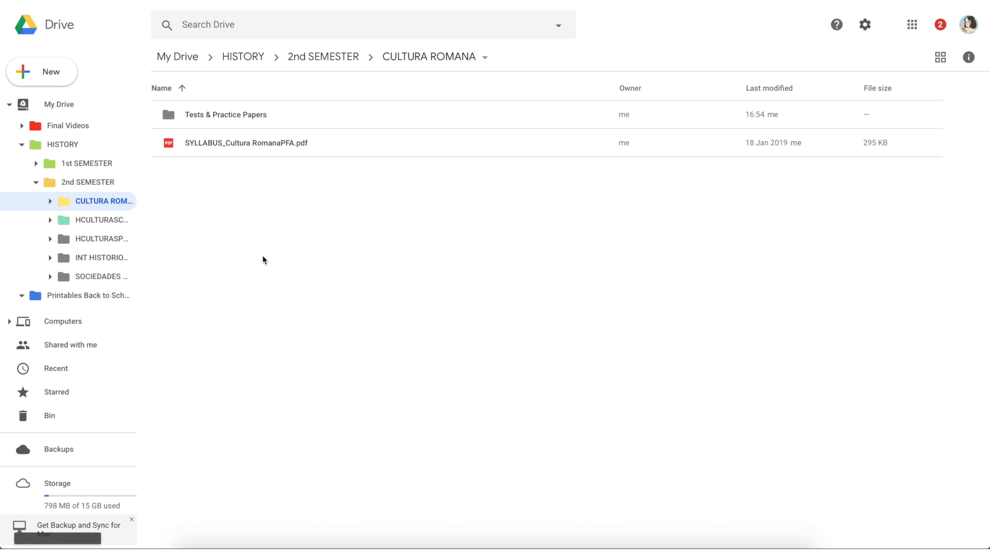
left_click(46, 202)
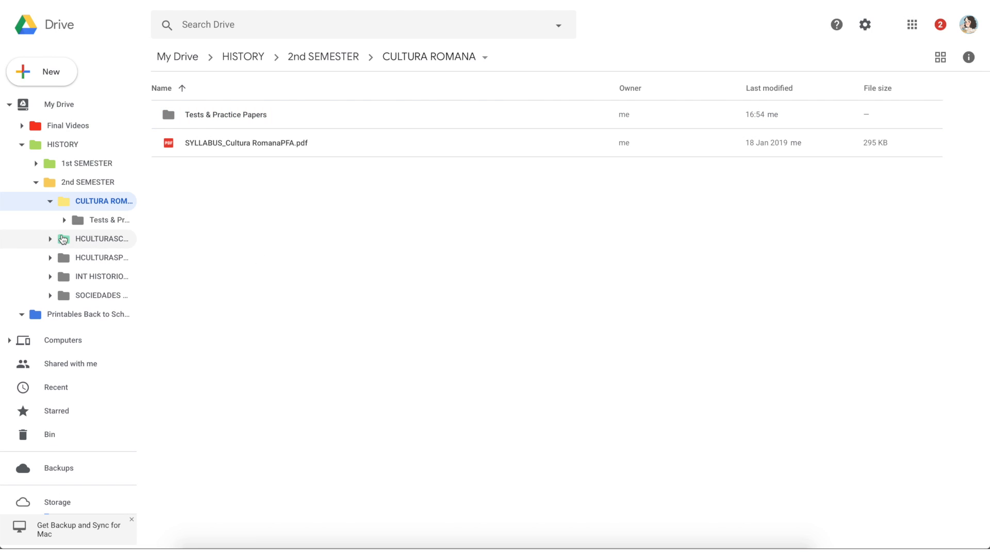
mouse_move(98, 285)
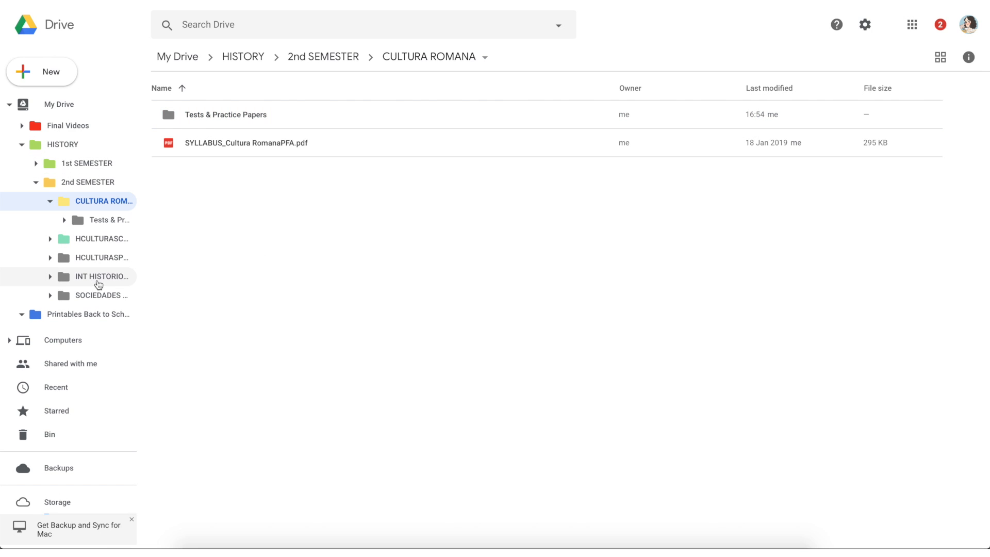
mouse_move(156, 365)
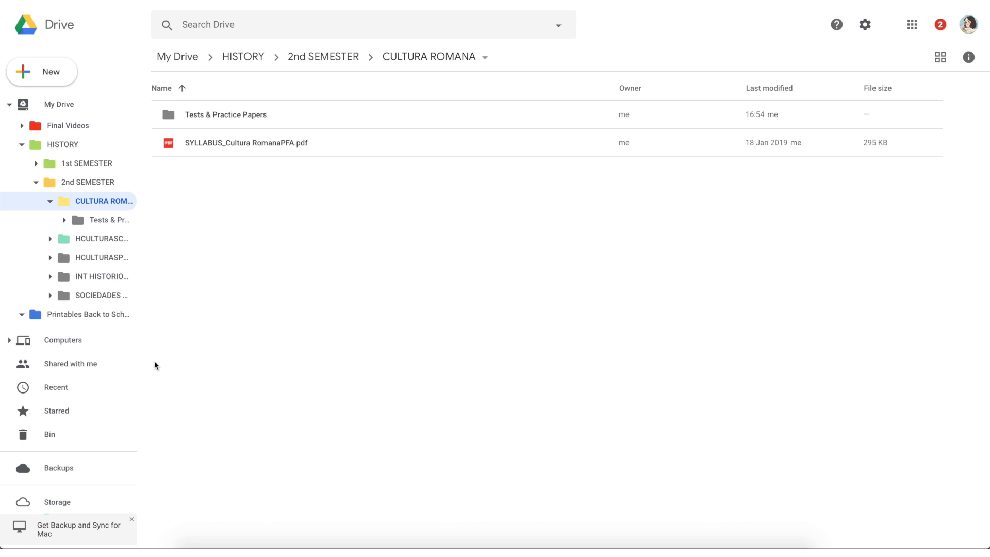
Step: Bring up the storage overview (0.77 GB of 15 GB used), then move to the Docs tab
left_click(131, 518)
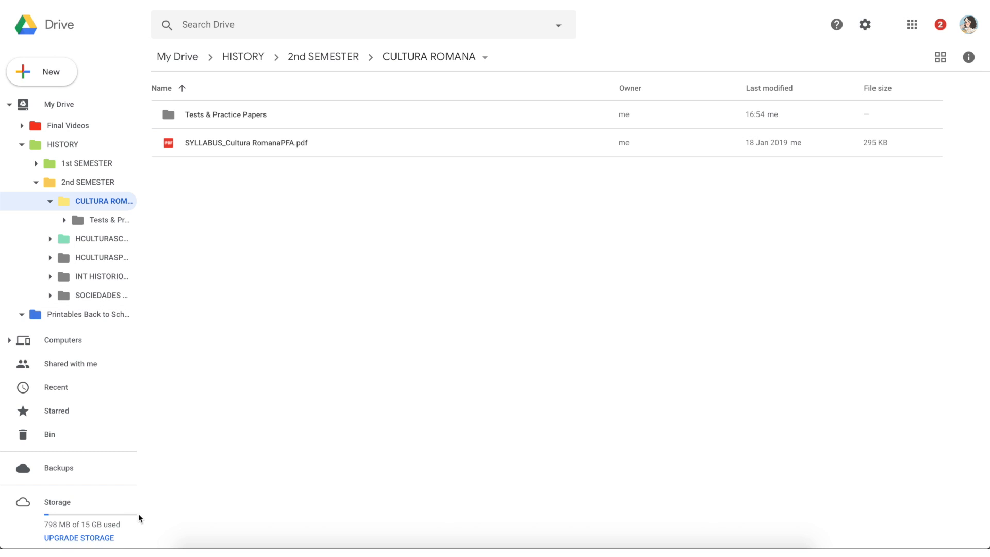
mouse_move(103, 542)
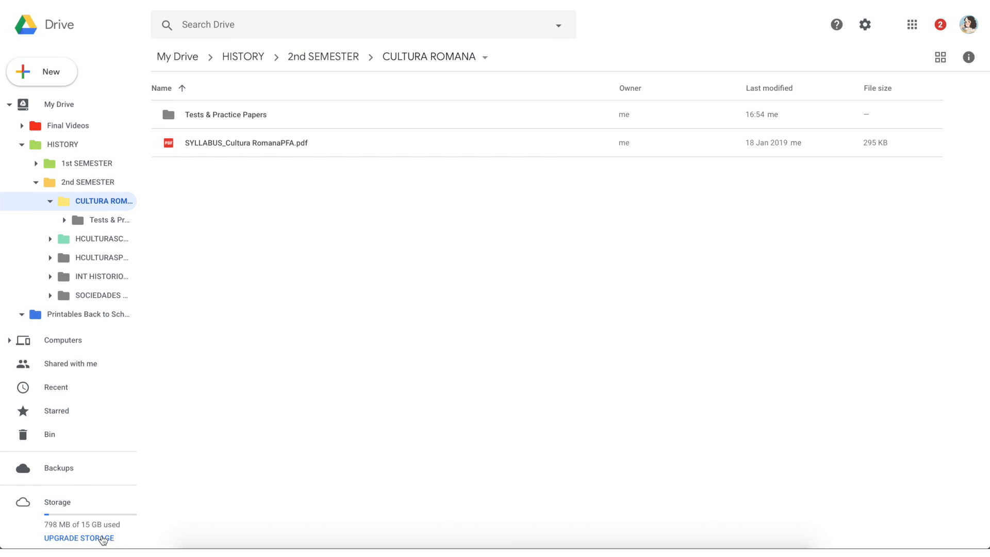
left_click(80, 539)
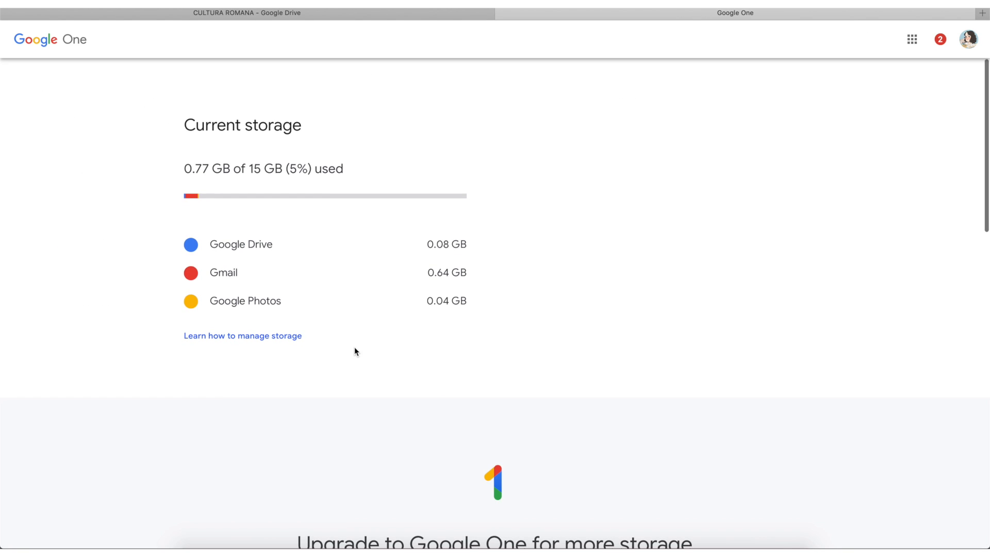
left_click(247, 13)
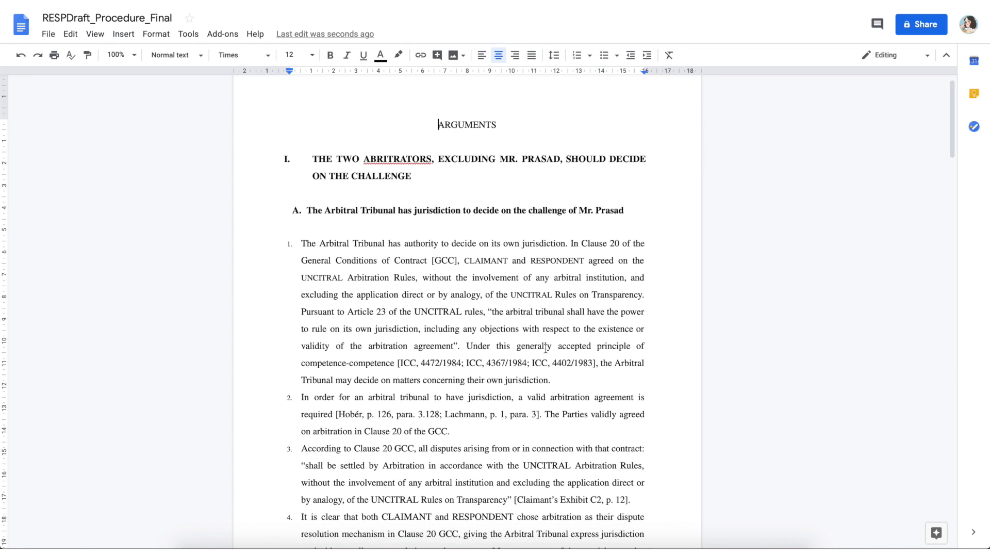
Step: Scroll to Argument B, and review the document's sharing settings without adding anyone
scroll("down", 3)
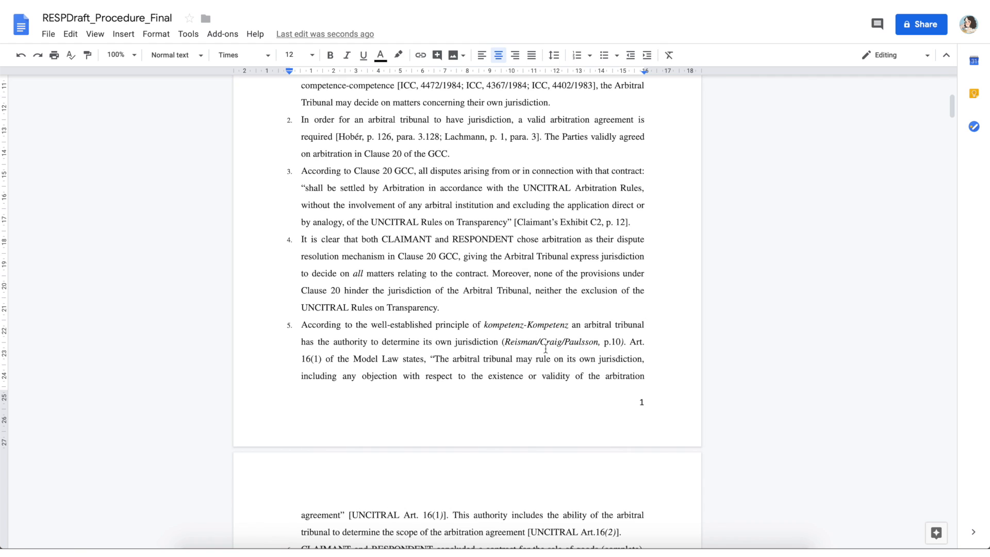
scroll("down", 3)
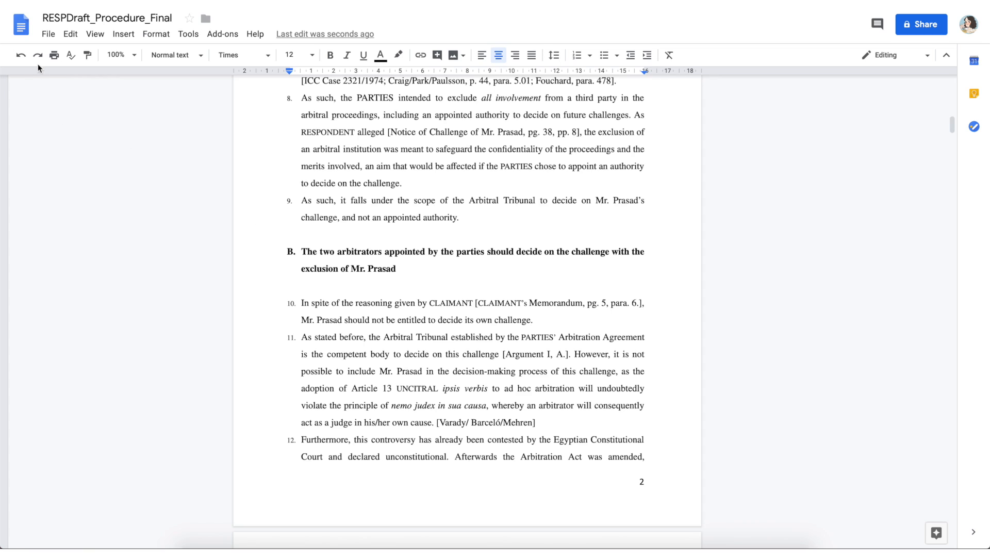
mouse_move(420, 55)
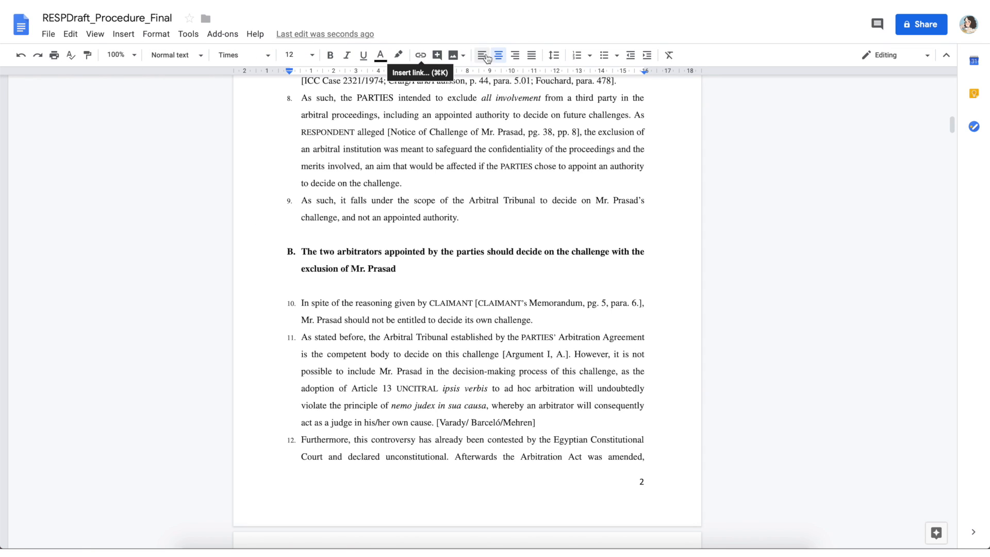
mouse_move(854, 38)
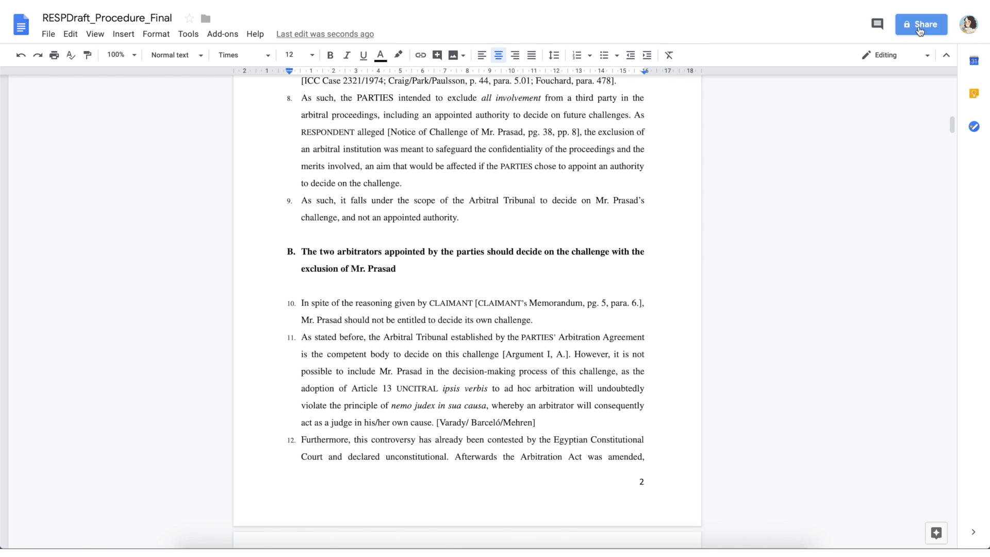
left_click(921, 24)
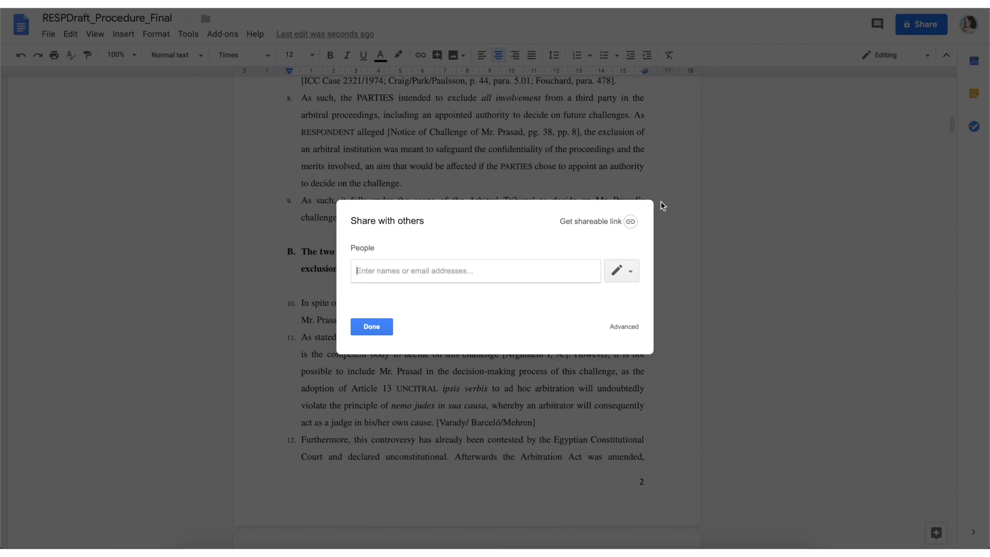
mouse_move(409, 331)
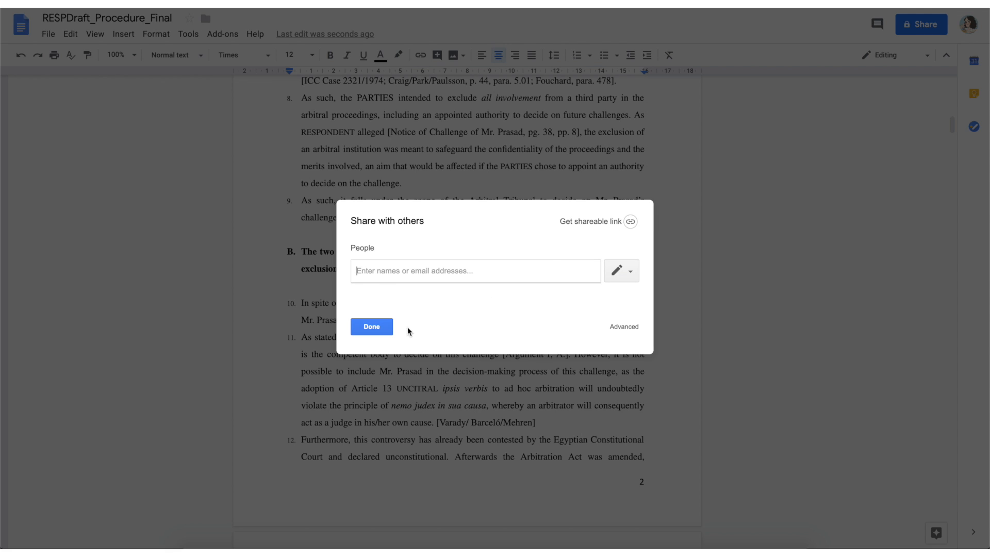
left_click(371, 327)
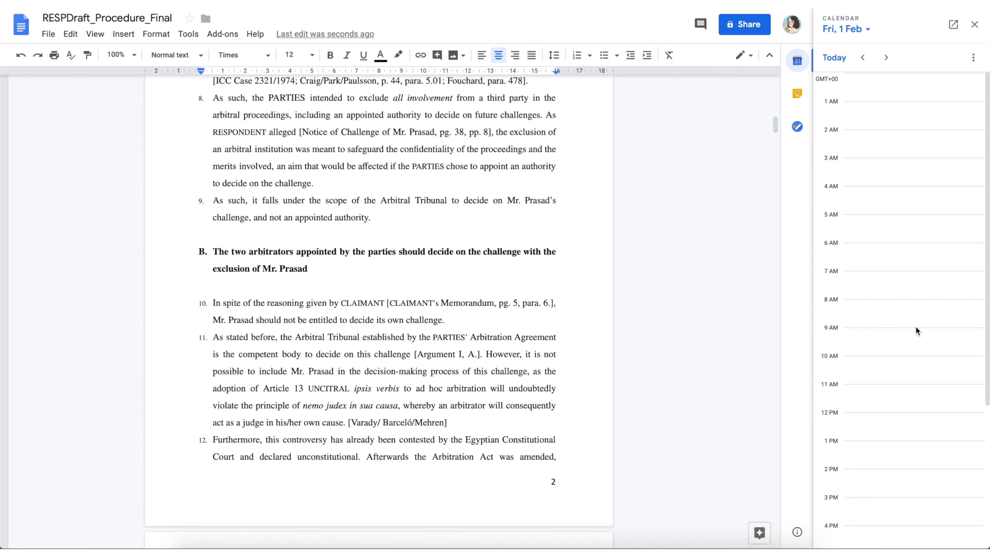
Step: Browse the next day's Calendar schedule, Keep notes and Tasks panels beside the draft
left_click(885, 58)
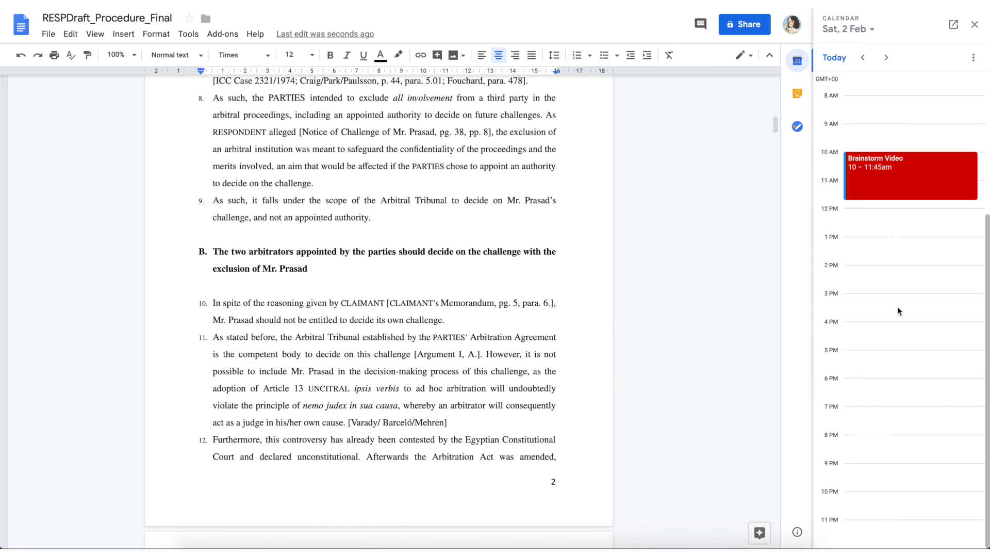
left_click(797, 94)
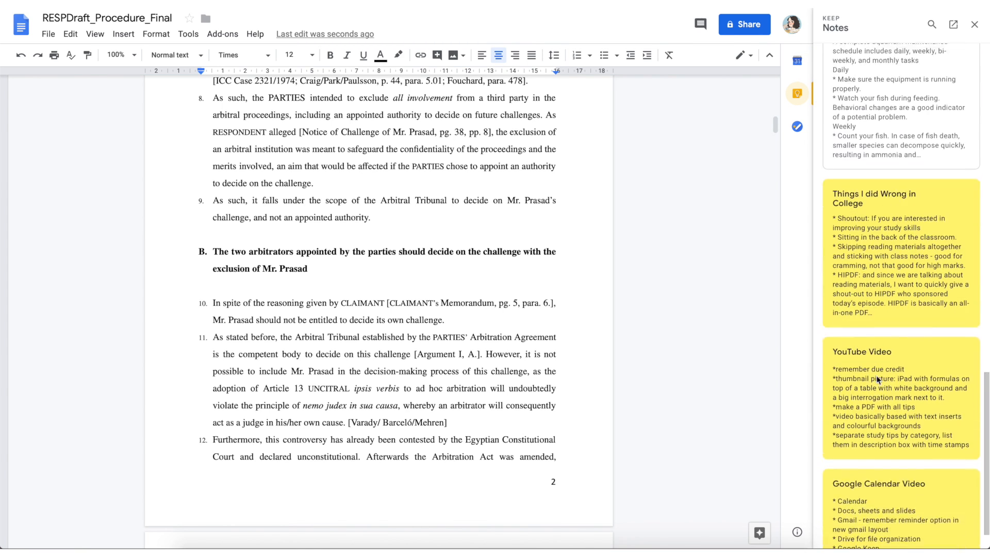
left_click(797, 126)
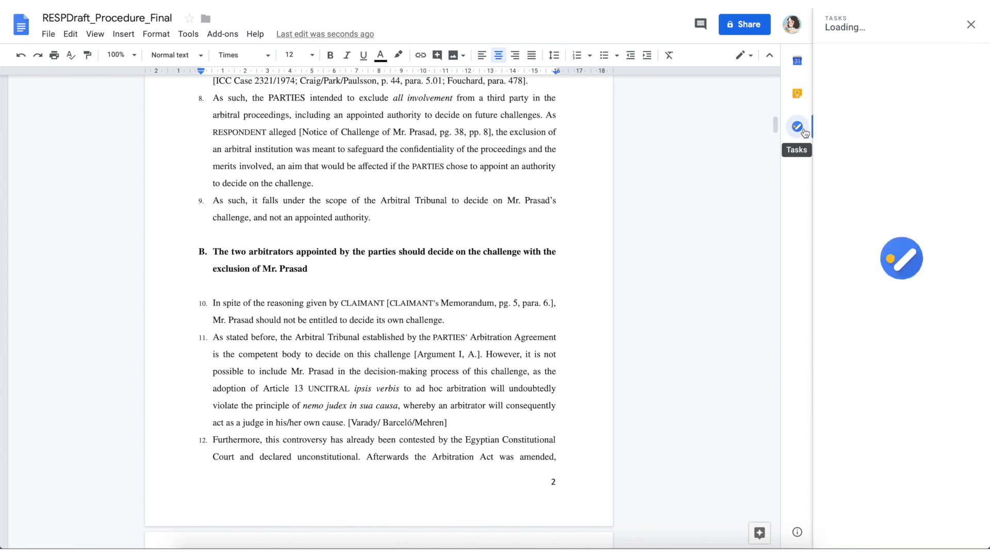
left_click(797, 126)
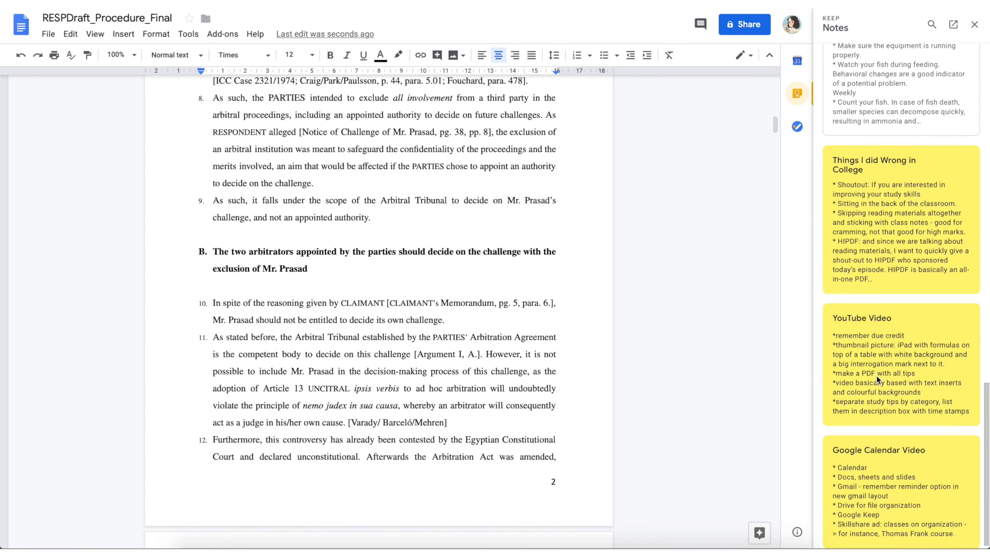
left_click(797, 126)
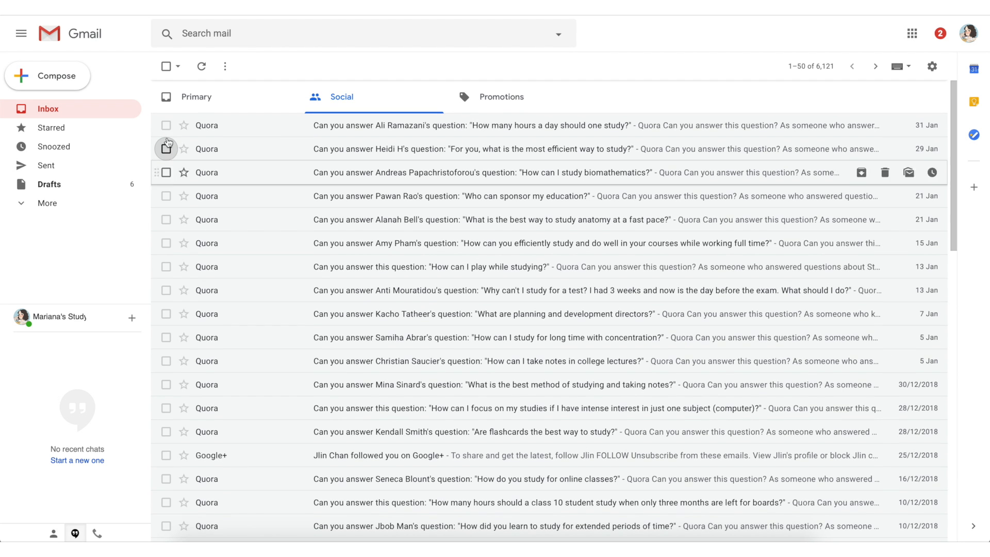
Step: Label three Quora emails with a new School Work label and view only that label
left_click(166, 172)
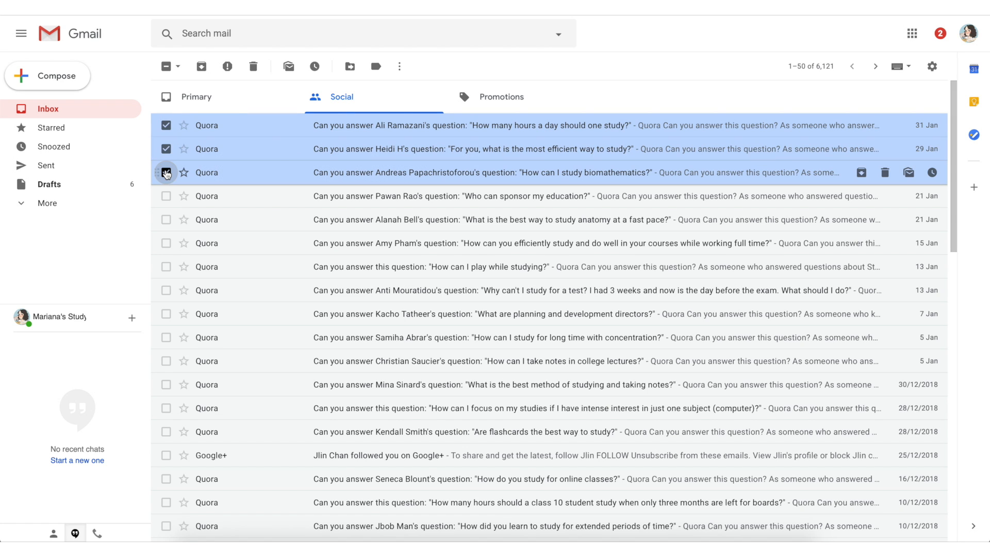
left_click(376, 66)
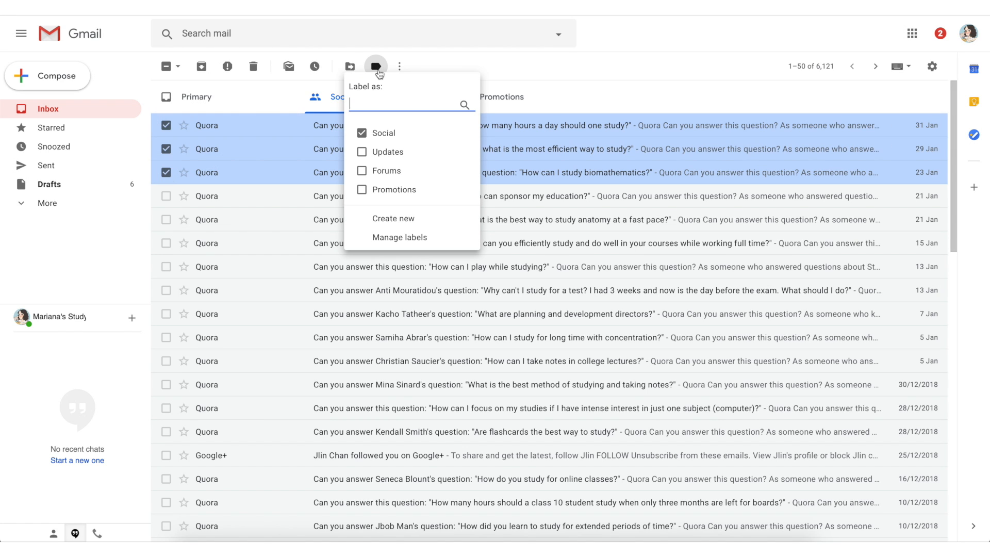
mouse_move(384, 99)
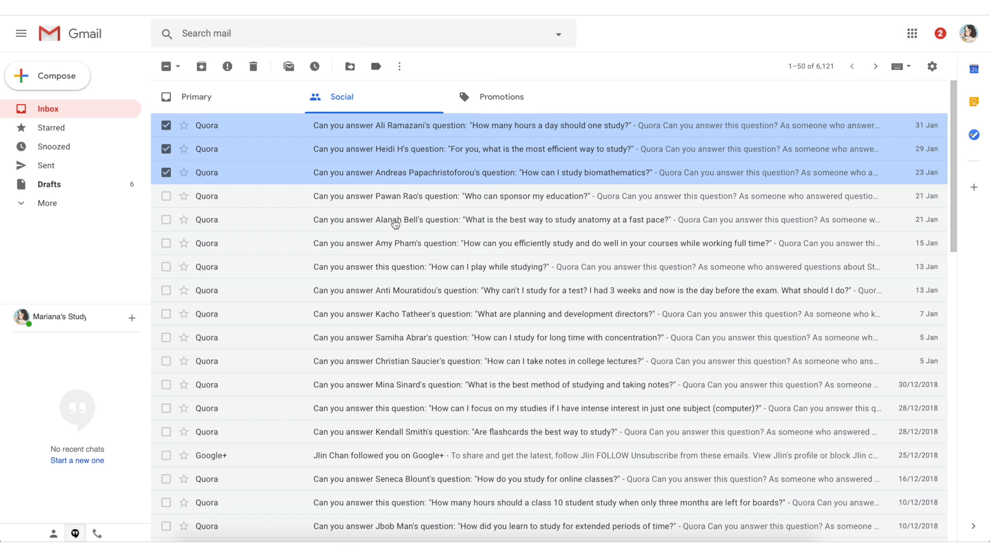
type("School Work")
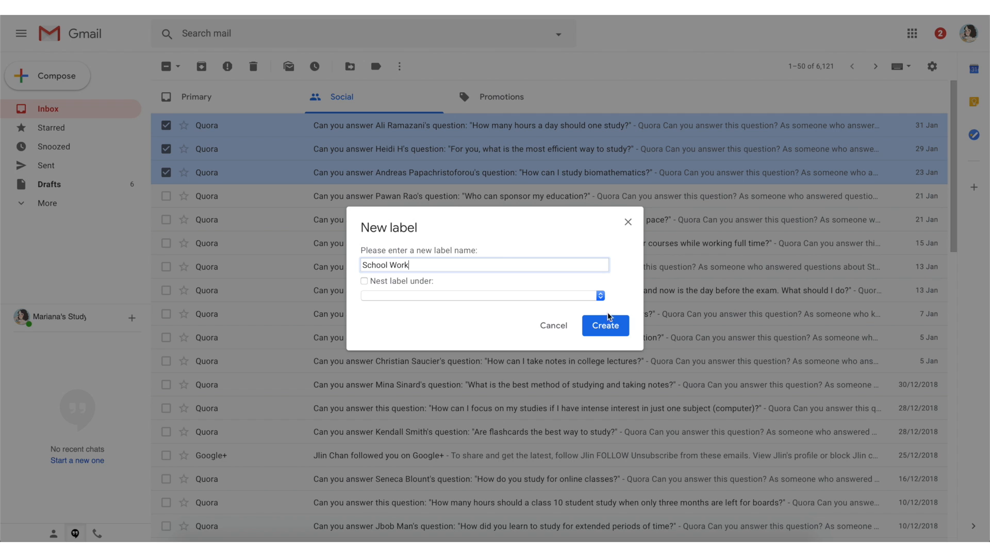
left_click(604, 325)
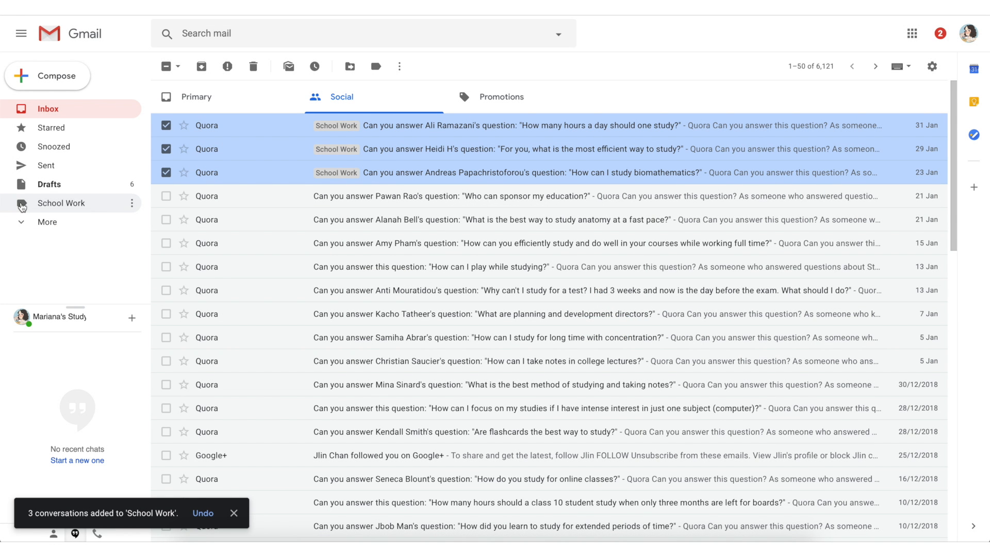
left_click(61, 203)
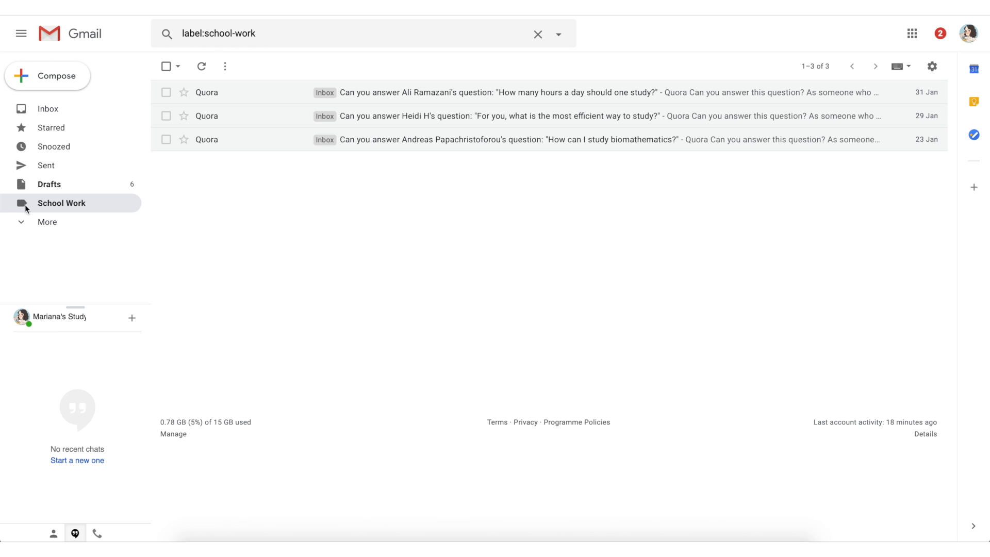
Step: Give the School Work label a red colour from its options menu
left_click(47, 222)
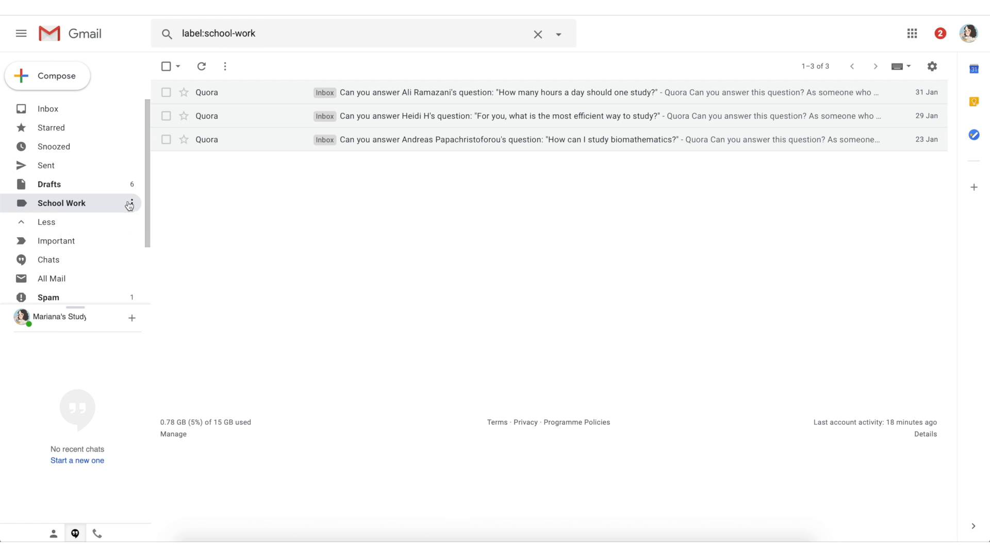
left_click(131, 204)
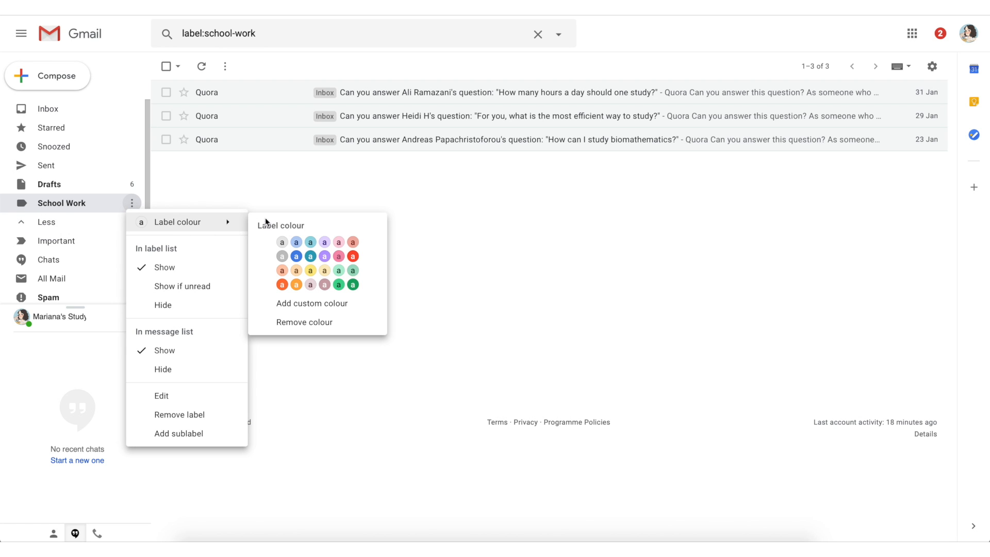
mouse_move(344, 238)
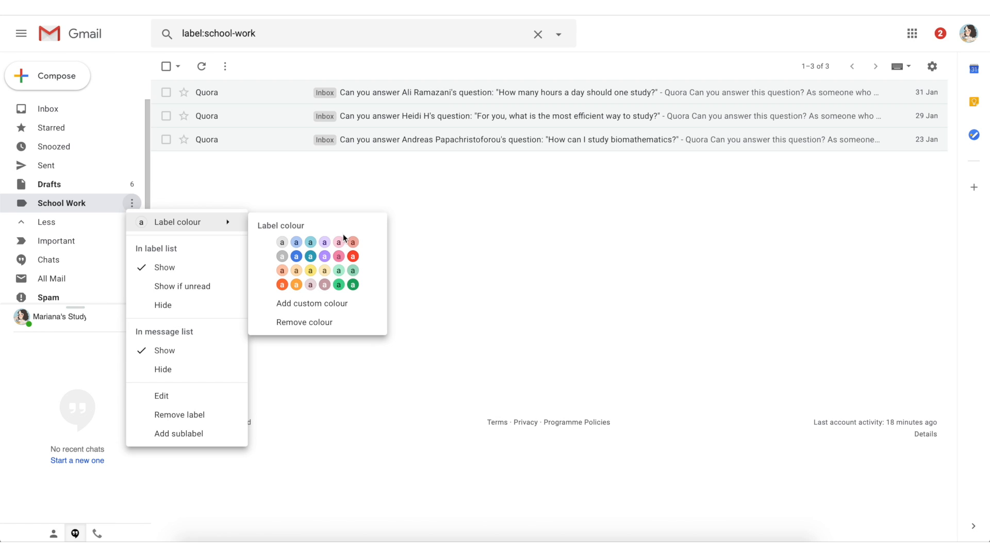
left_click(352, 241)
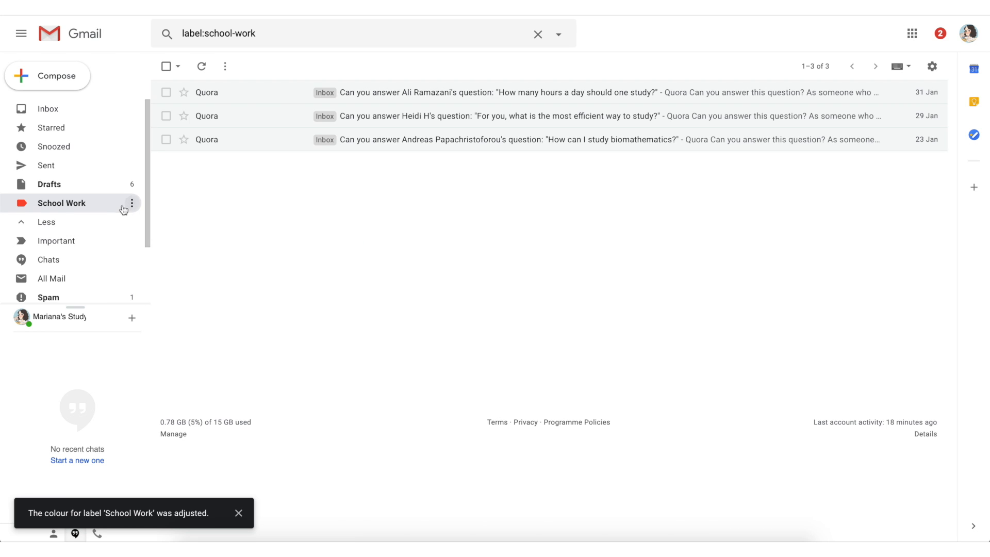
left_click(132, 203)
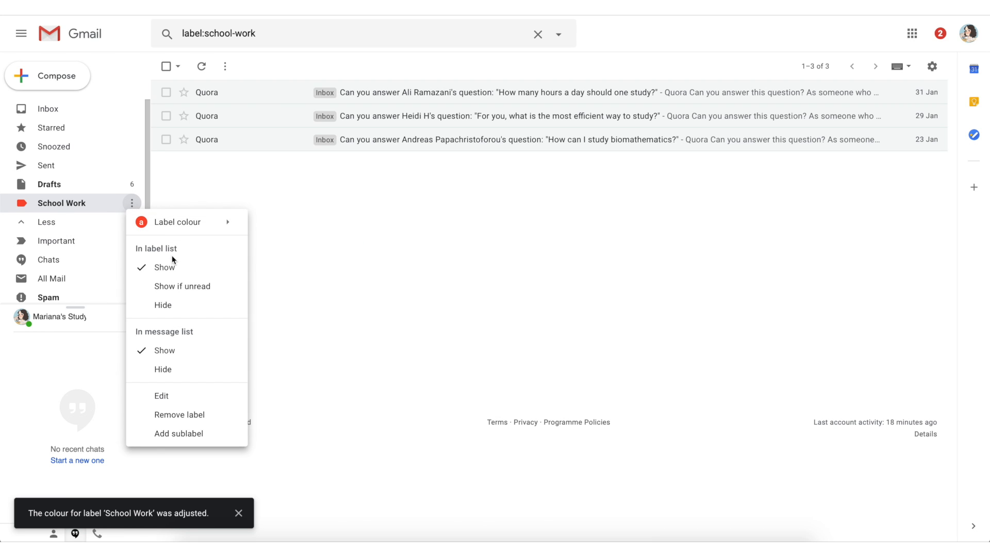
mouse_move(181, 408)
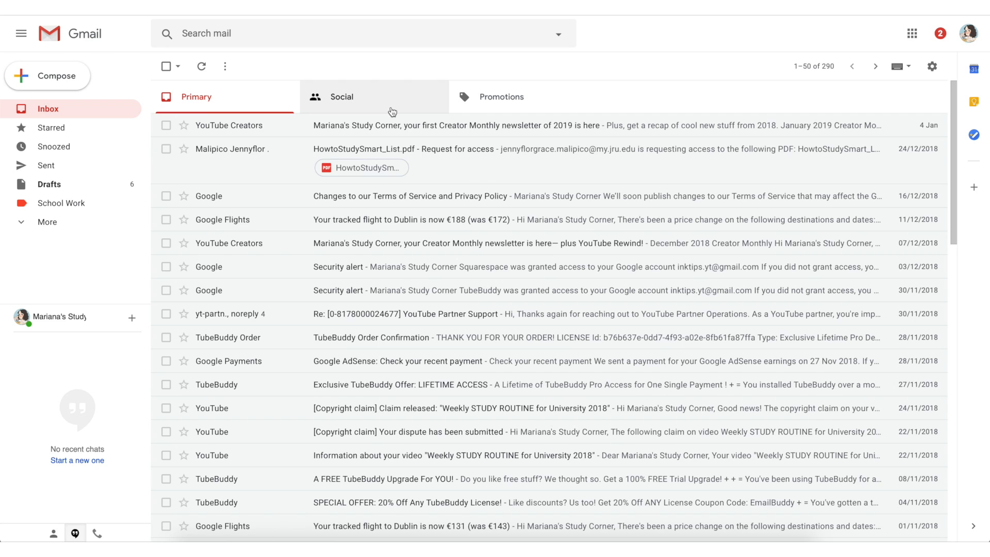
Step: In the Social tab, create a 'To ANSWER' label on three Quora emails and open its colour options
left_click(341, 97)
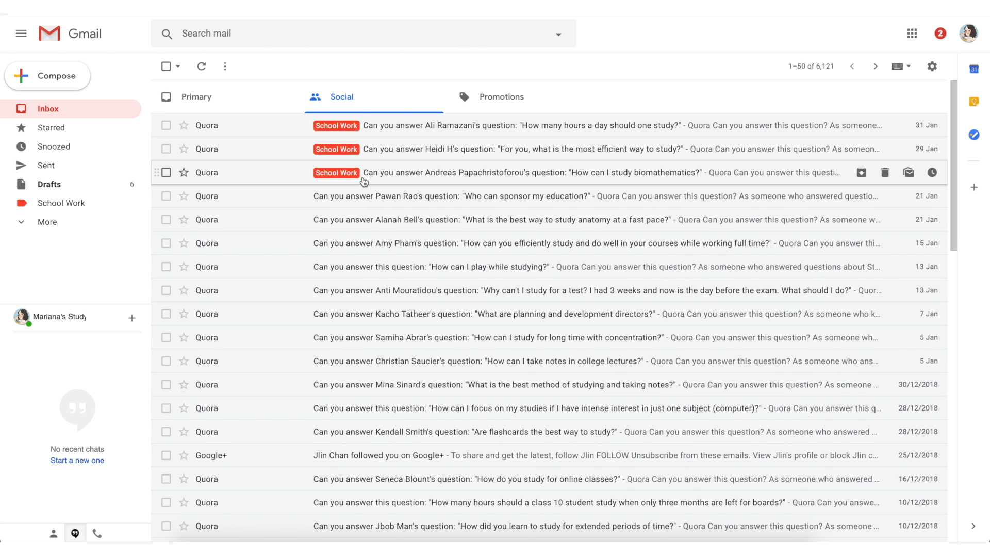
left_click(166, 219)
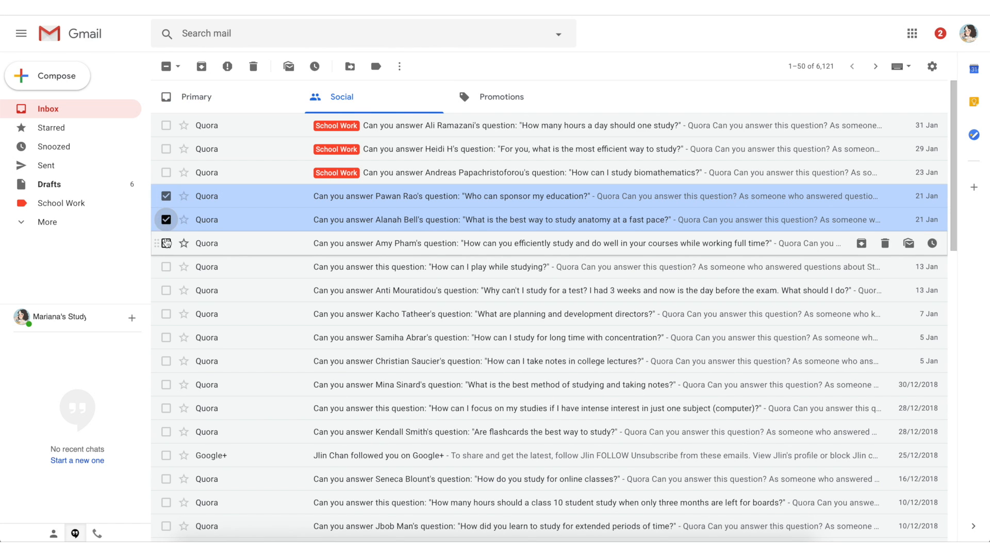
left_click(376, 66)
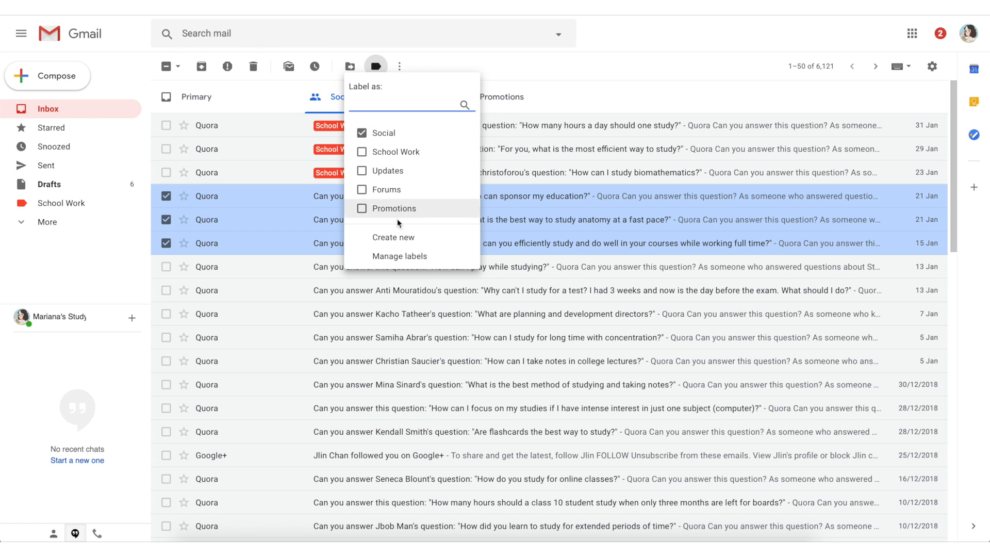
left_click(393, 238)
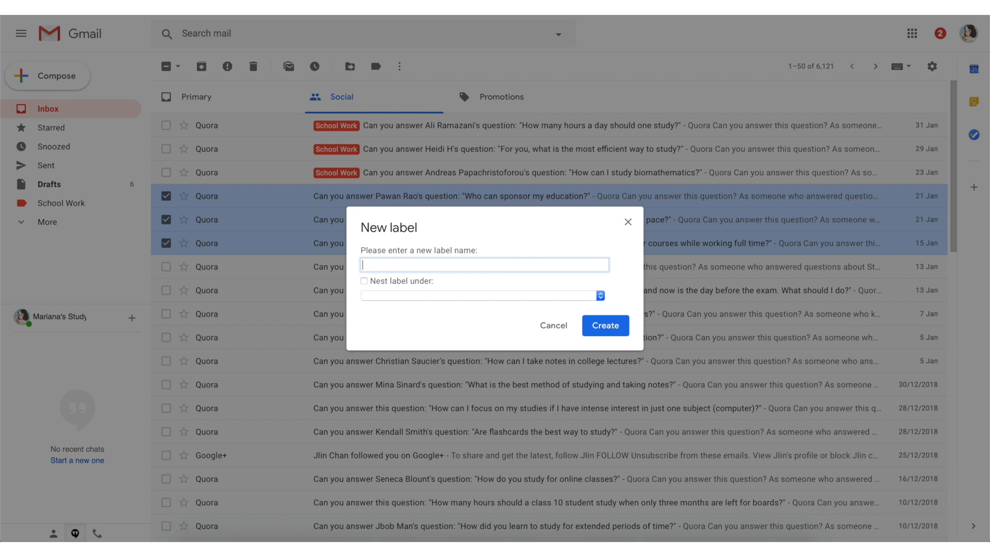
type("To ANSWER")
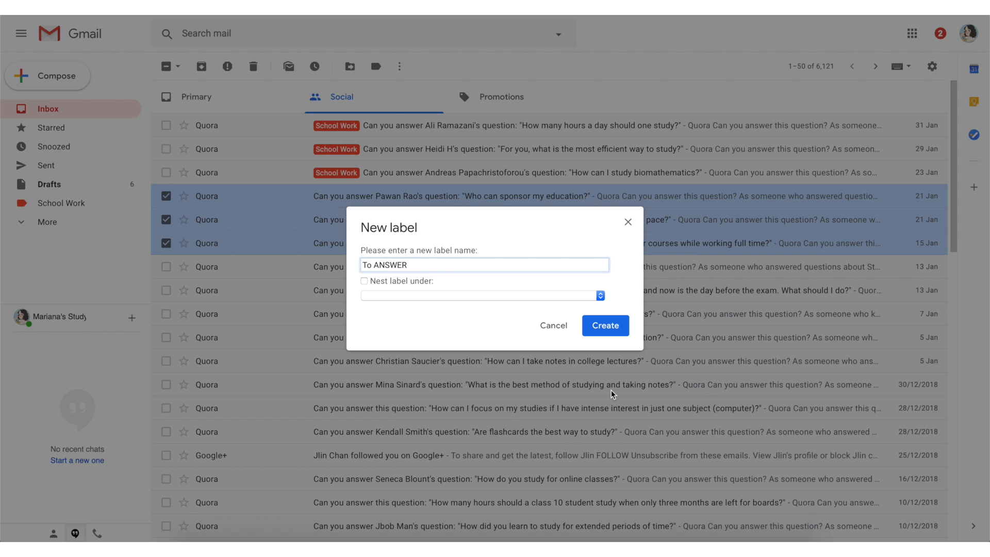
left_click(604, 325)
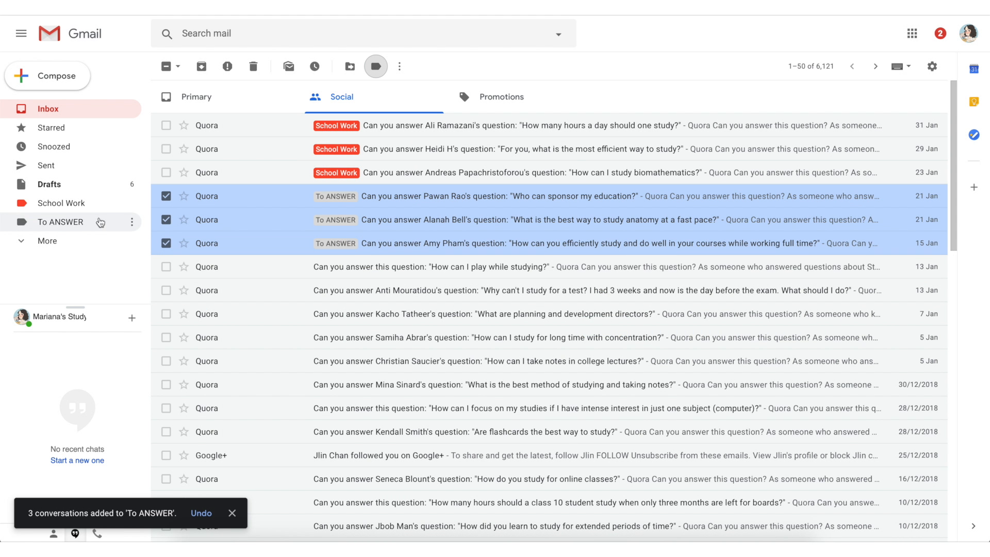
left_click(131, 222)
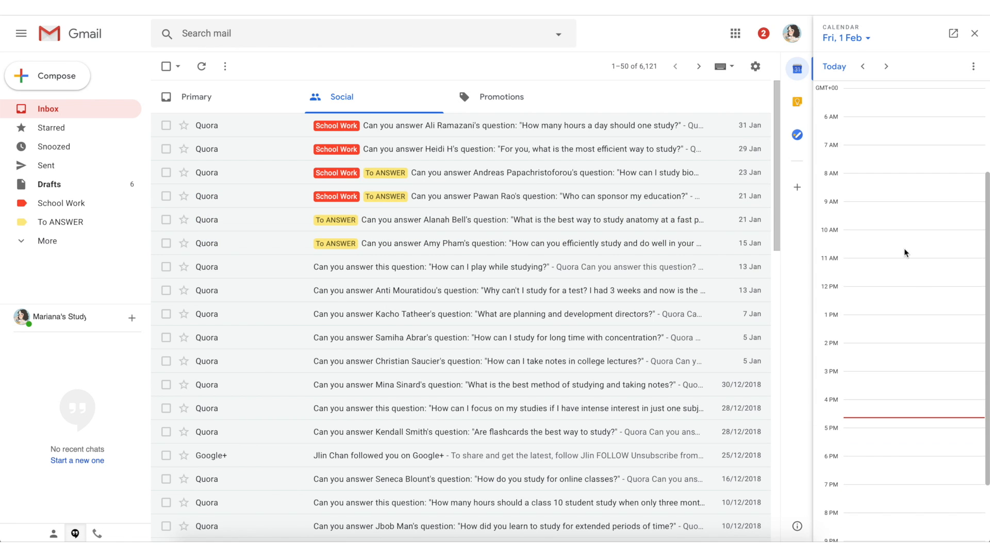
Step: Open the Tasks side panel, get started with the YouTube To-Do list and begin a new task
left_click(797, 102)
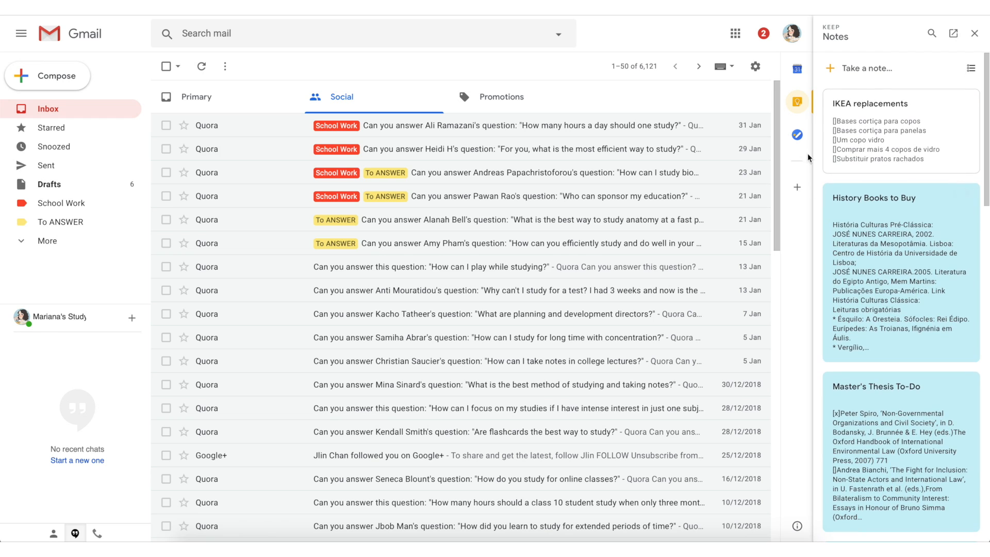
mouse_move(798, 134)
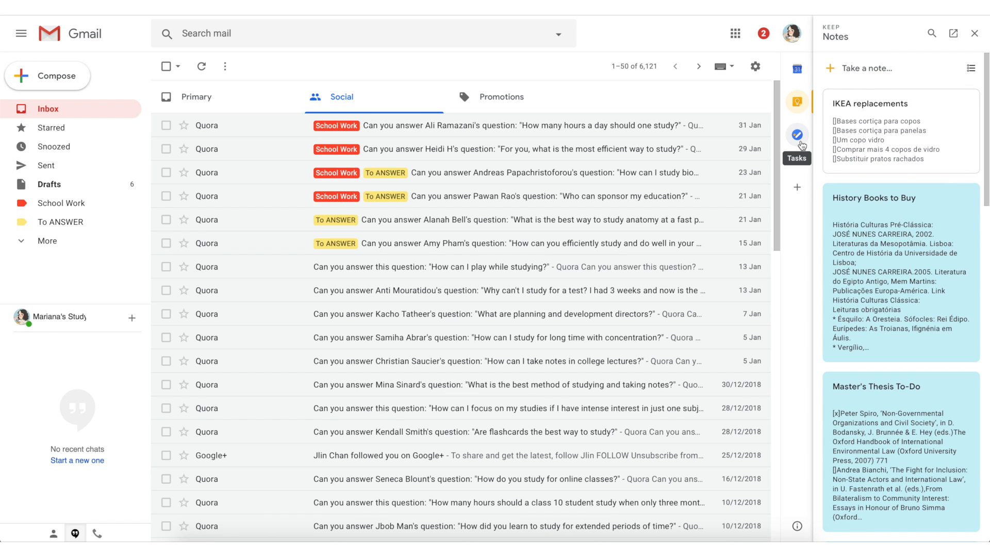
left_click(797, 135)
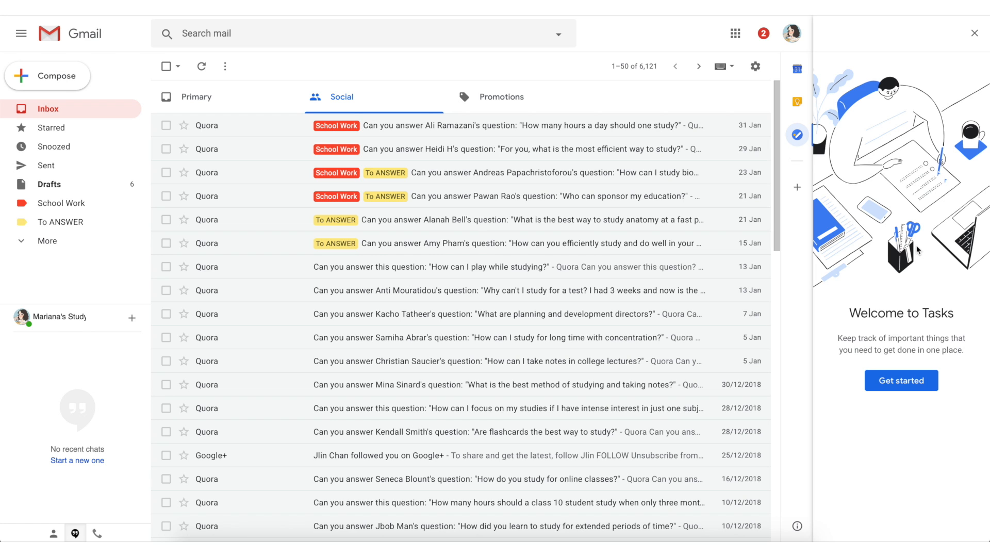
left_click(973, 33)
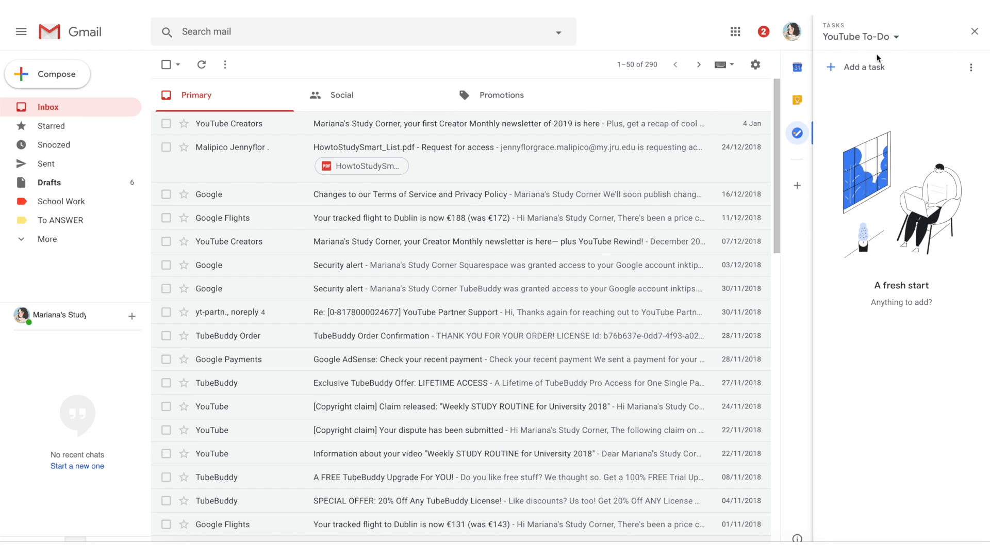
left_click(863, 67)
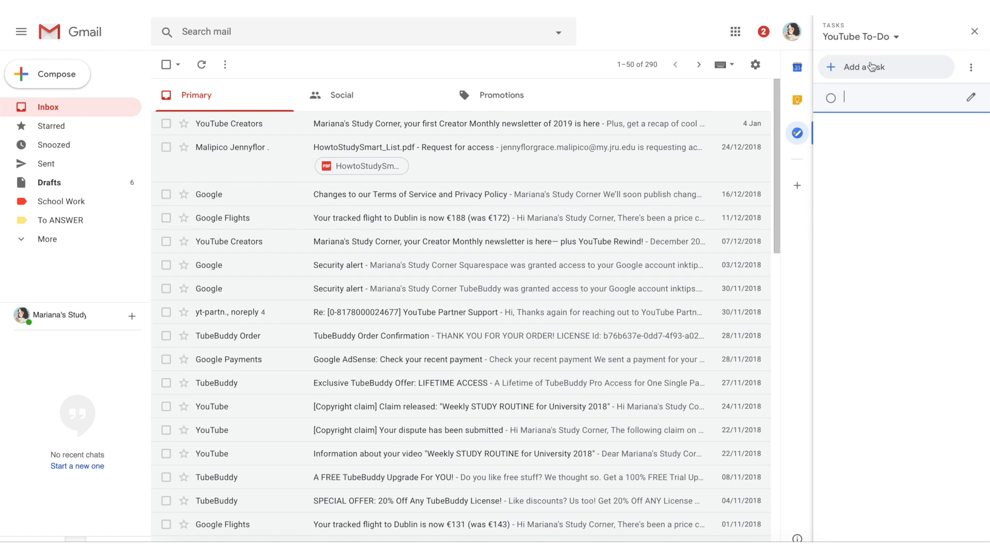
Step: Rename the default task list to 'YouTube To-Do' and switch to the University Work list
left_click(857, 37)
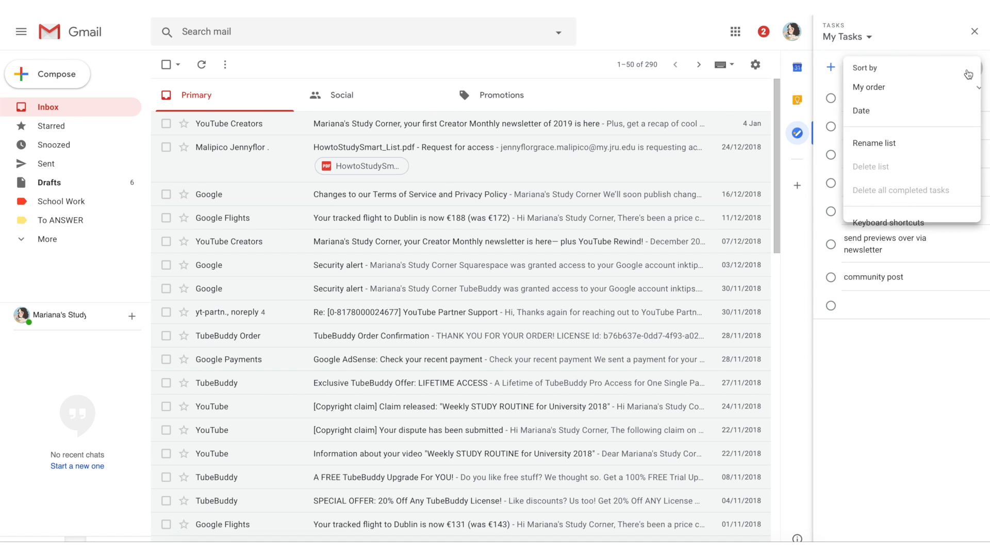
left_click(875, 143)
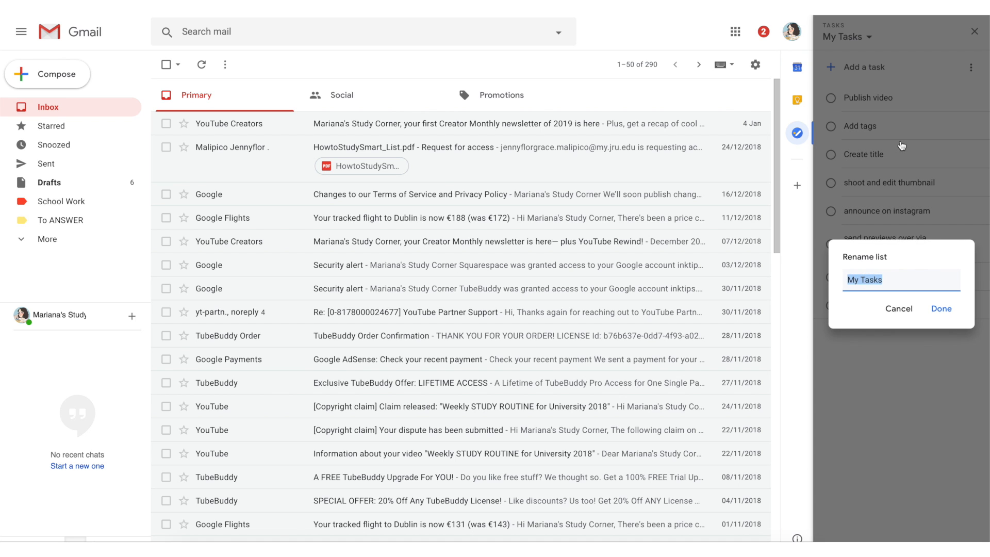
type("YouTube To-Do")
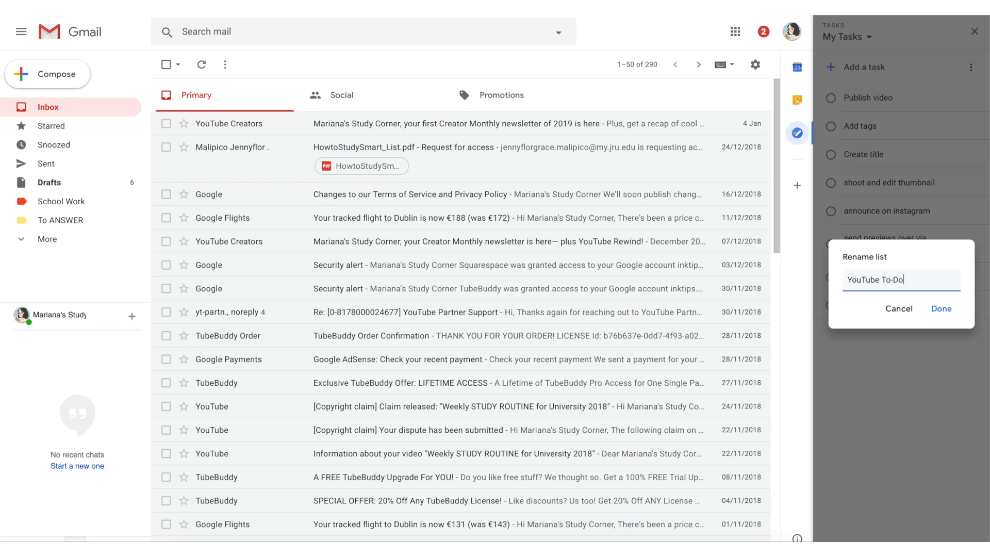
left_click(940, 308)
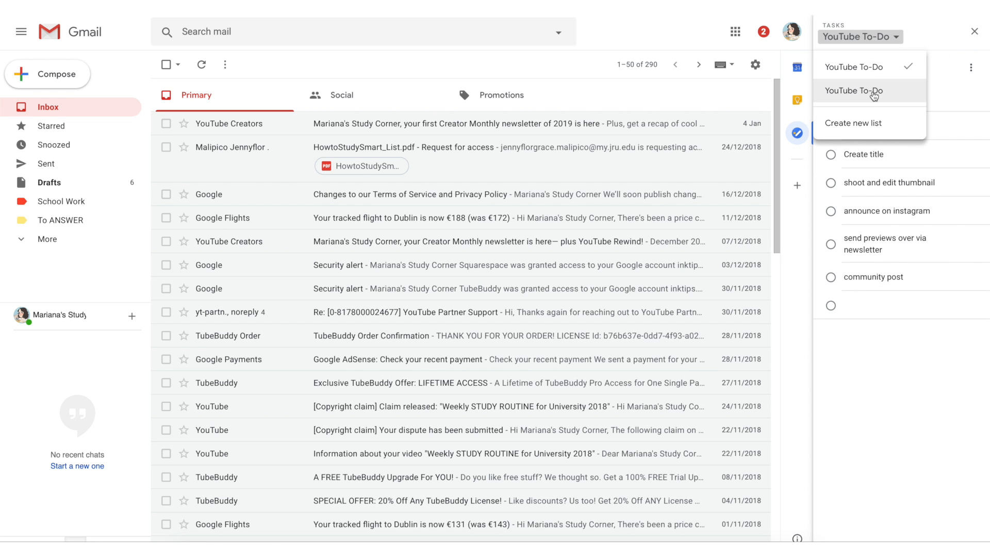
left_click(971, 69)
type("e")
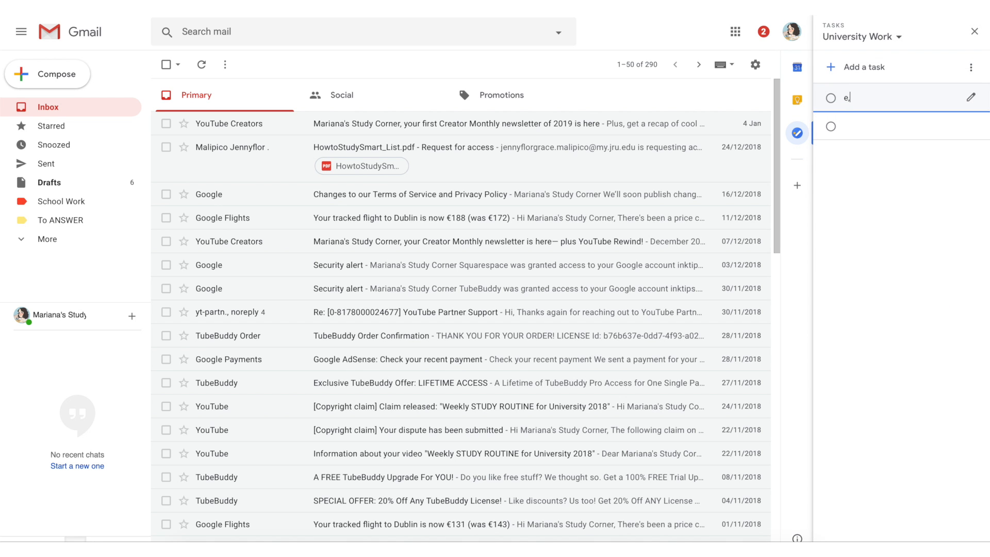
Step: Create a 'To ANSWER' label on three selected Quora emails in the Social tab
left_click(341, 97)
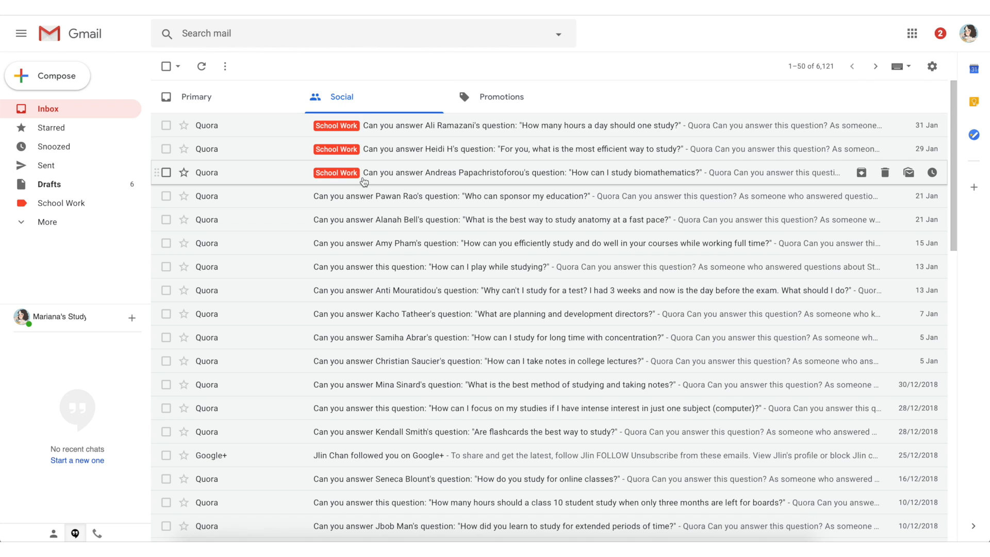
left_click(166, 218)
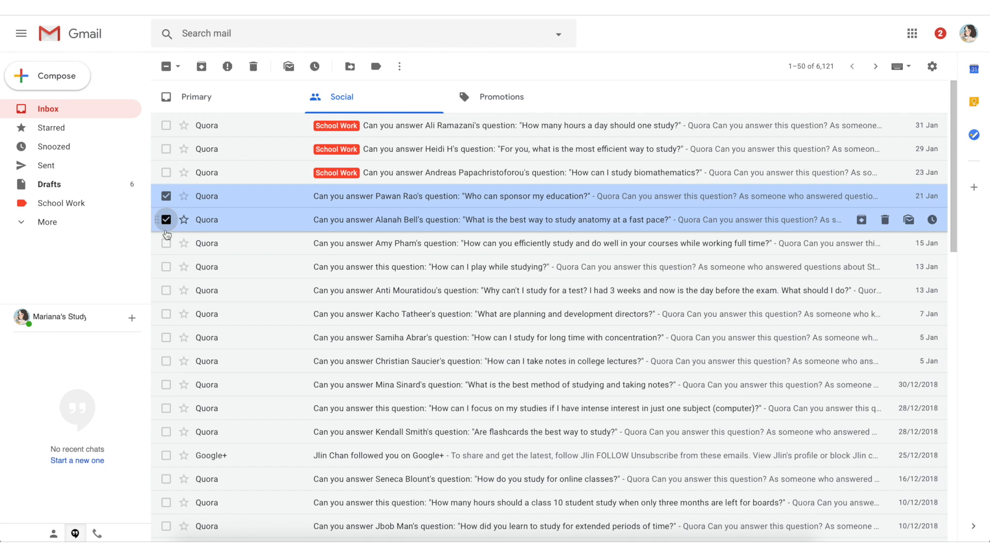
left_click(375, 66)
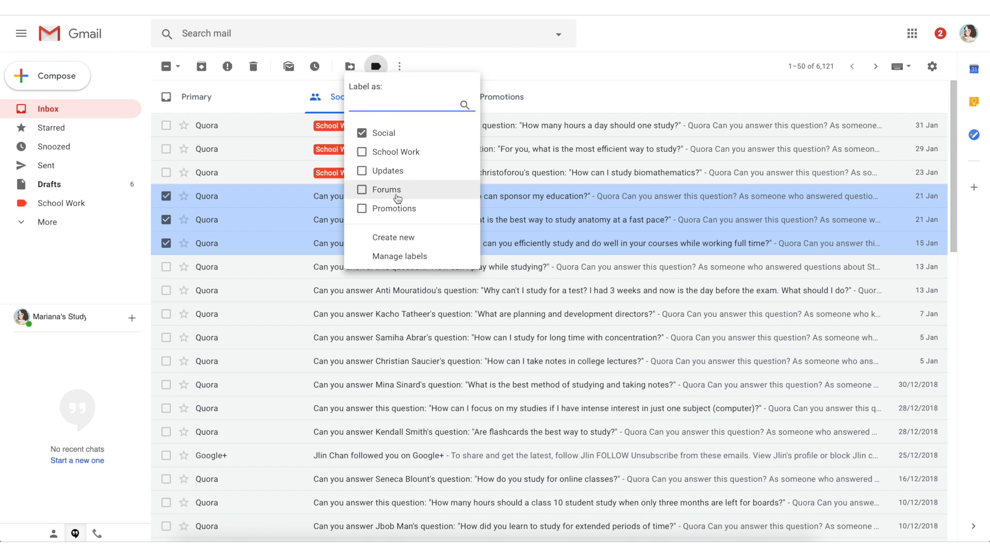
left_click(393, 238)
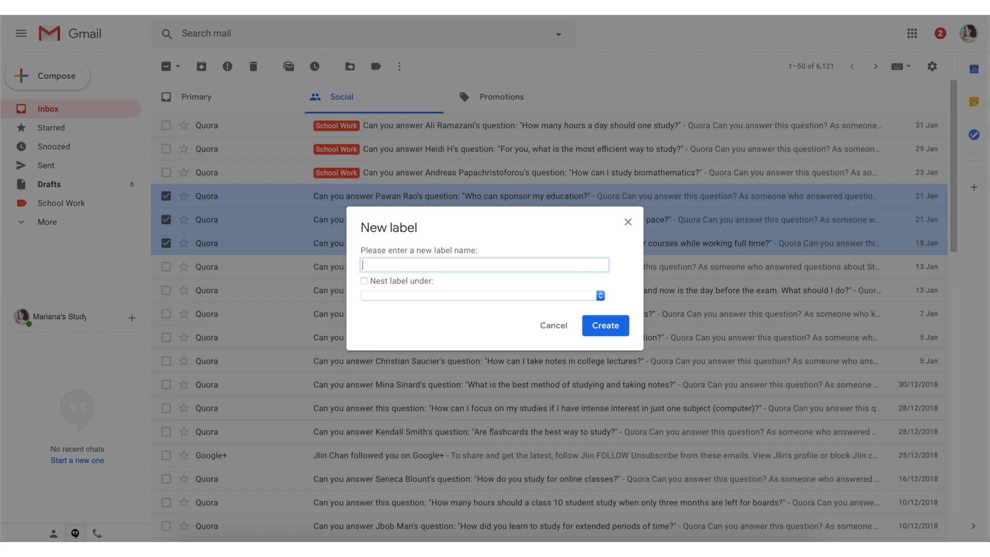
type("To ANSWER")
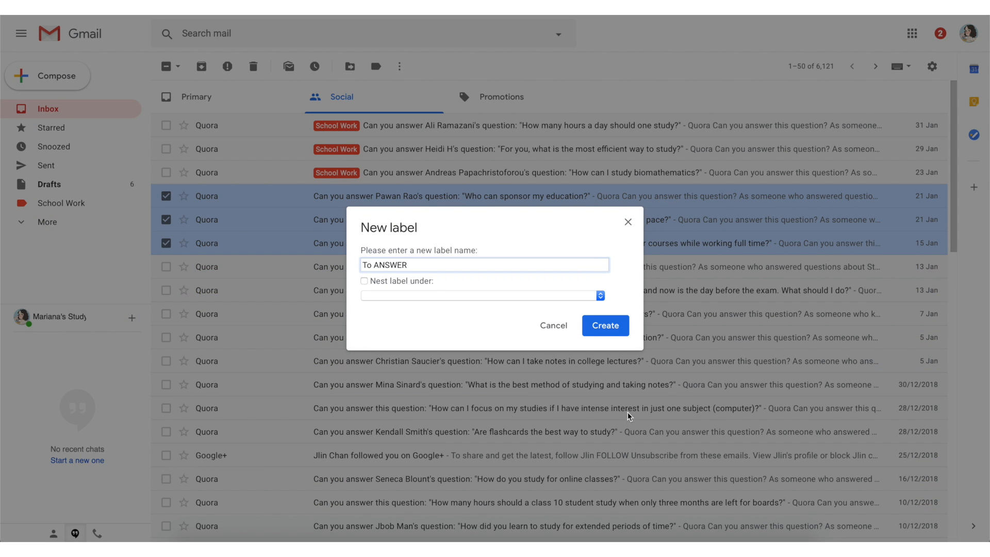
left_click(603, 325)
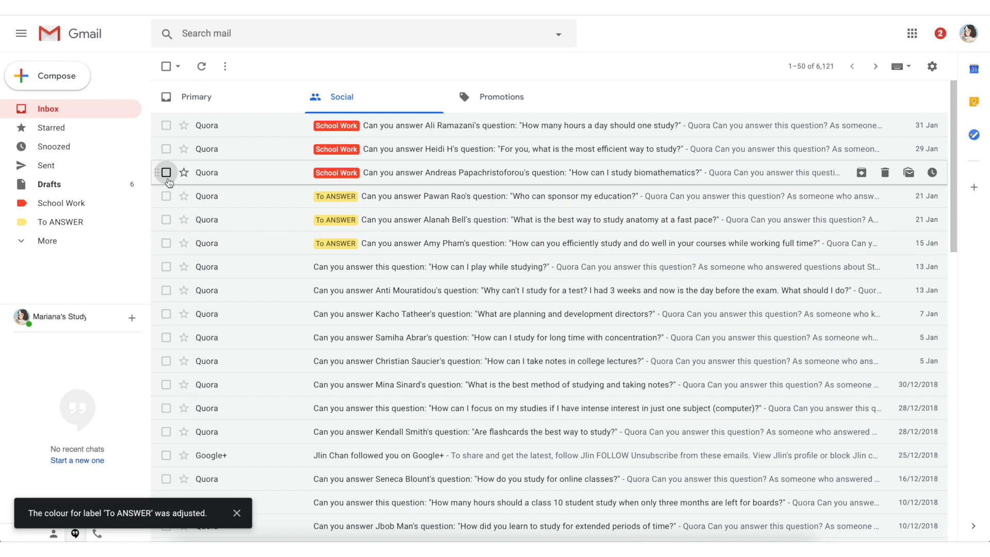
Step: Give two Quora emails both School Work and To ANSWER labels, then deselect them
left_click(375, 66)
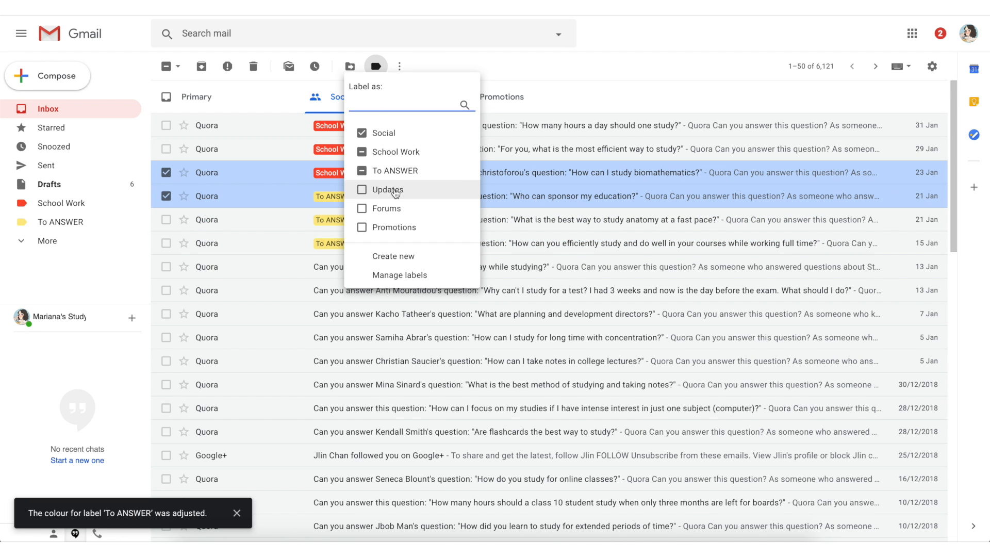
left_click(362, 170)
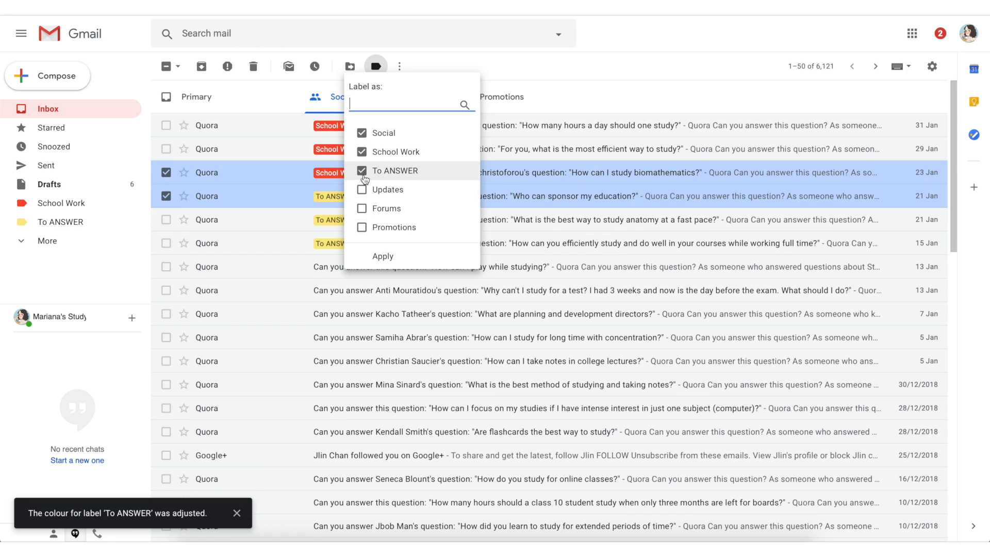
left_click(382, 256)
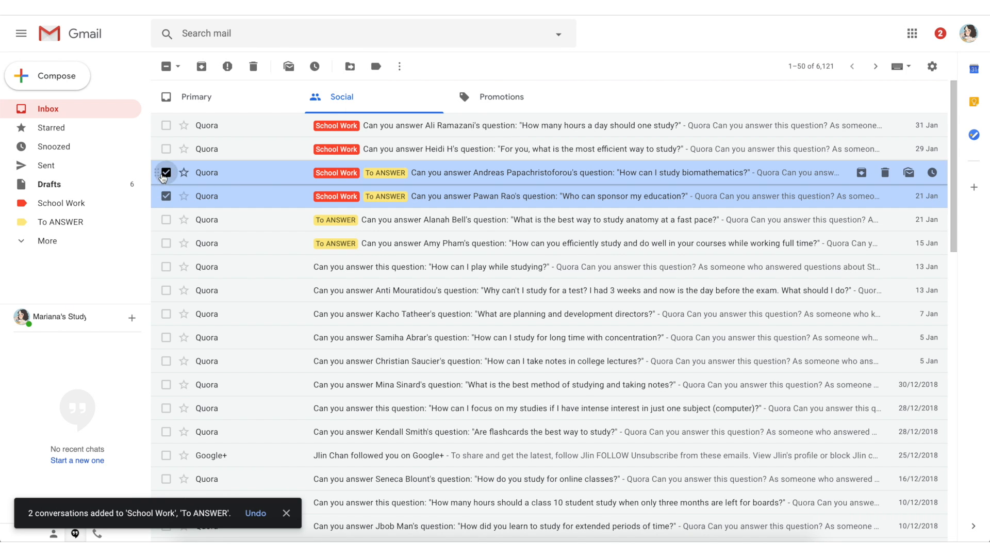
left_click(166, 173)
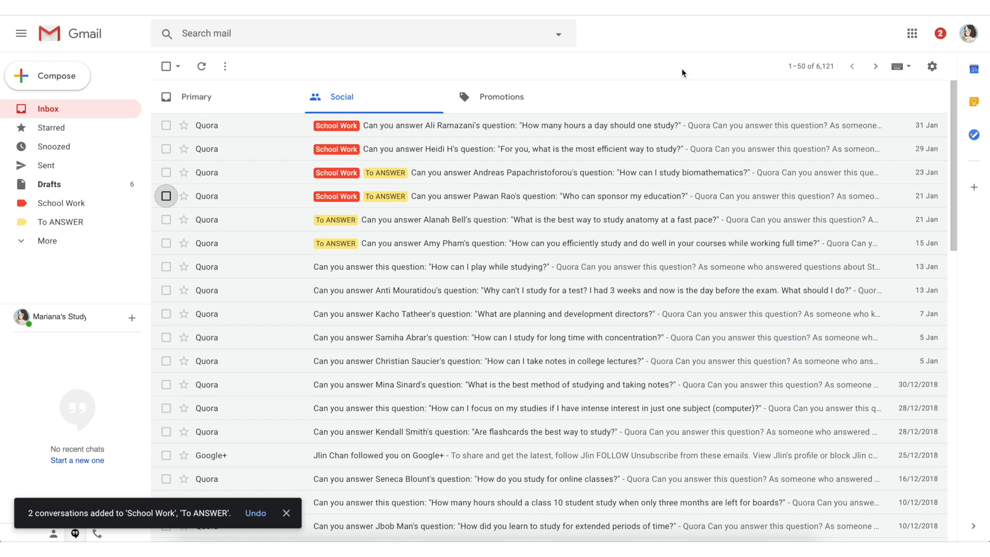
mouse_move(974, 134)
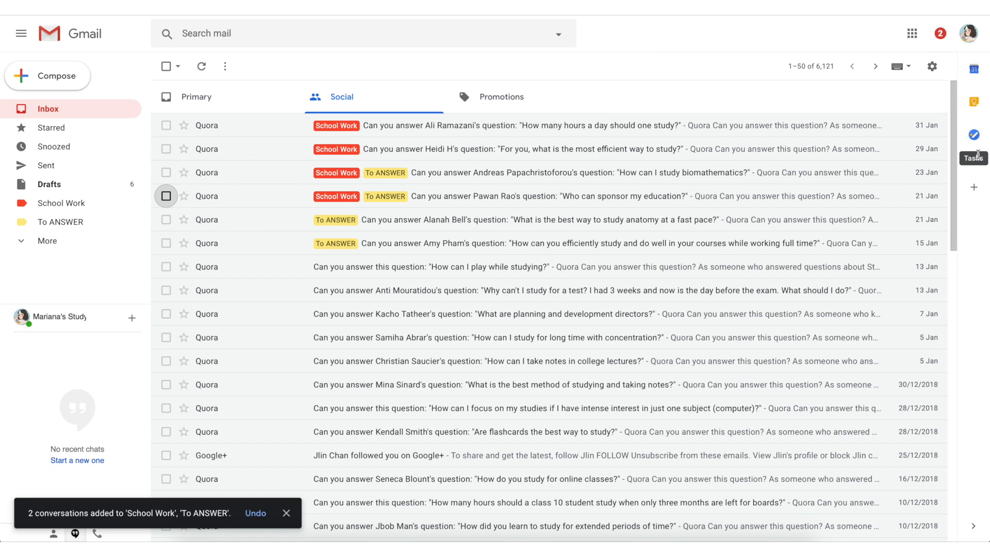
left_click(974, 69)
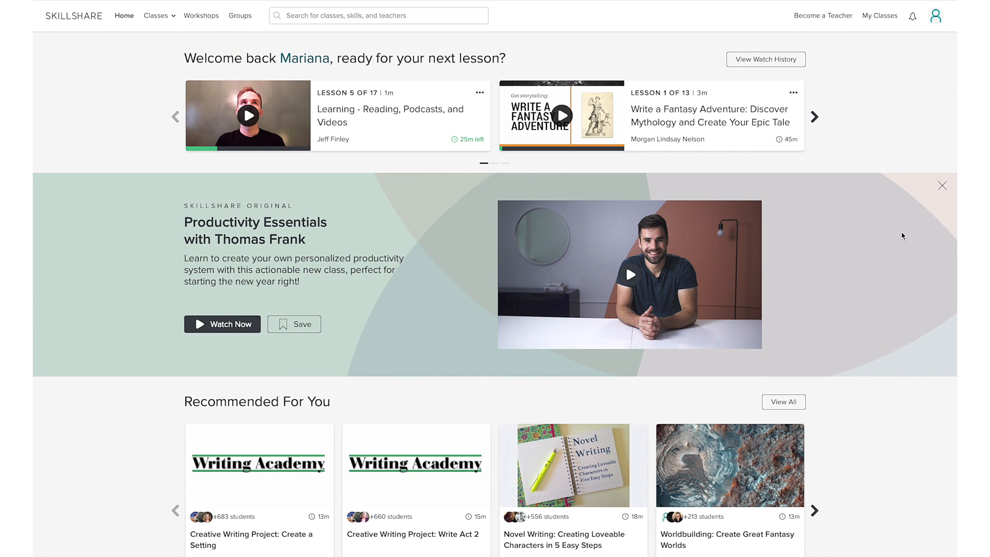
Step: Browse the Skillshare home page and bring up business class results via the Business tag
scroll("down", 3)
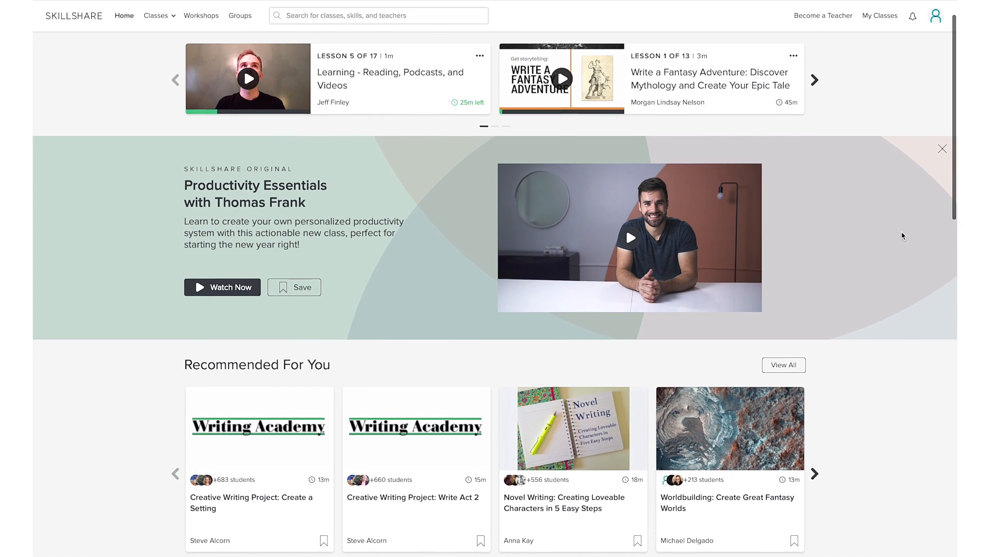
scroll("down", 3)
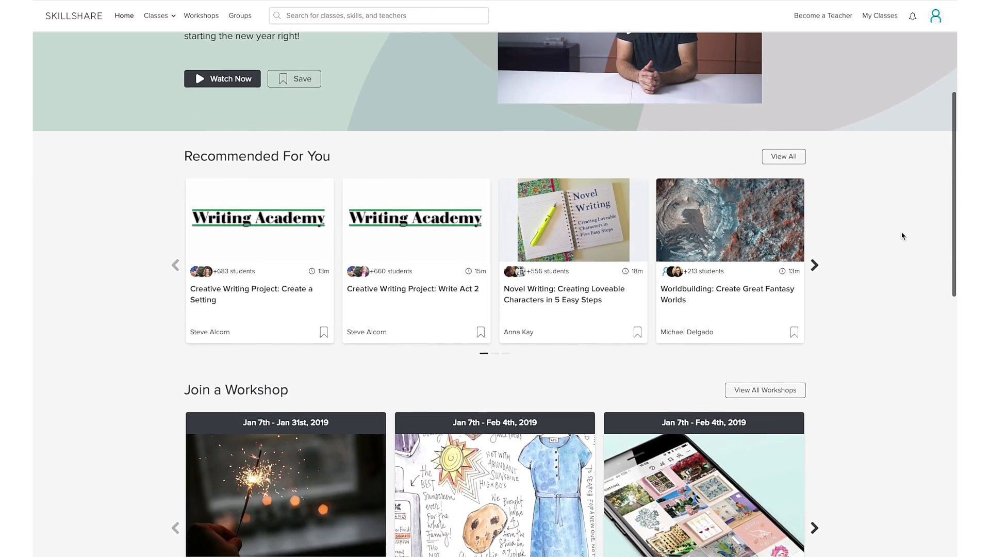
scroll("down", 3)
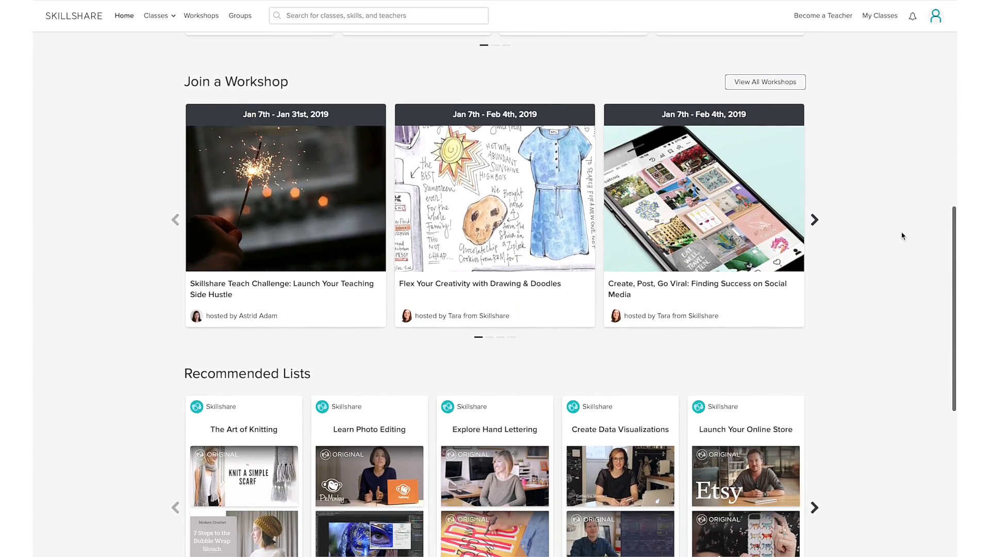
scroll("down", 3)
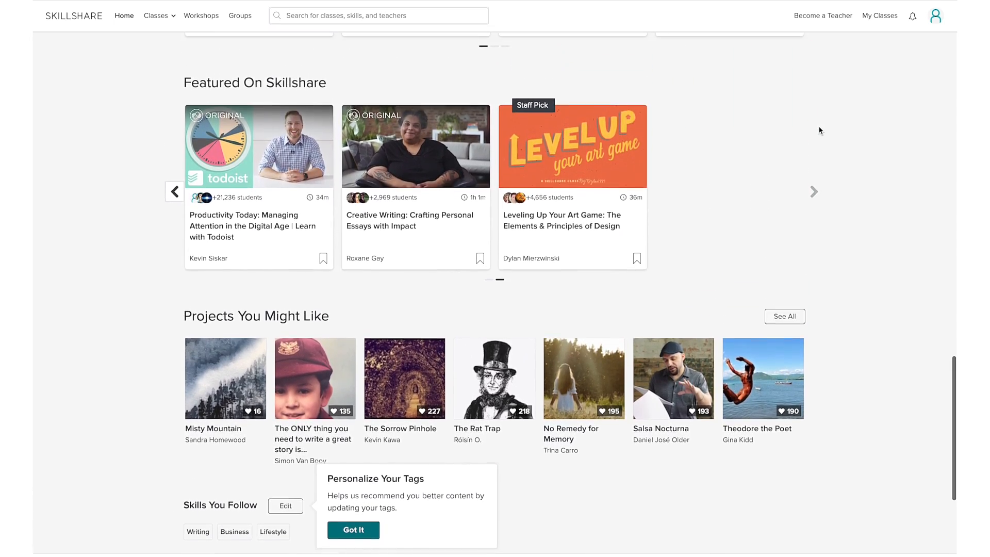
scroll("up", 3)
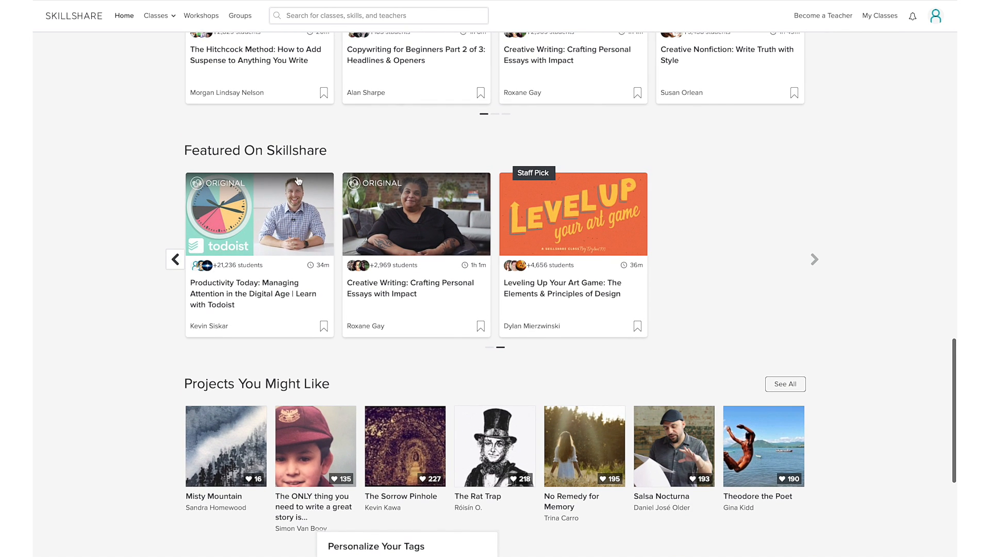
left_click(259, 213)
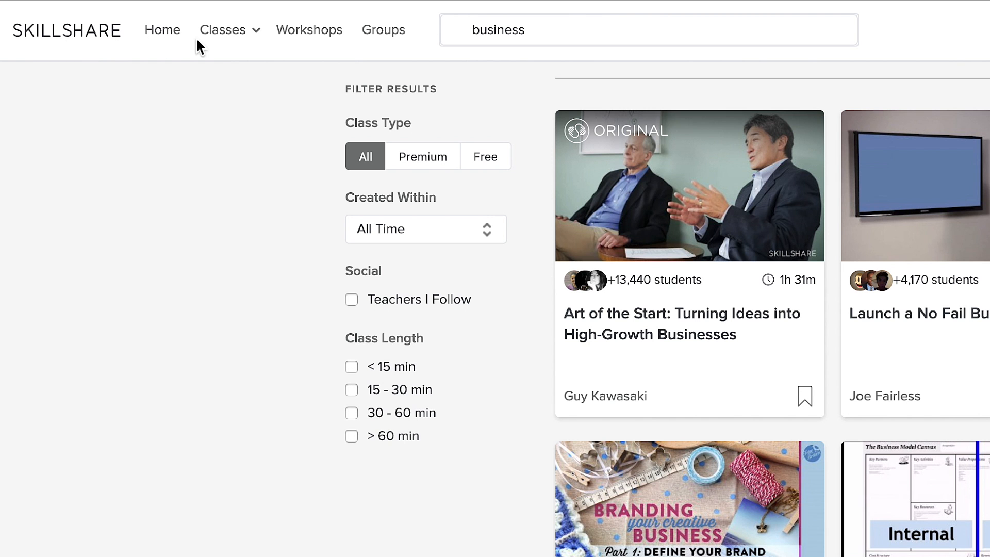
Step: Open the 'Easy project management with Google' class
left_click(222, 30)
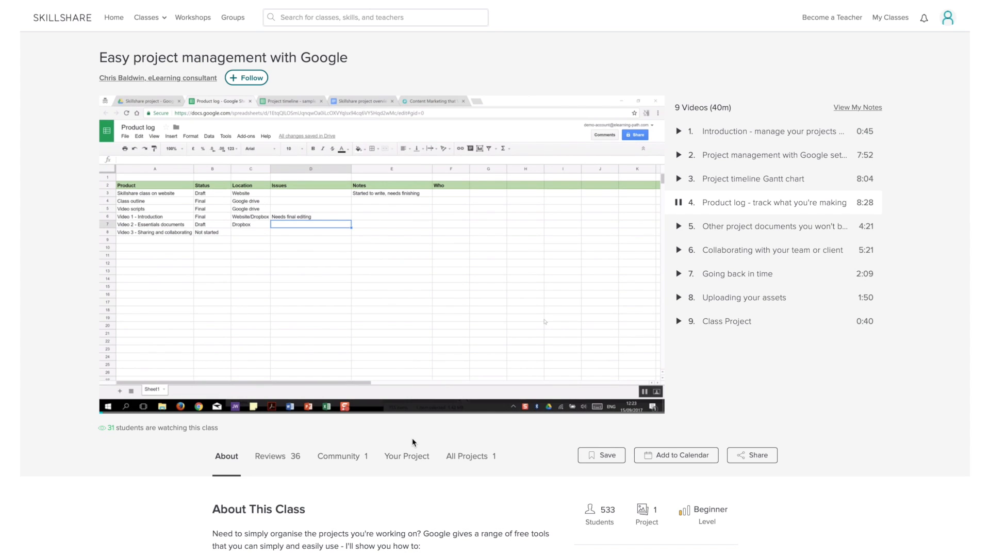
mouse_move(399, 445)
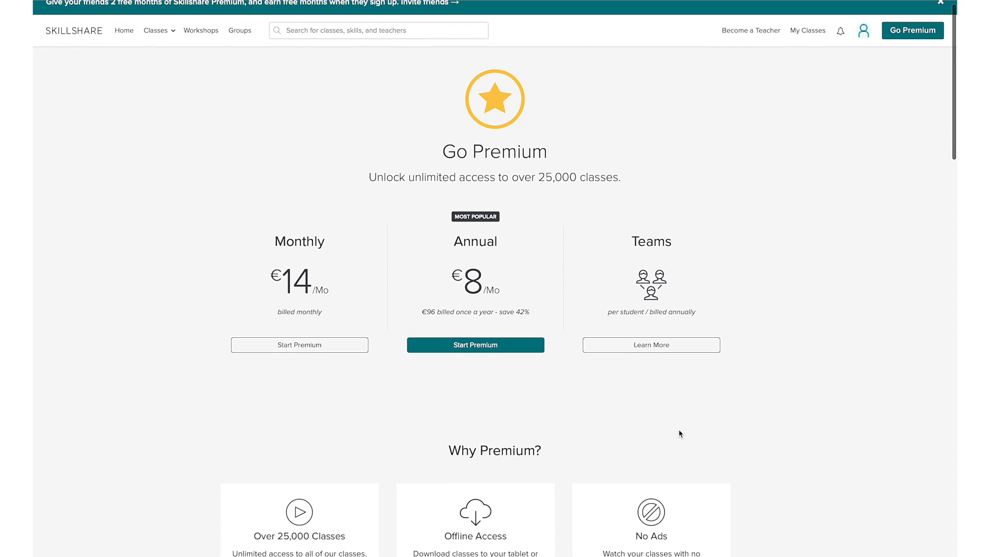
Step: Browse the Why Premium and Membership Perks sections and redeem the two free Premium months
scroll("down", 3)
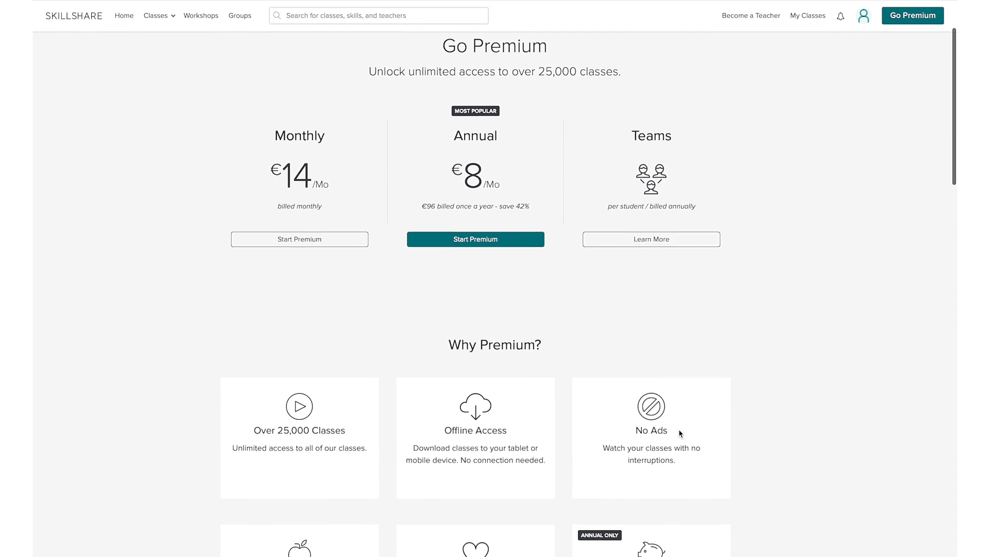
scroll("down", 3)
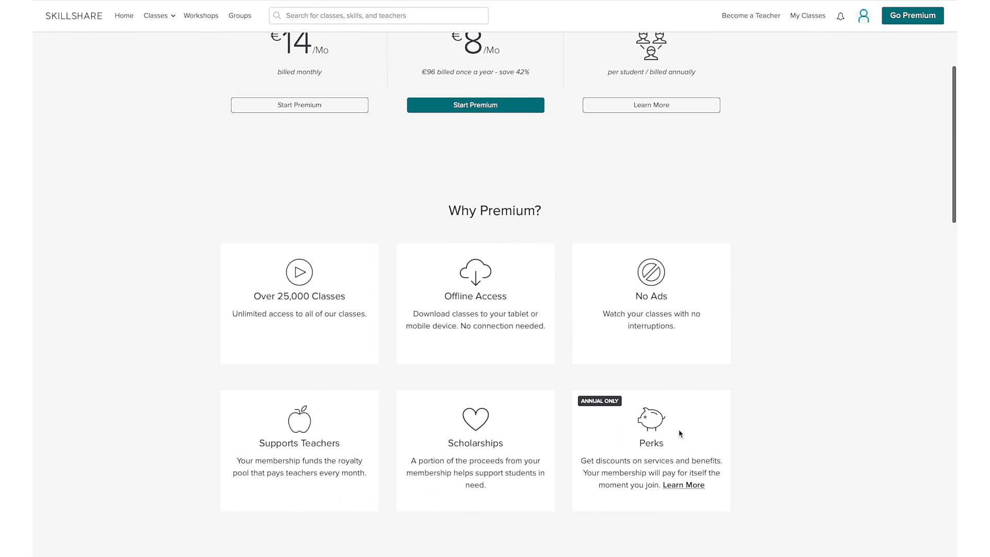
scroll("down", 3)
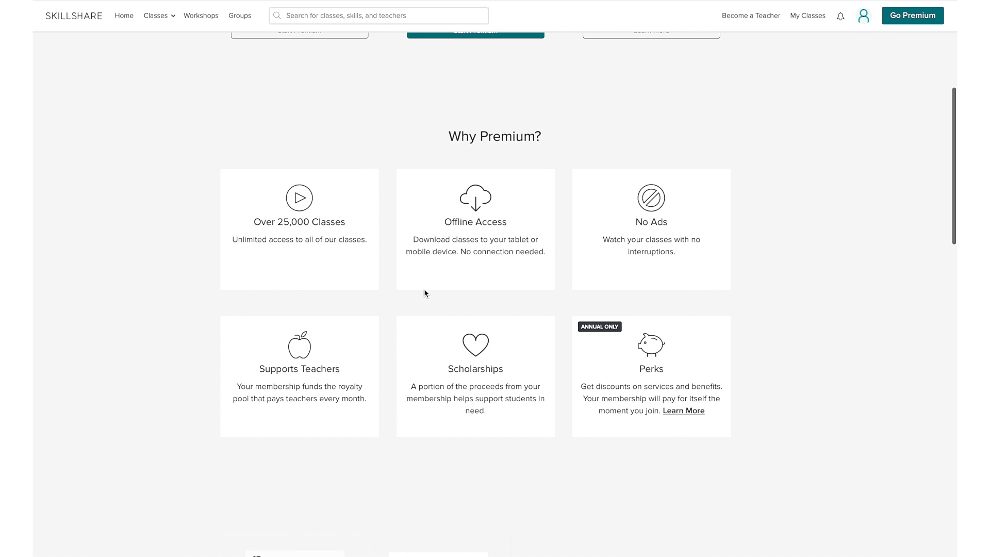
mouse_move(493, 274)
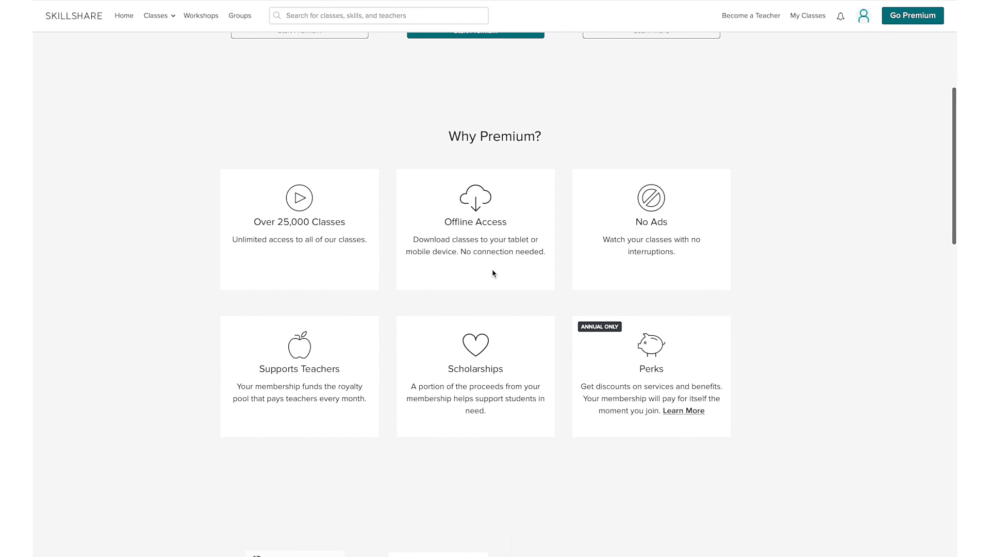
scroll("down", 3)
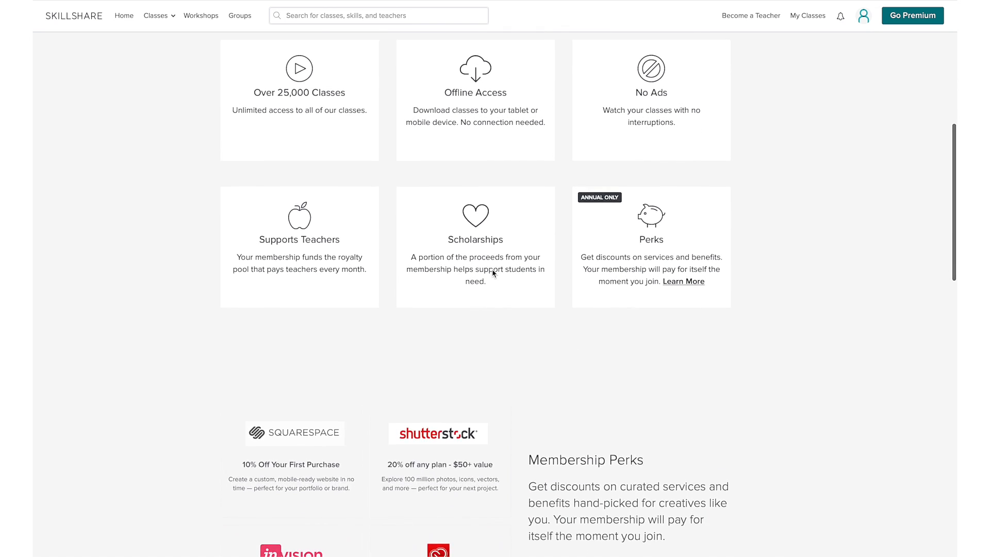
scroll("down", 3)
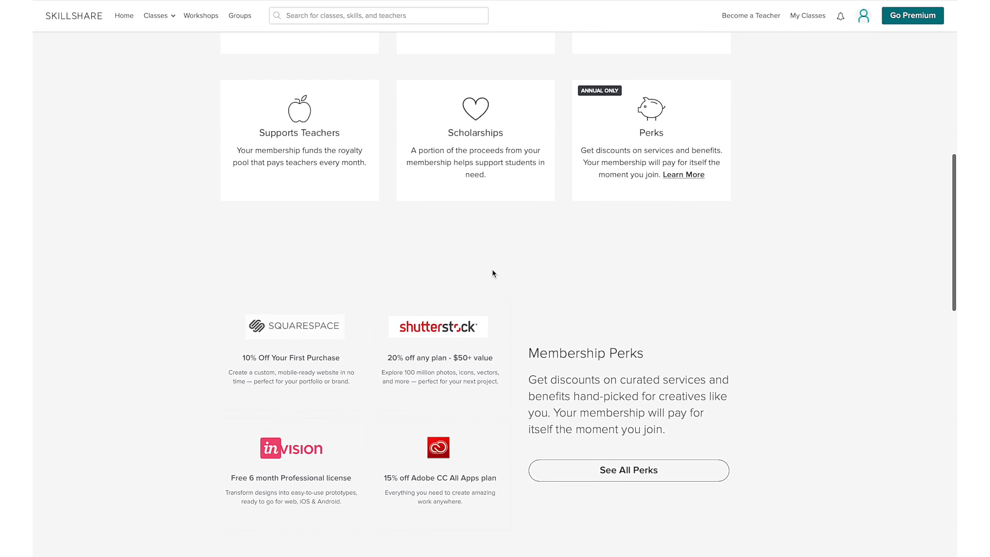
scroll("down", 3)
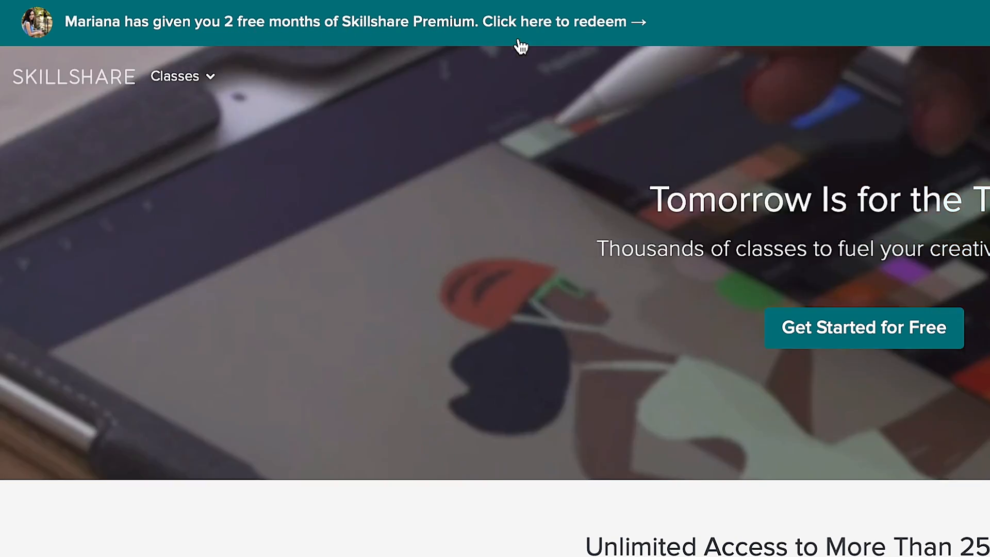
left_click(863, 328)
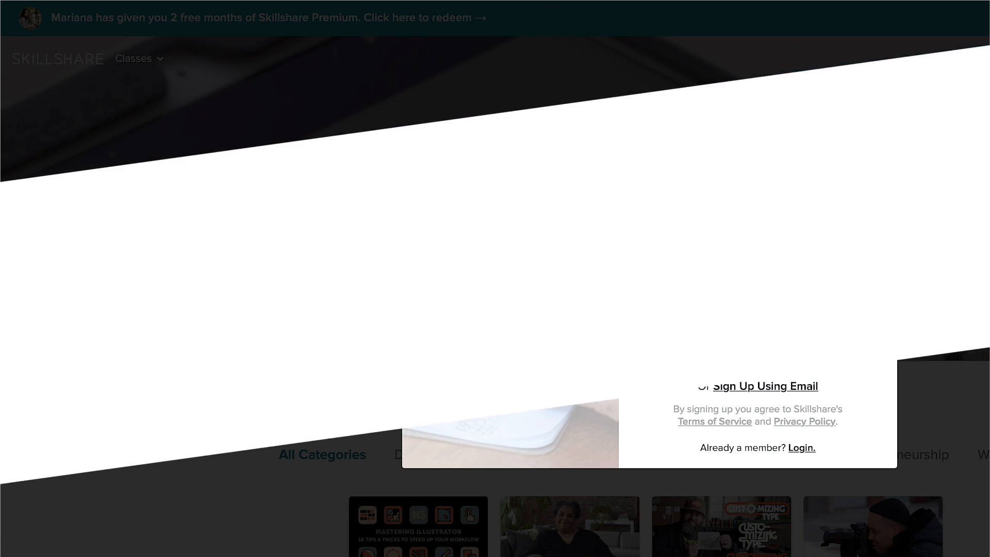